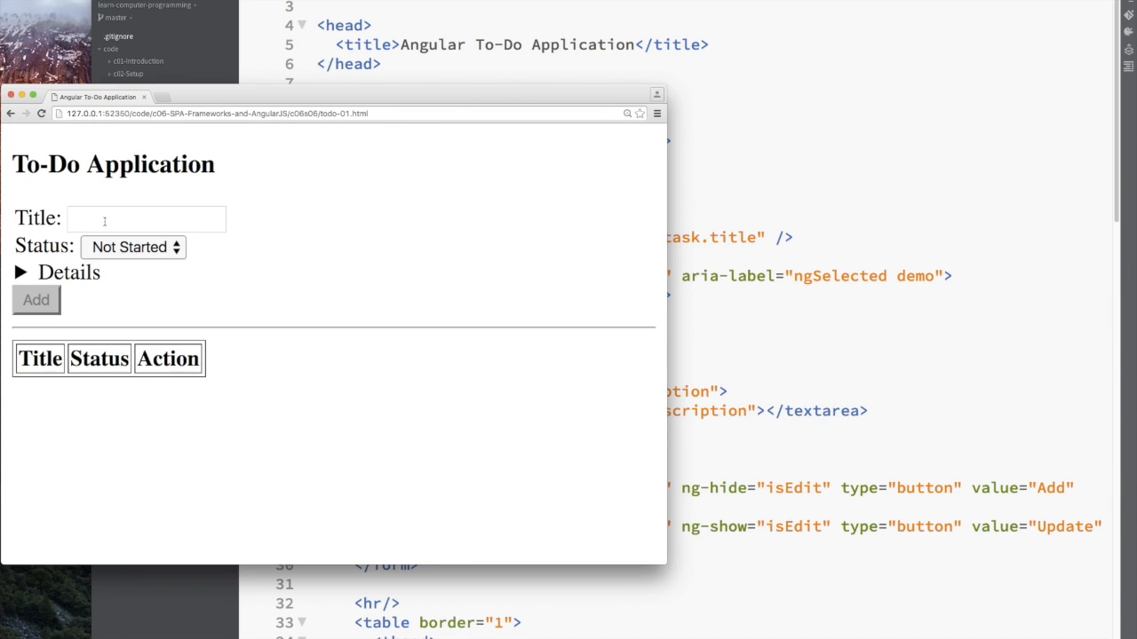
- Test adding task B, then cut the inline controller script and add a script src reference
text(B)
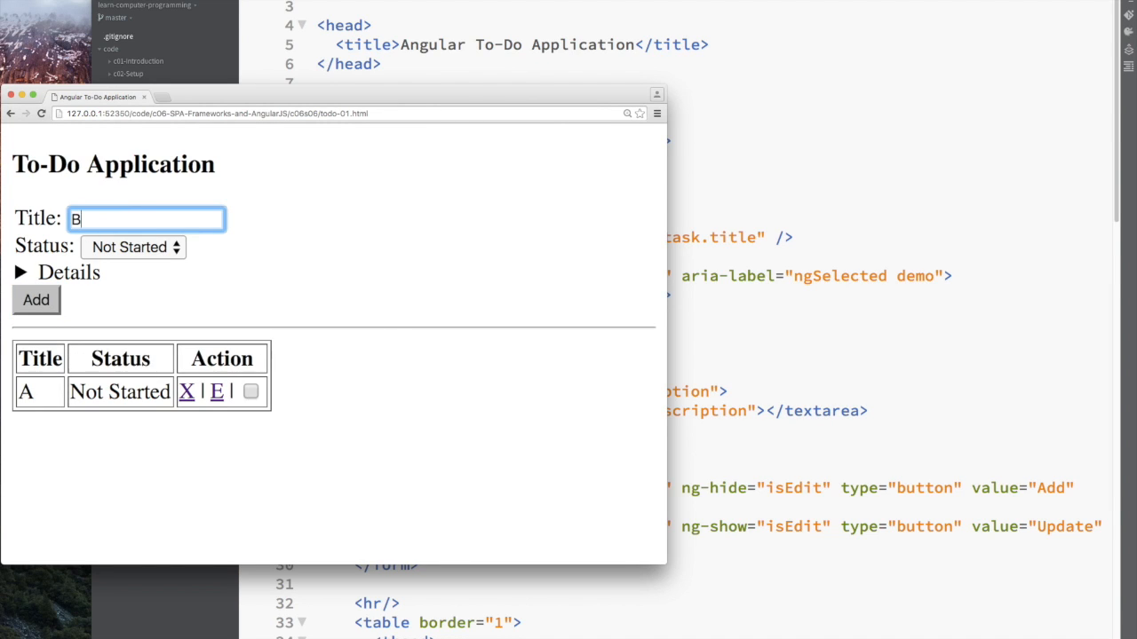
click(36, 298)
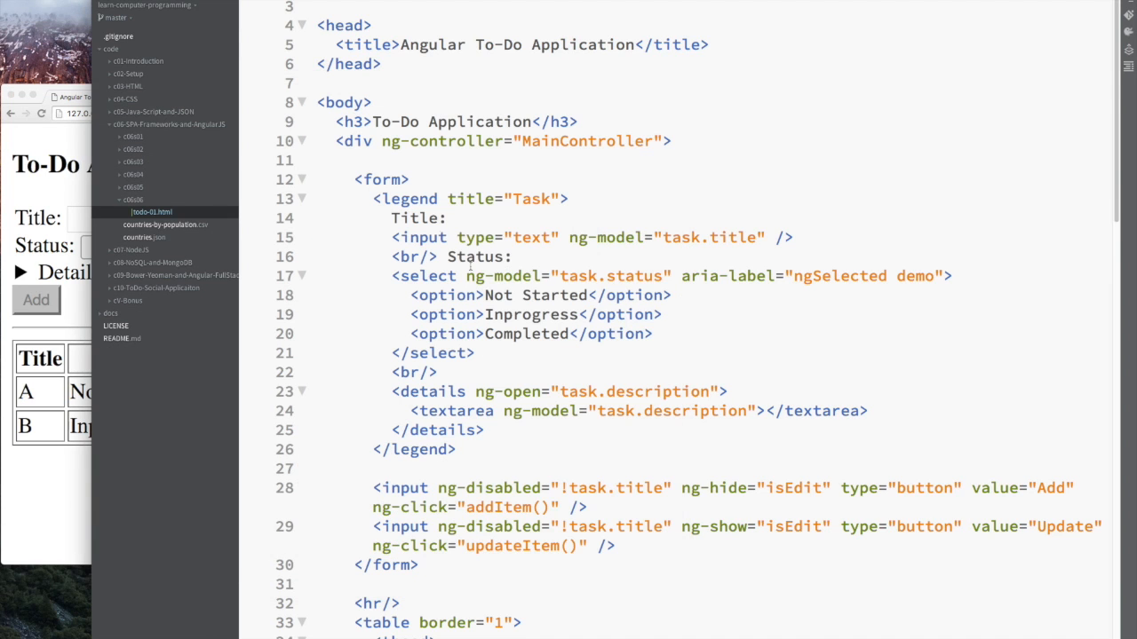
scroll(down, 3)
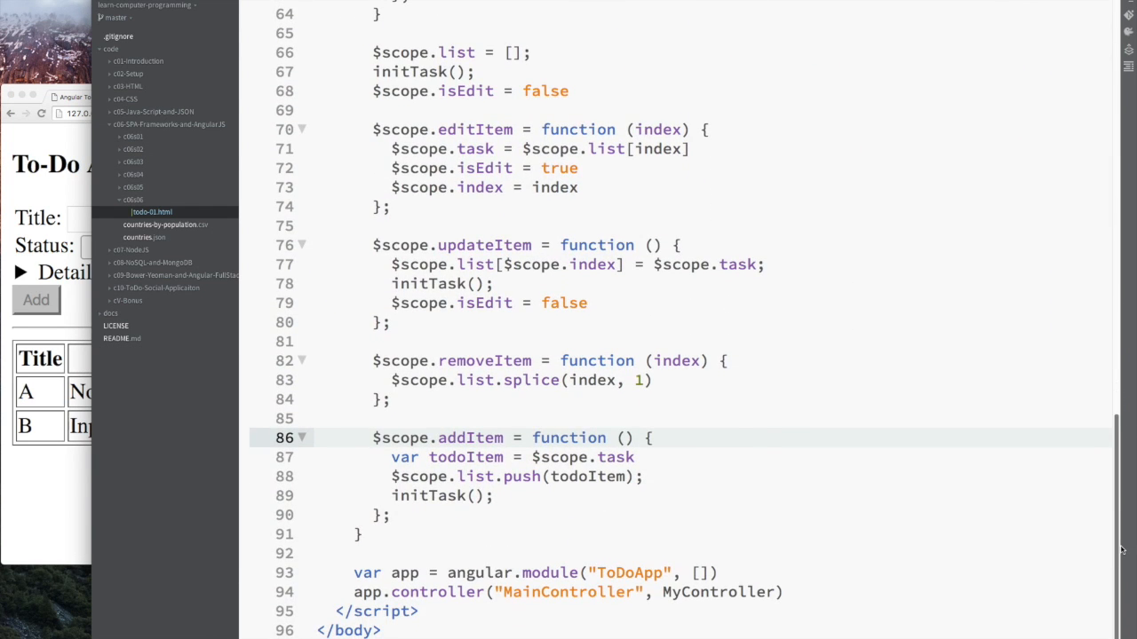
drag(352, 35, 782, 593)
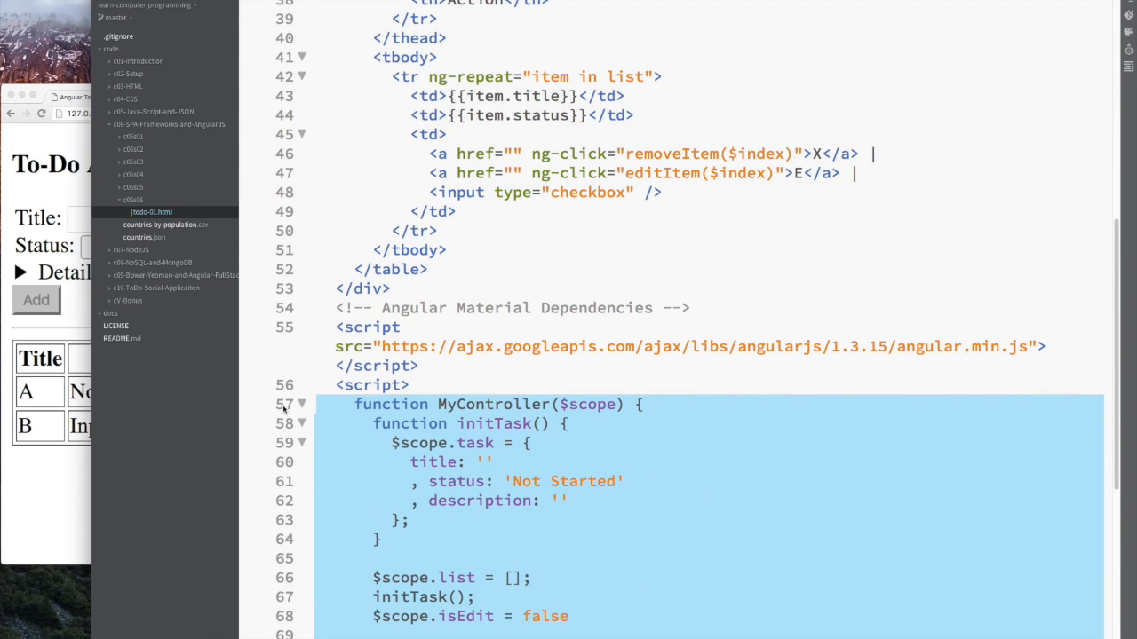
scroll(up, 3)
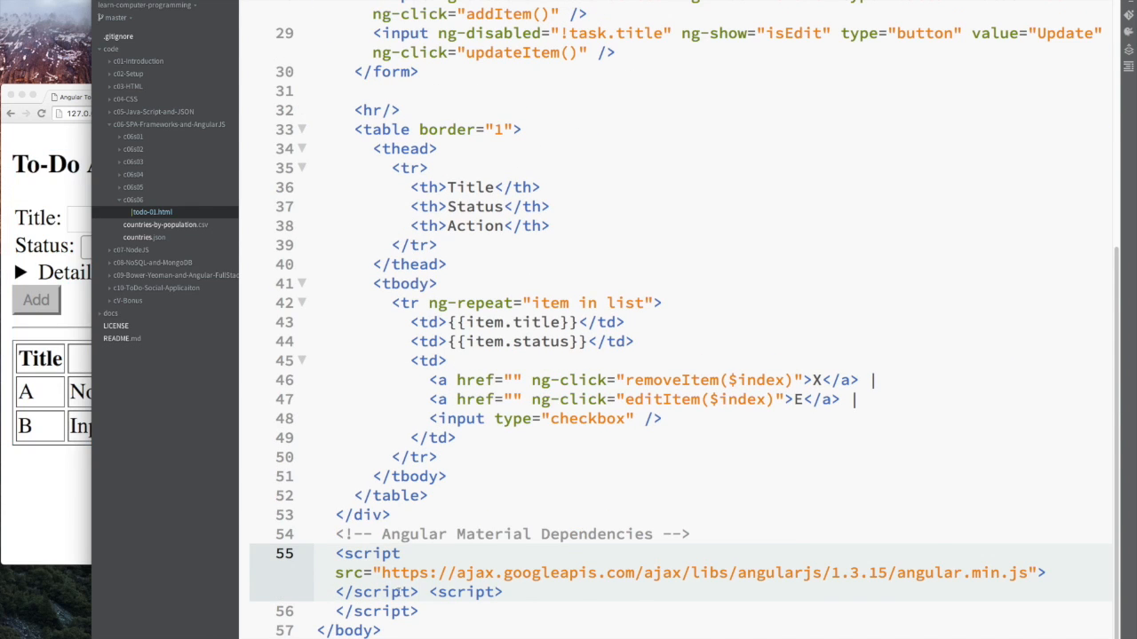
text(sr)
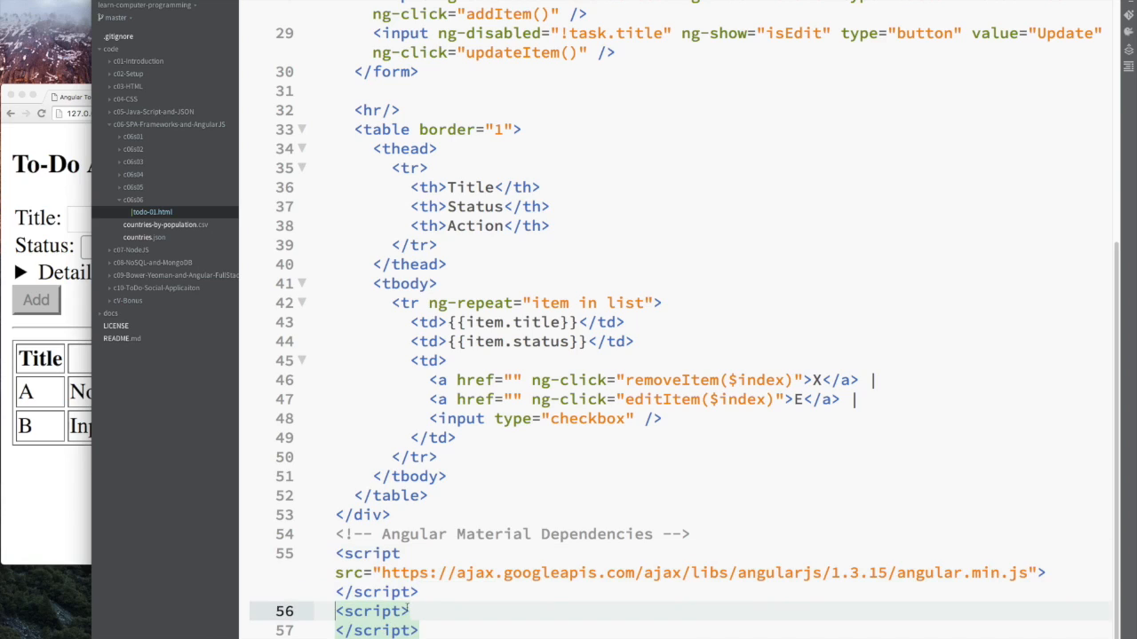
text(src="ap)
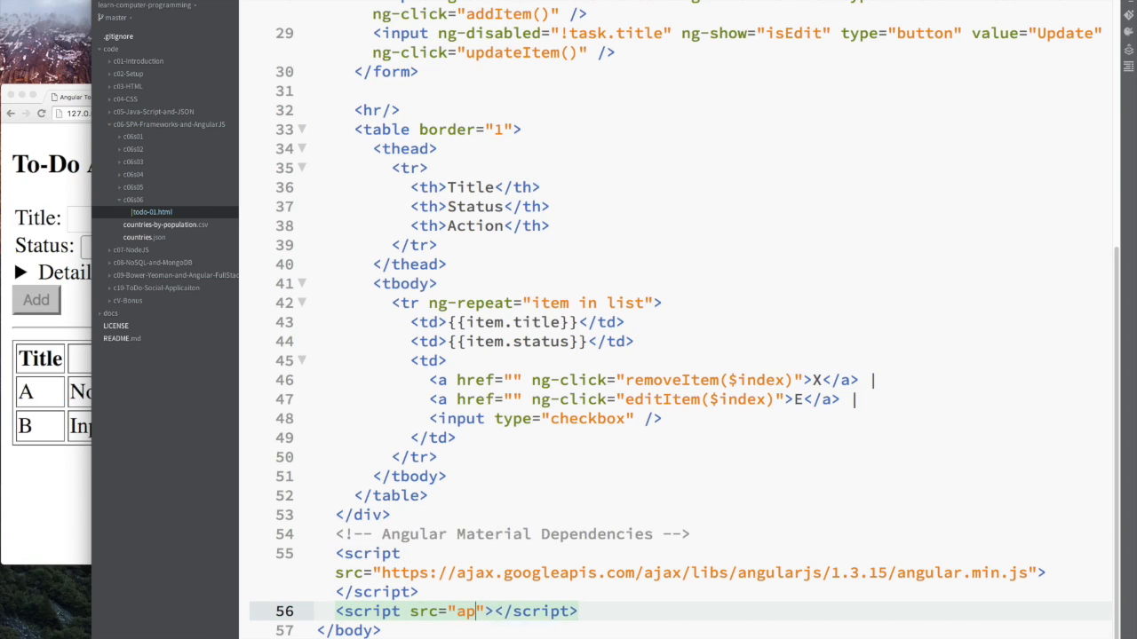
- Create app.js in the project folder, paste the controller code there, and start a test task
right_click(139, 211)
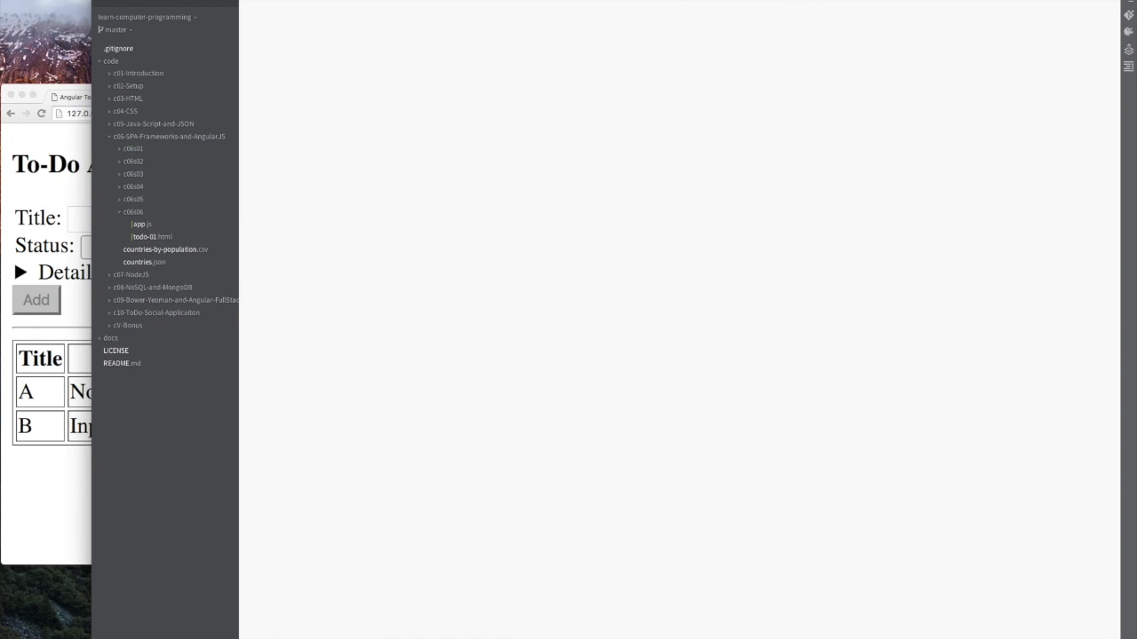
click(140, 223)
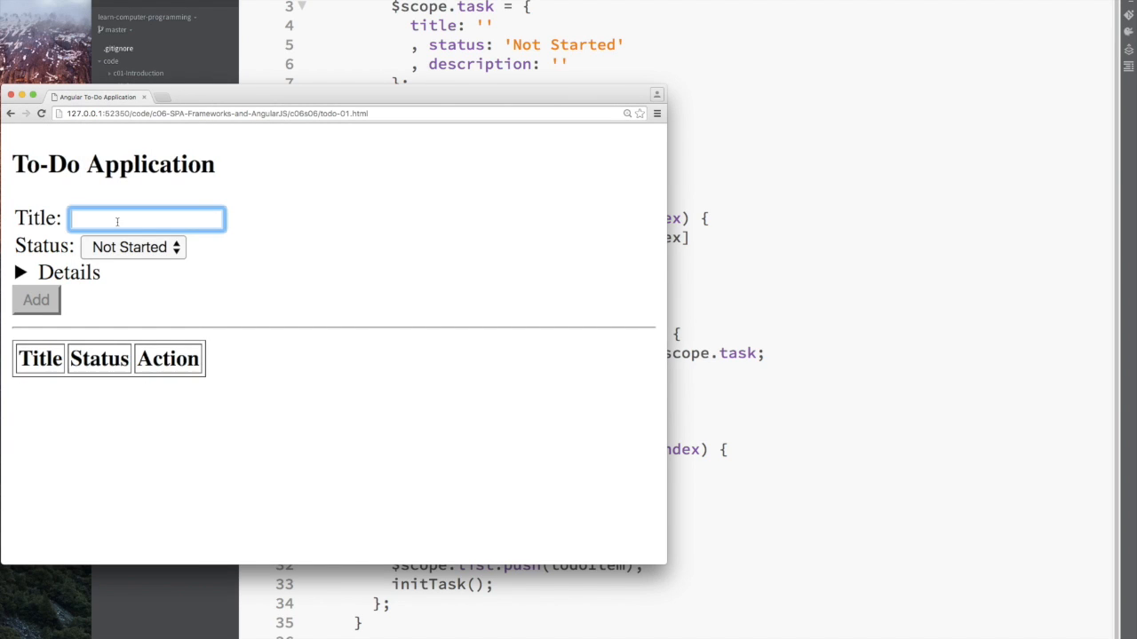
click(35, 299)
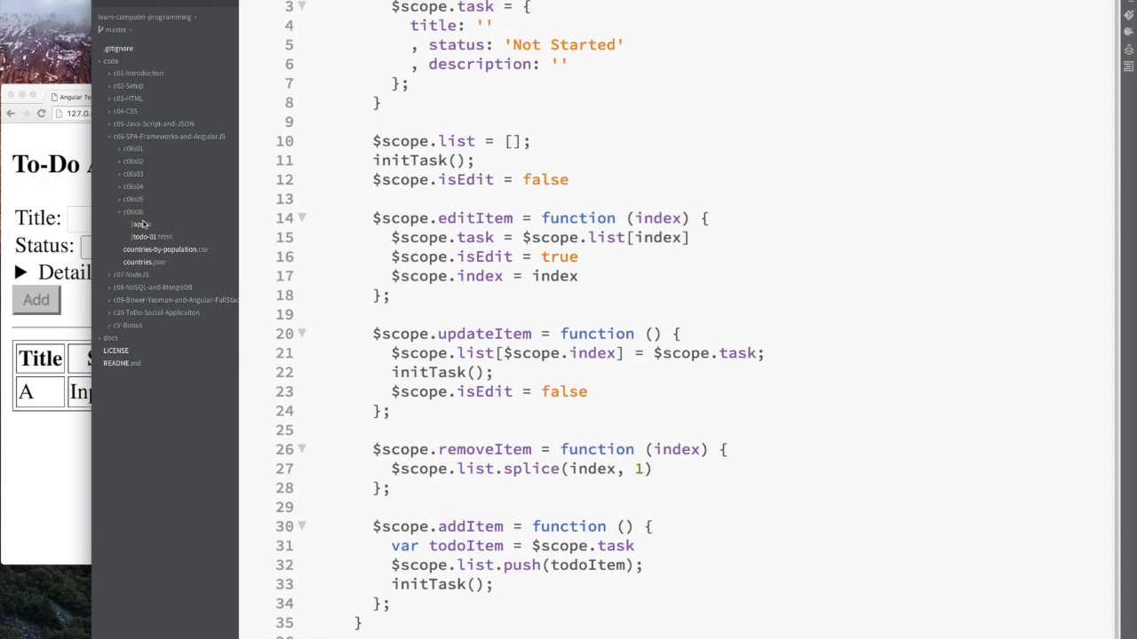
- Add ng-click="setCompleted($index)" to each task's checkbox in the HTML
click(151, 237)
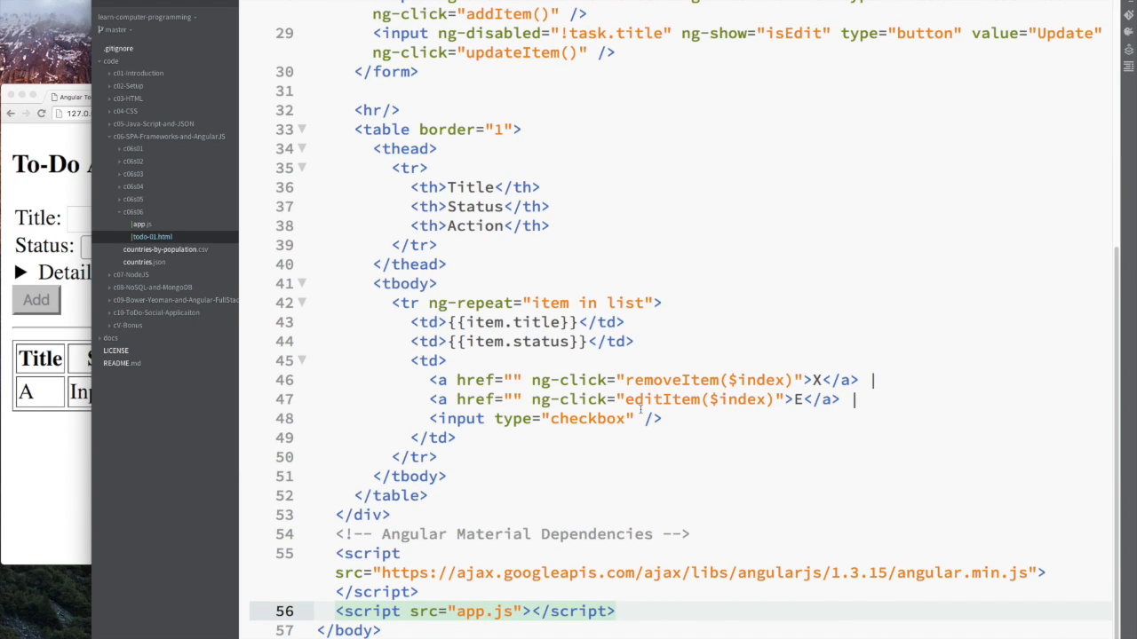
click(636, 419)
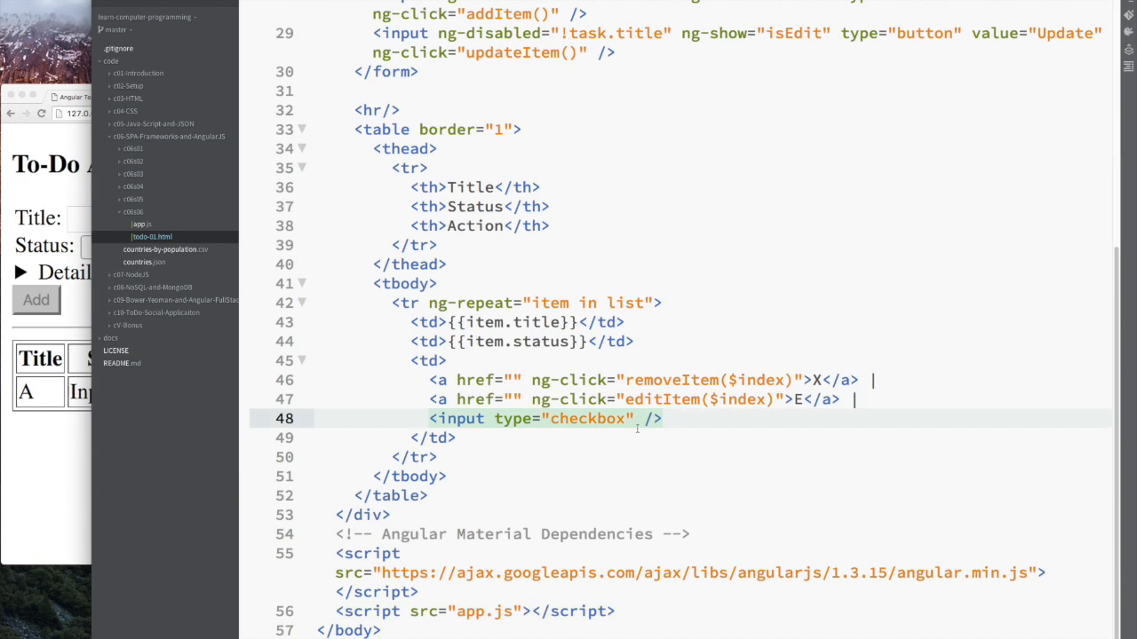
text(ng-click=)
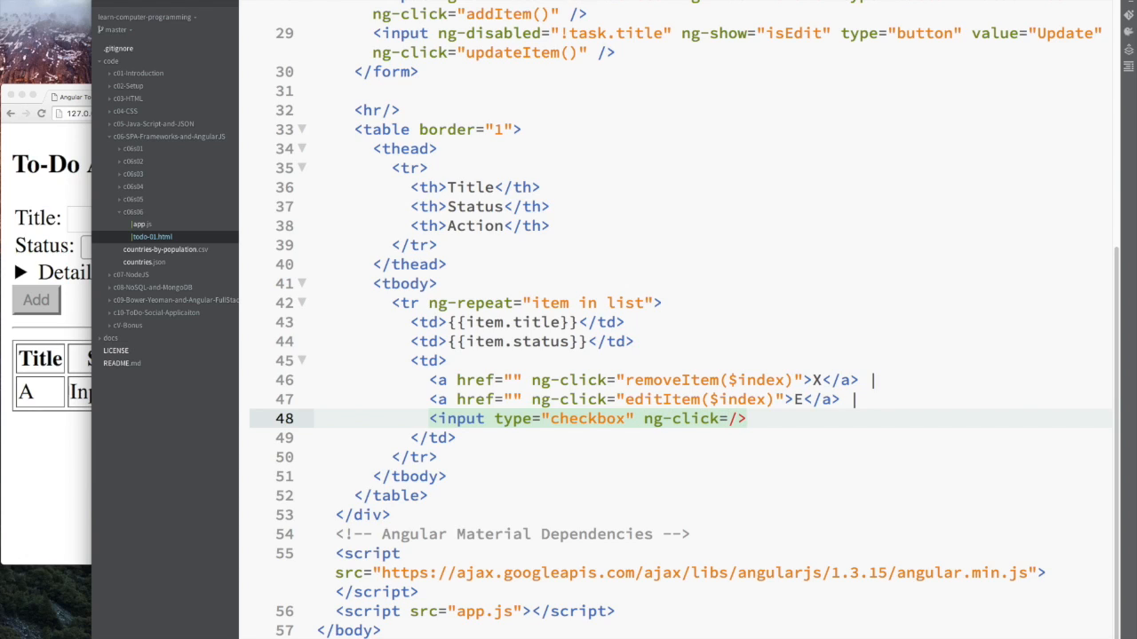
text(setC")
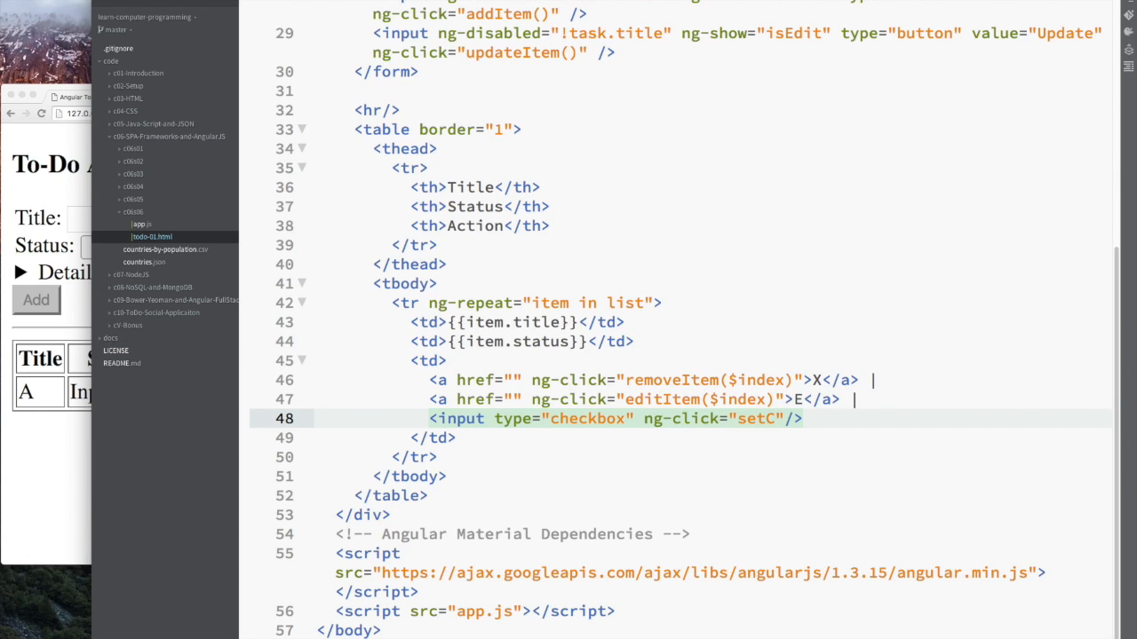
text(ompleted())
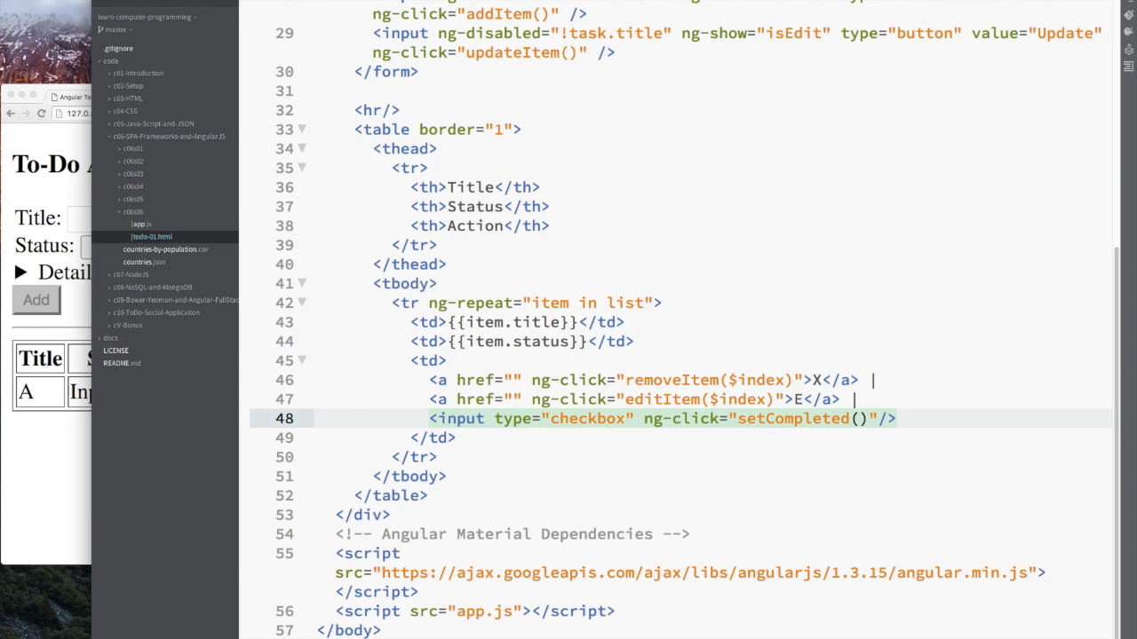
text($index)
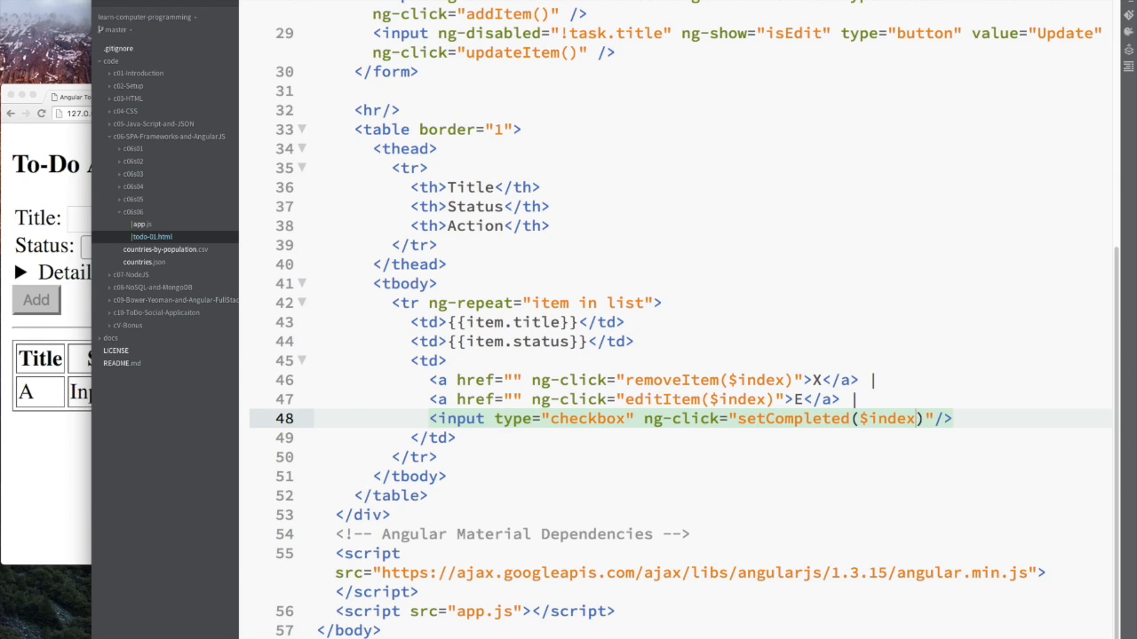
- Define $scope.setCompleted in app.js setting list[index].status to 'Completed'
double_click(790, 420)
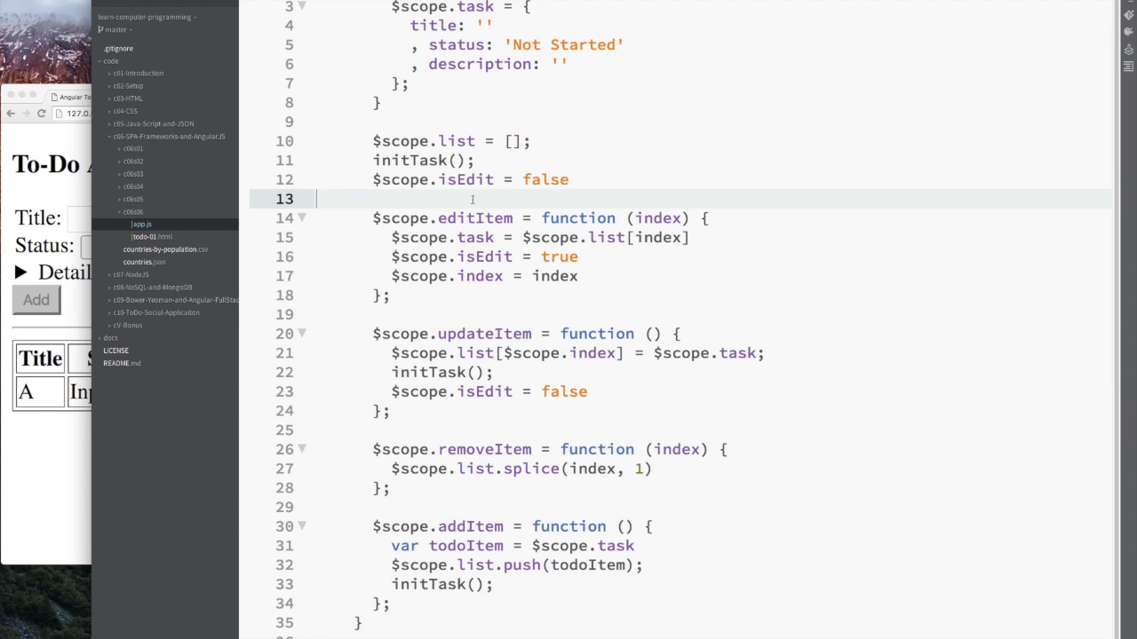
text($scope)
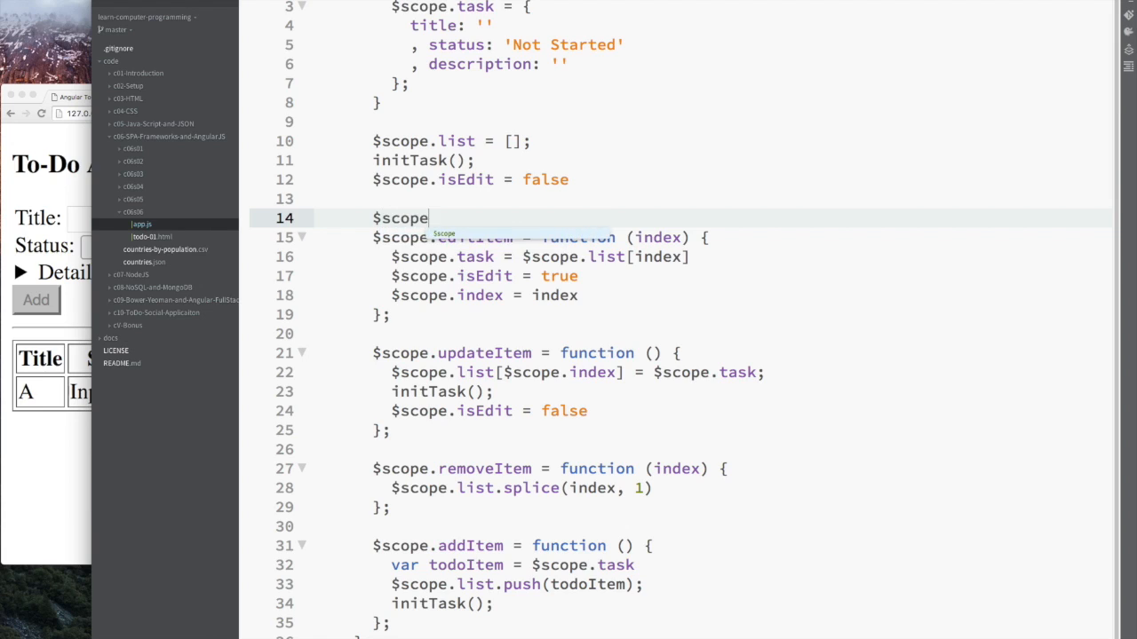
text(.setCompleted)
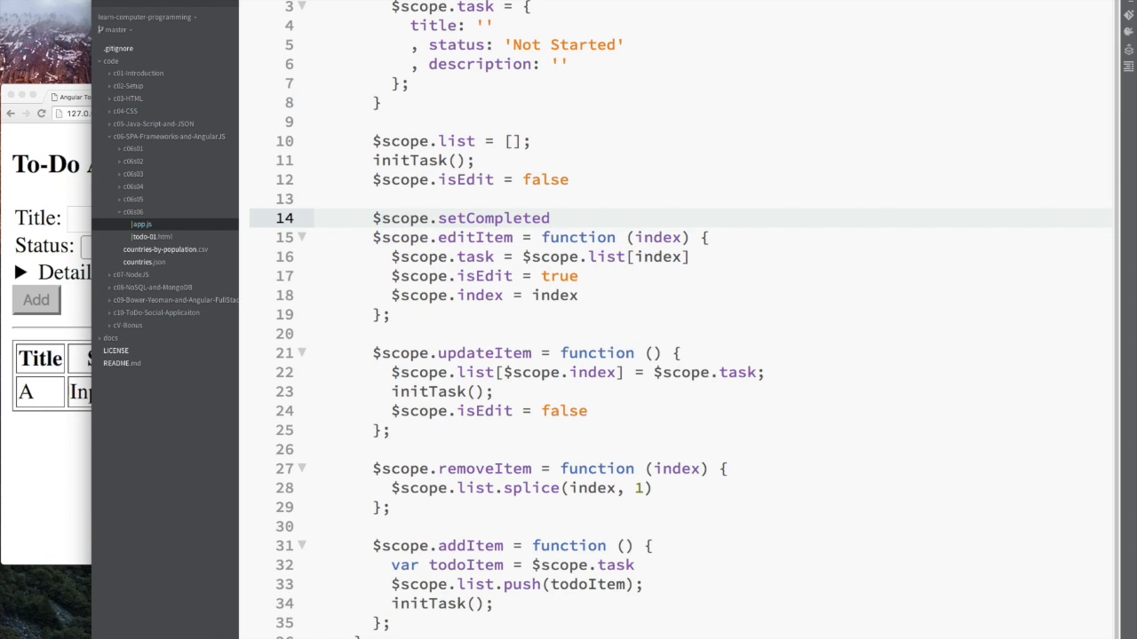
text(= function(index))
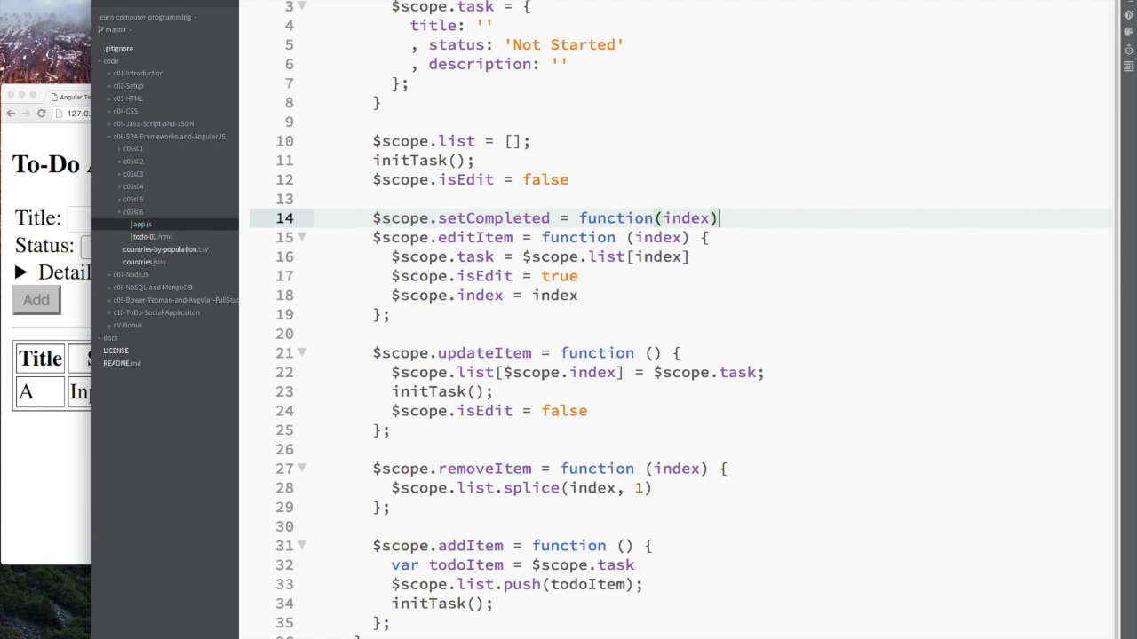
text({)
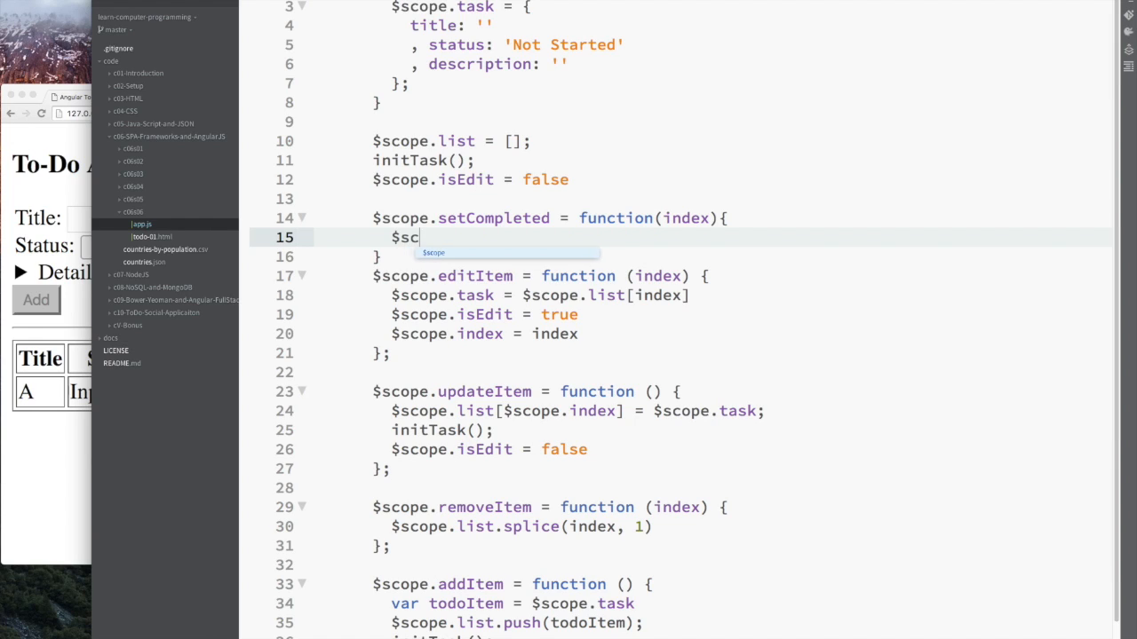
text(ope.list)
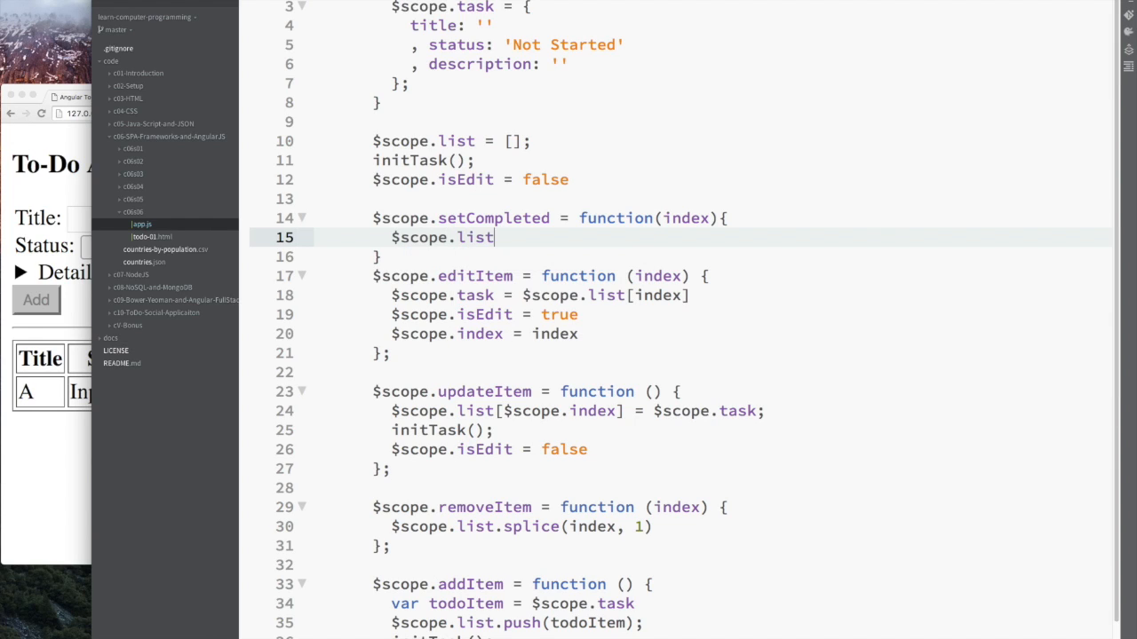
text([index])
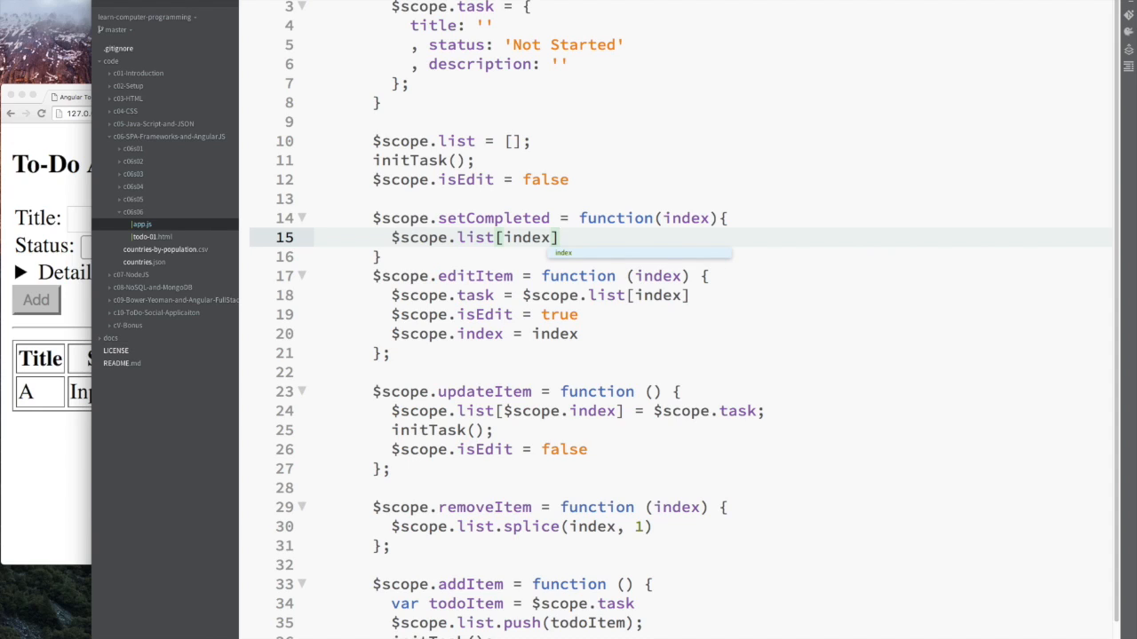
text(.status =)
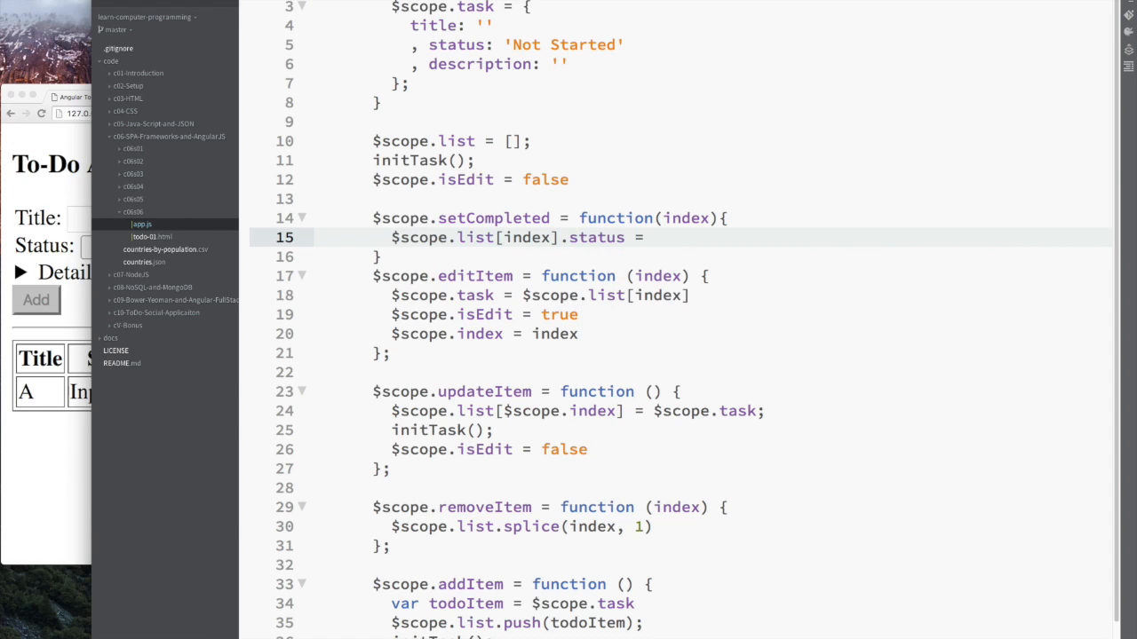
text('Completed')
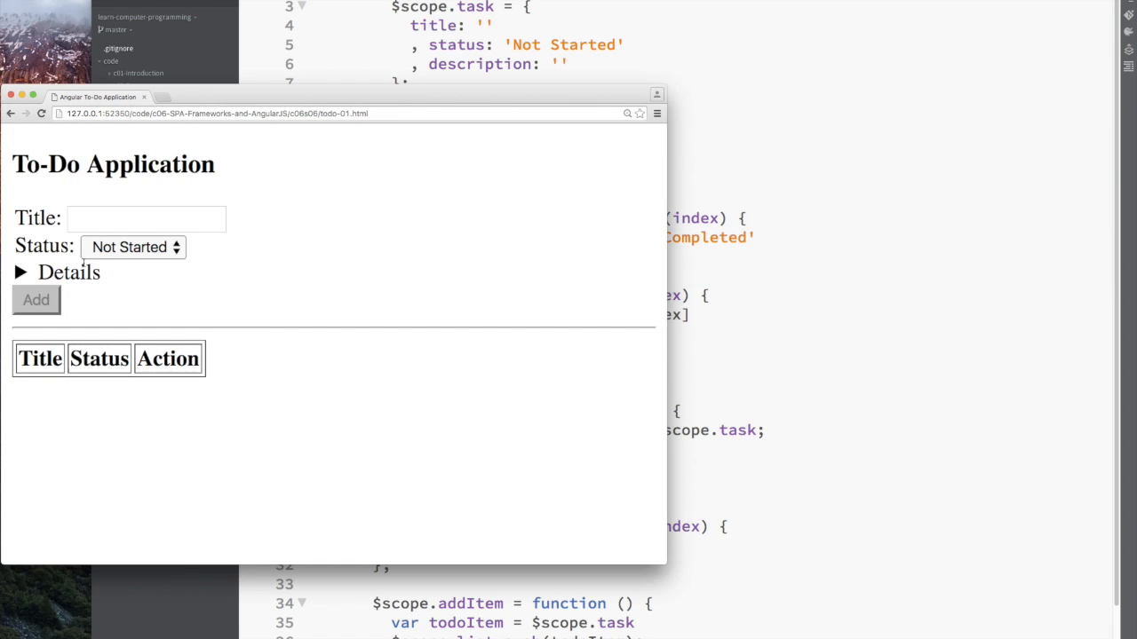
- Add task A in the app and tick it to confirm it becomes Completed
click(36, 299)
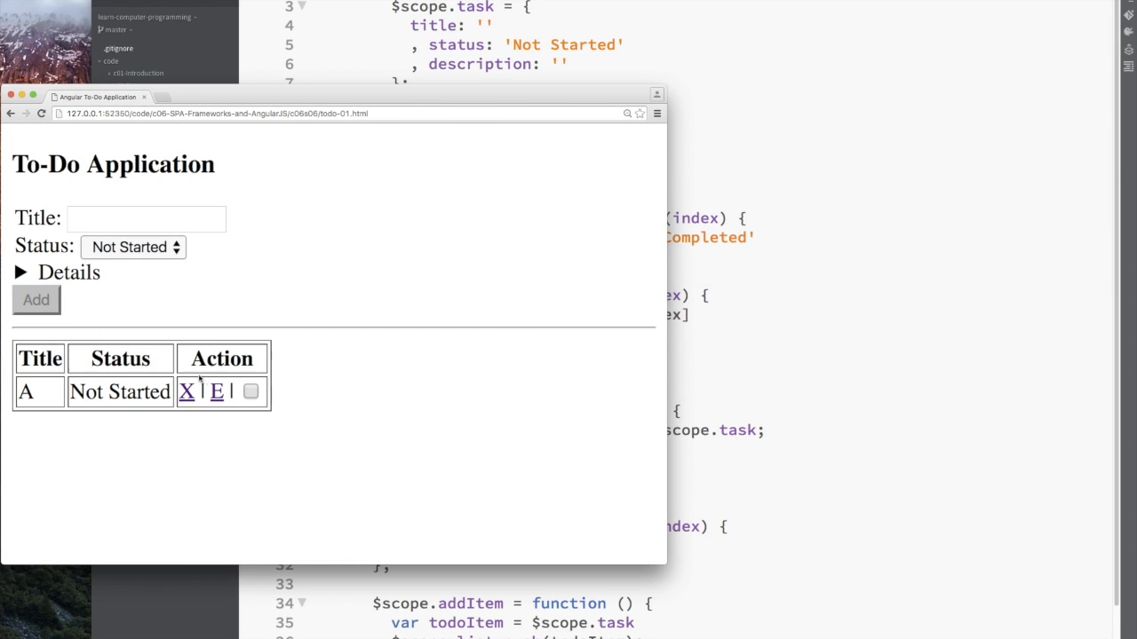
click(251, 392)
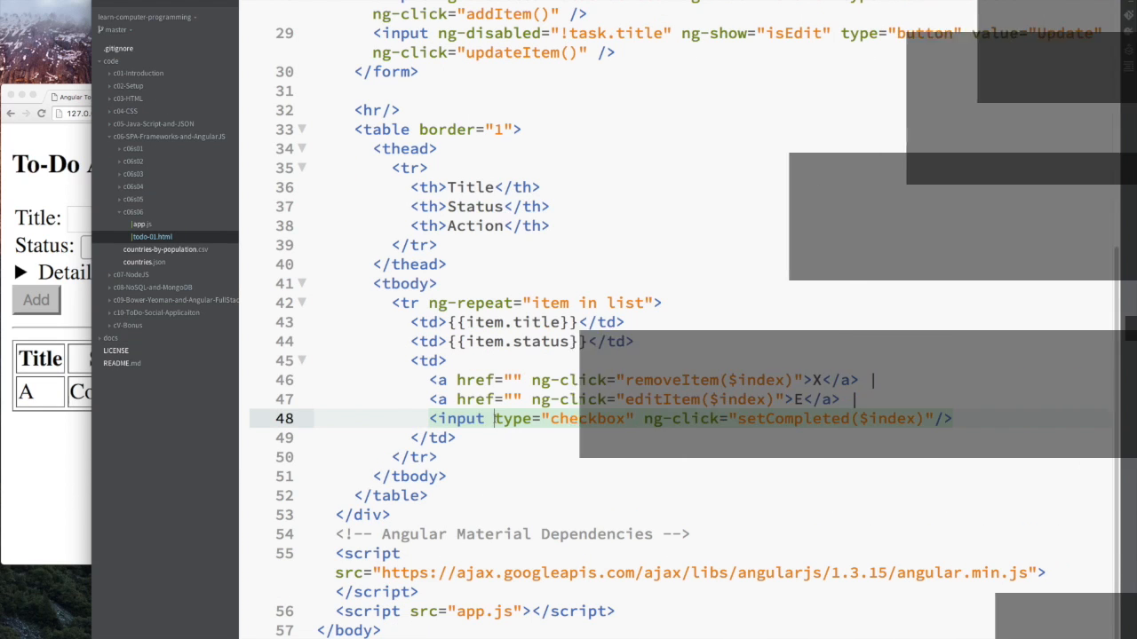
- Add ng-disabled="item.status == 'Completed'" to the checkbox and reload, then fix the comparison
text(ng-disabled=")
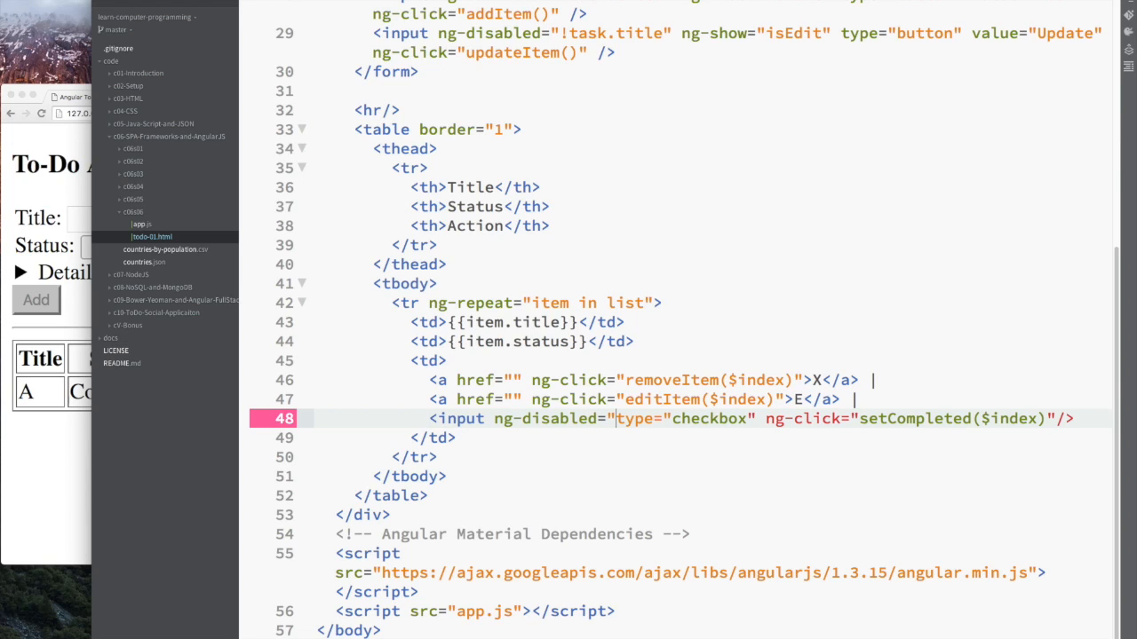
text(item.status = 'Completed'")
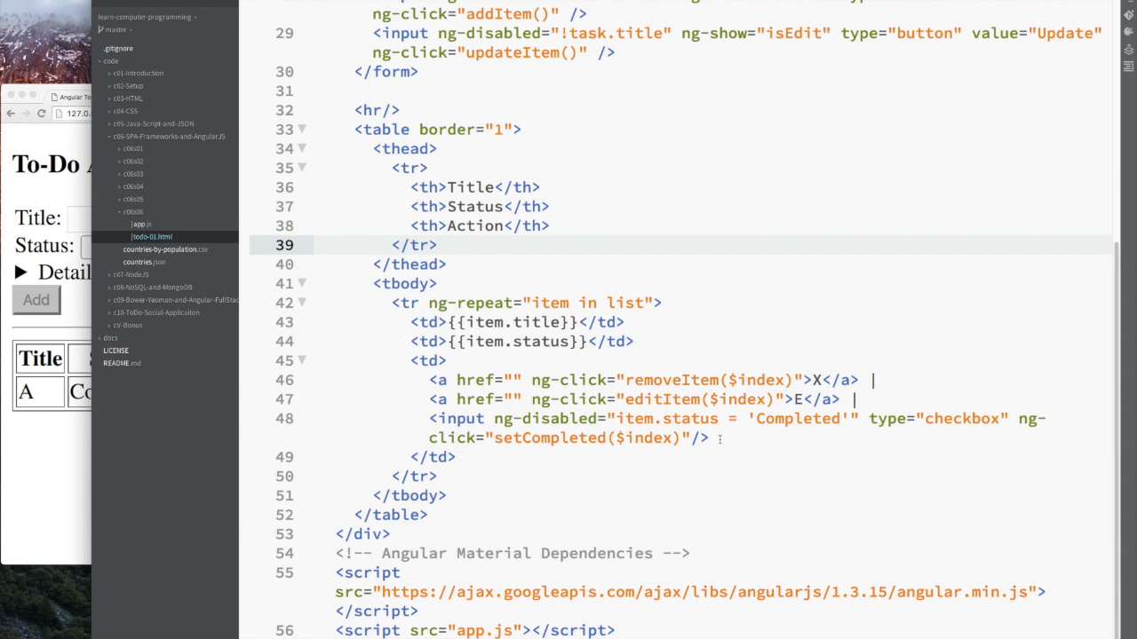
click(435, 245)
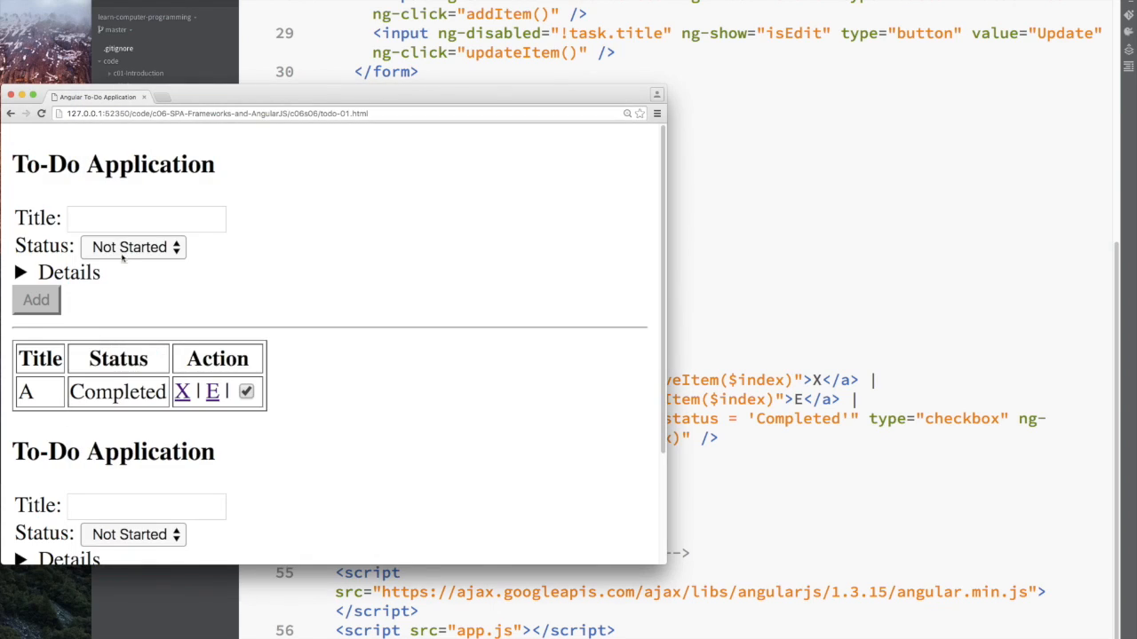
click(182, 393)
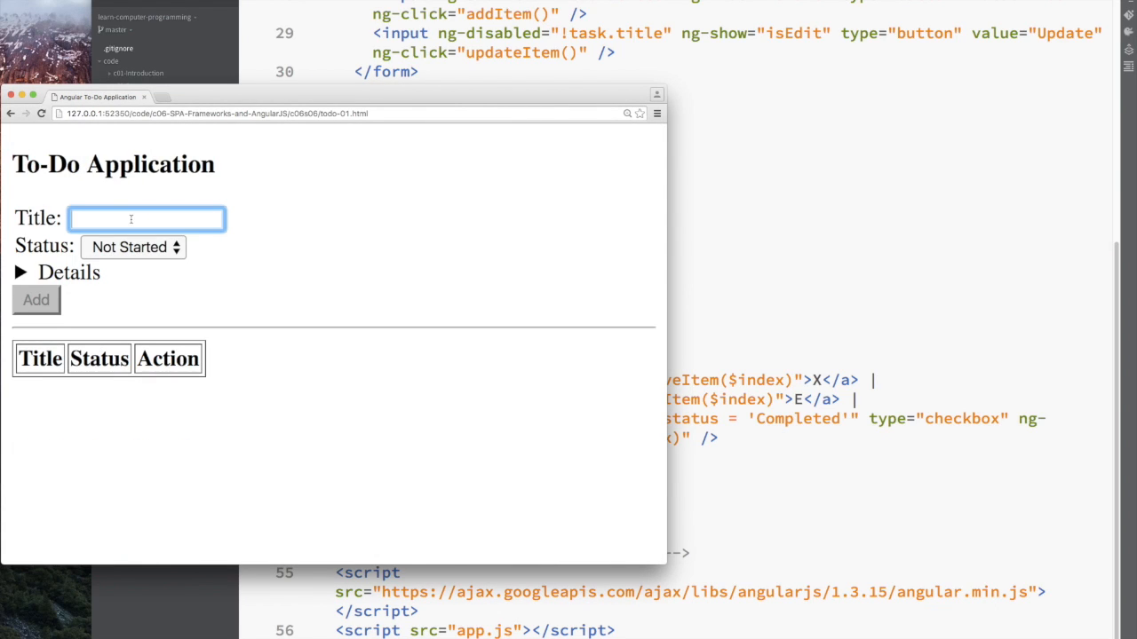
click(35, 298)
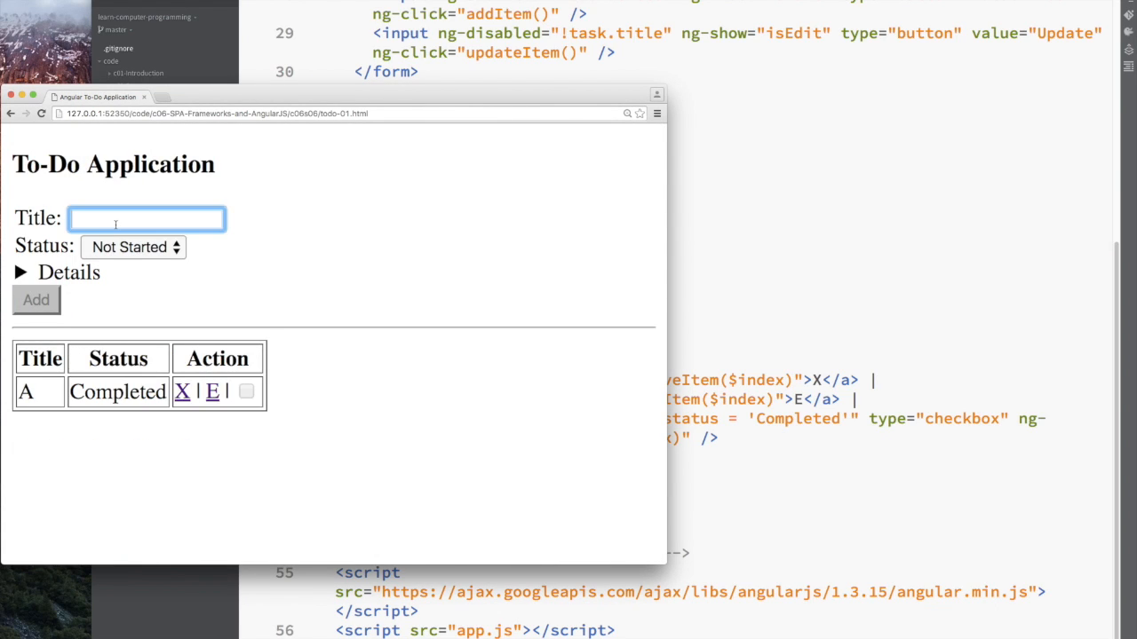
text(B)
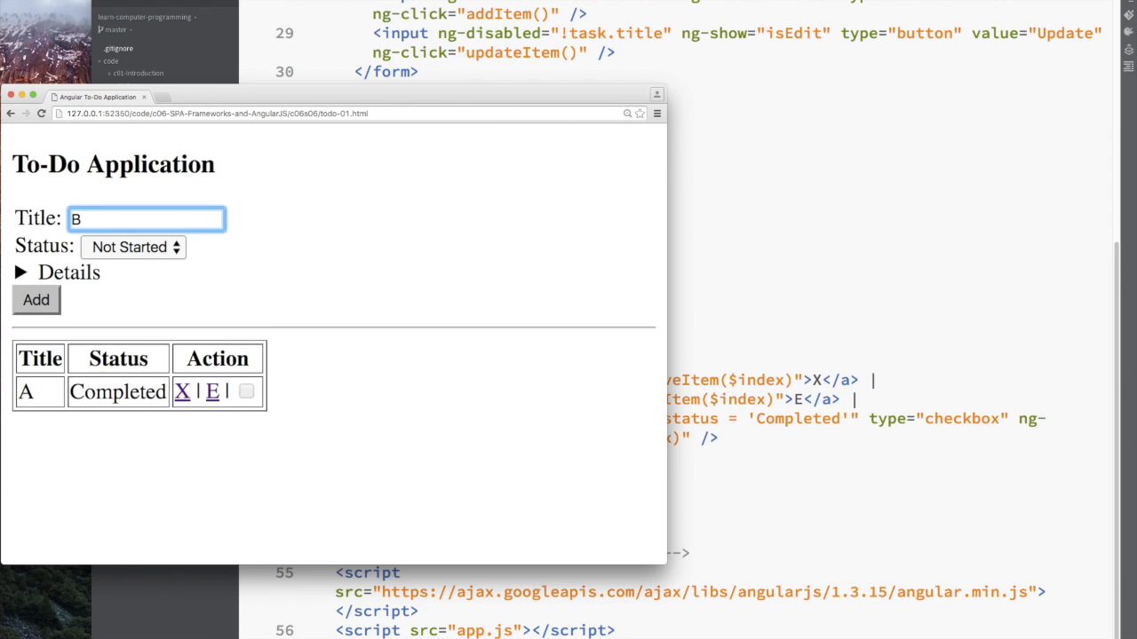
click(36, 298)
text(A)
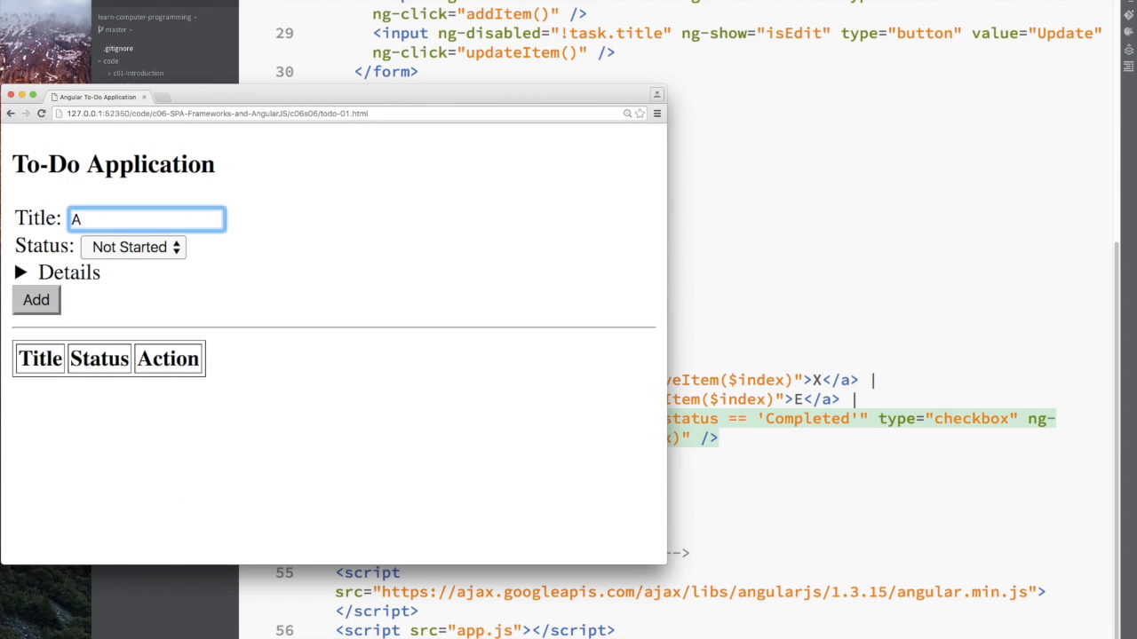
- Add tasks A and B, mark A completed and set B to Inprogress to verify the disabled checkbox
click(35, 299)
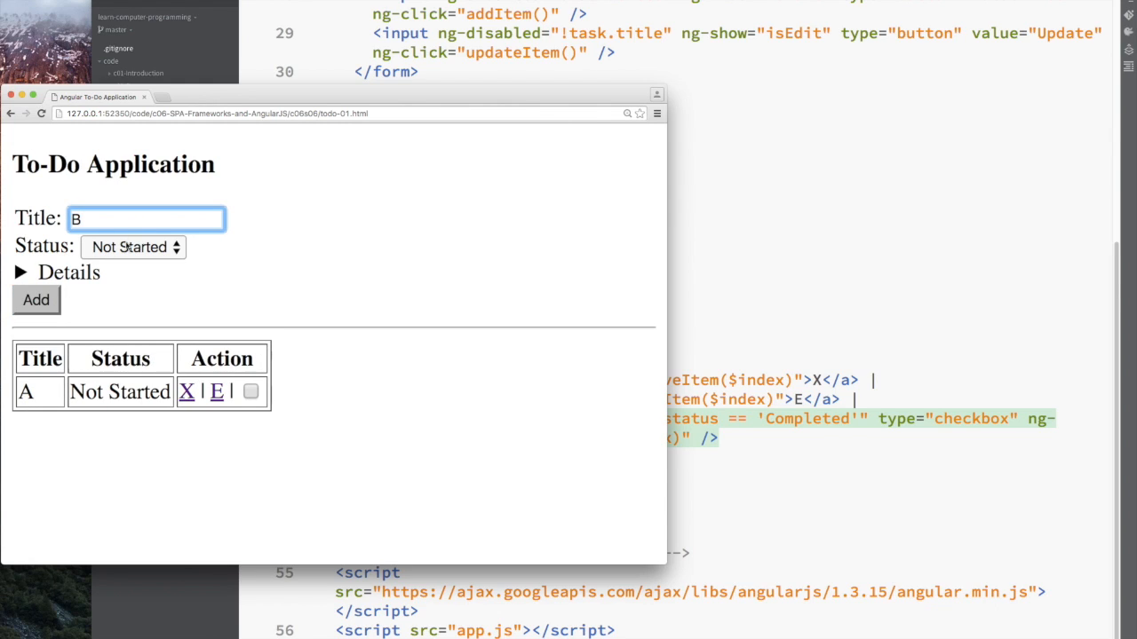
click(35, 298)
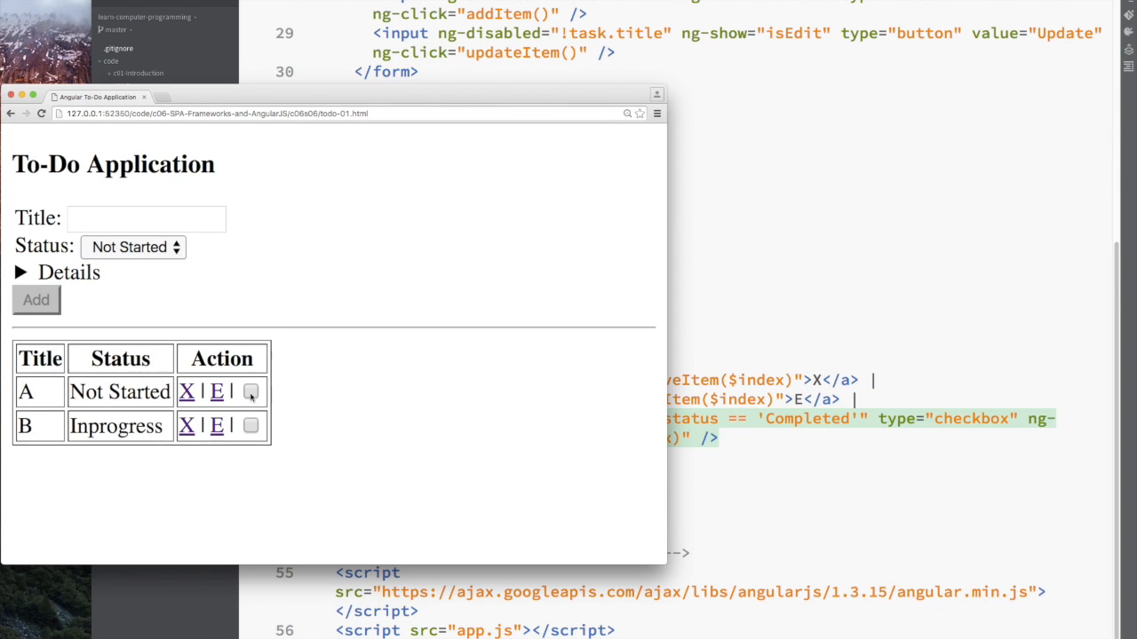
click(252, 393)
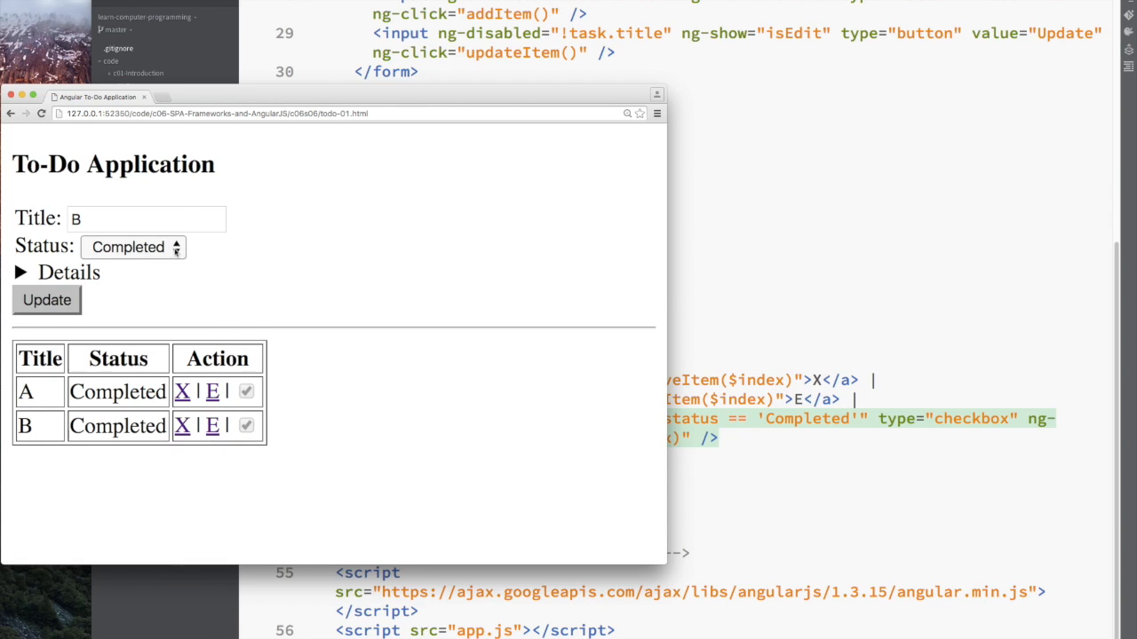
click(133, 246)
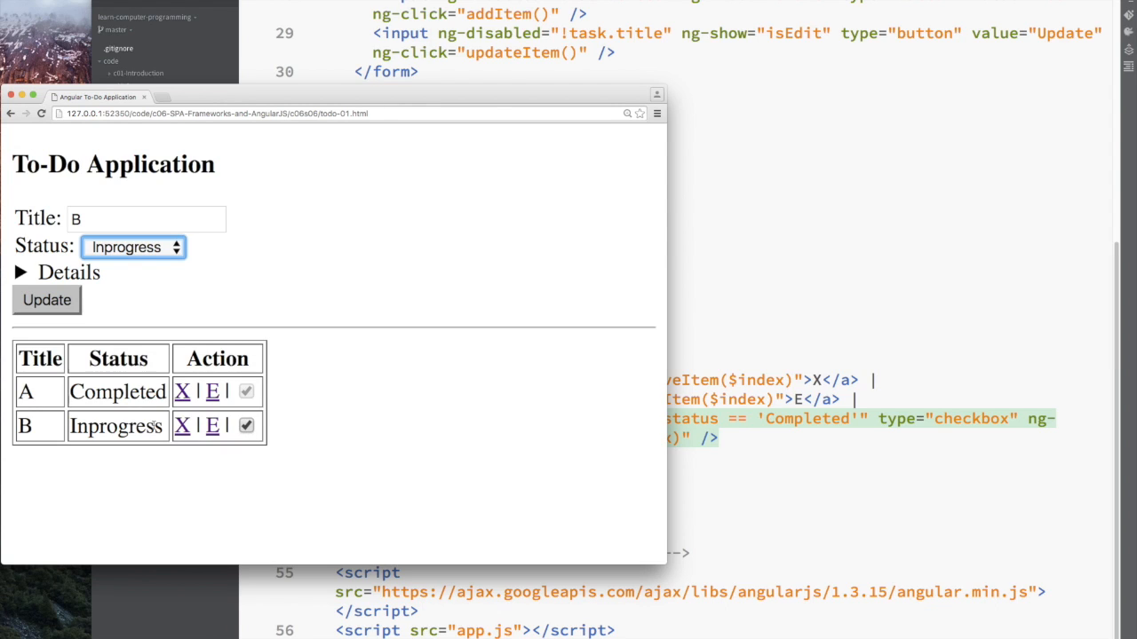
mouse_move(297, 435)
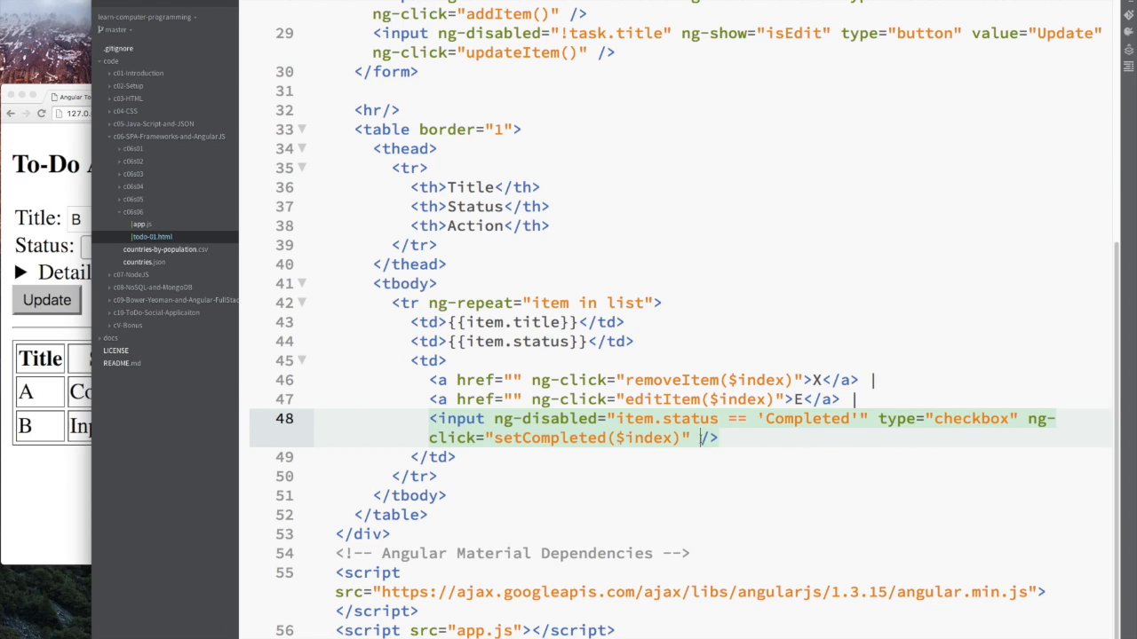
- Add ng-selected="item.status == 'Completed'" to the checkbox and reload the app
text(ng-)
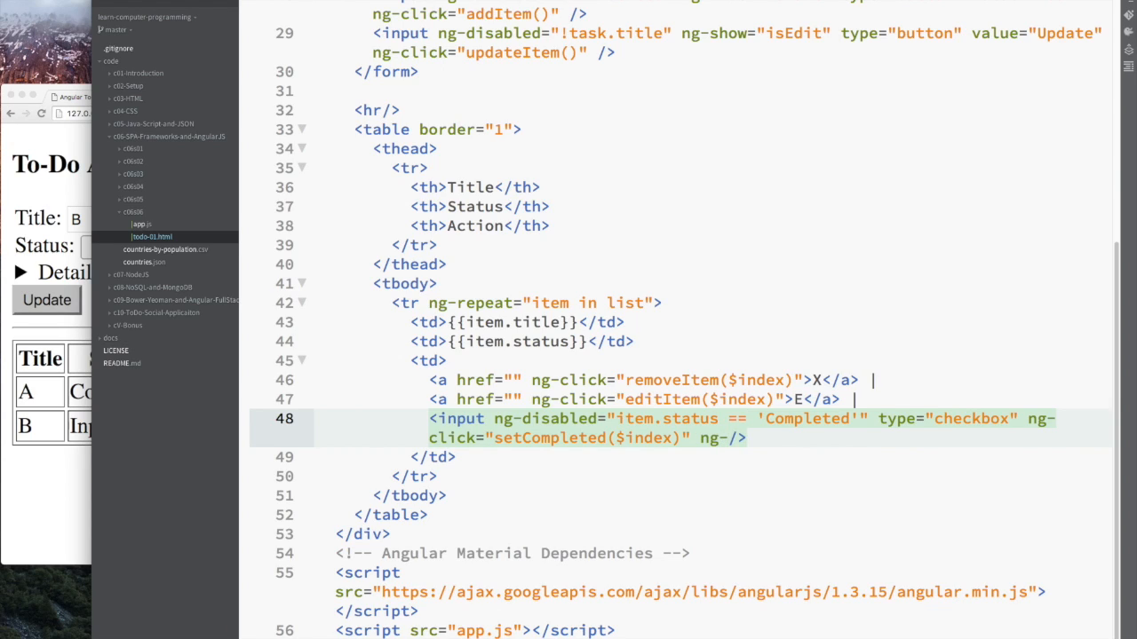
text(selected)
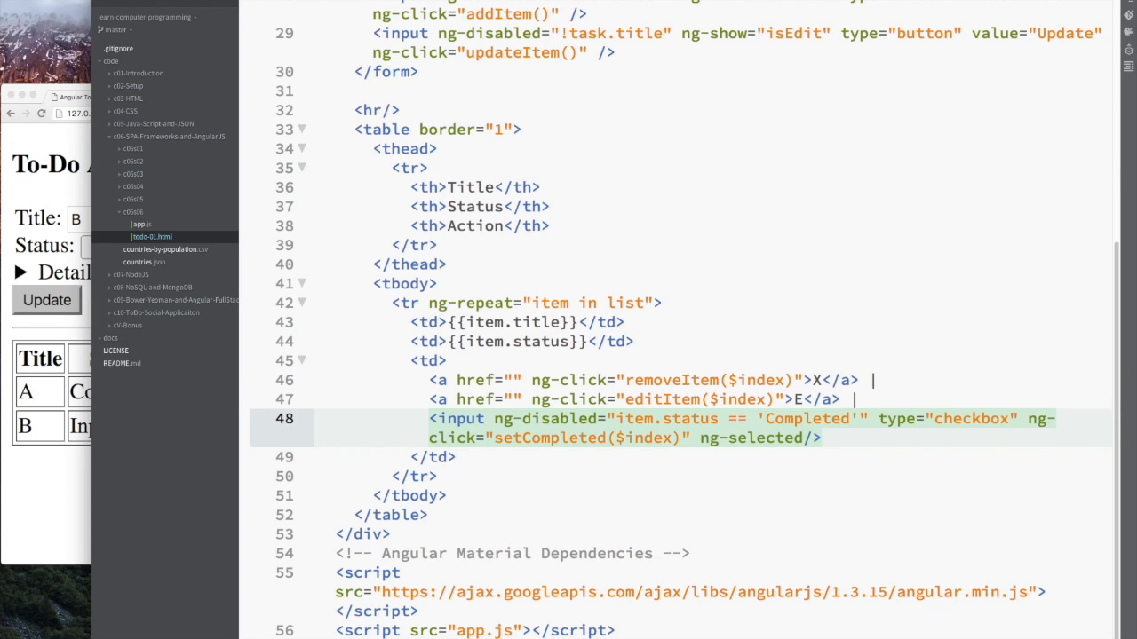
text(item.stat")
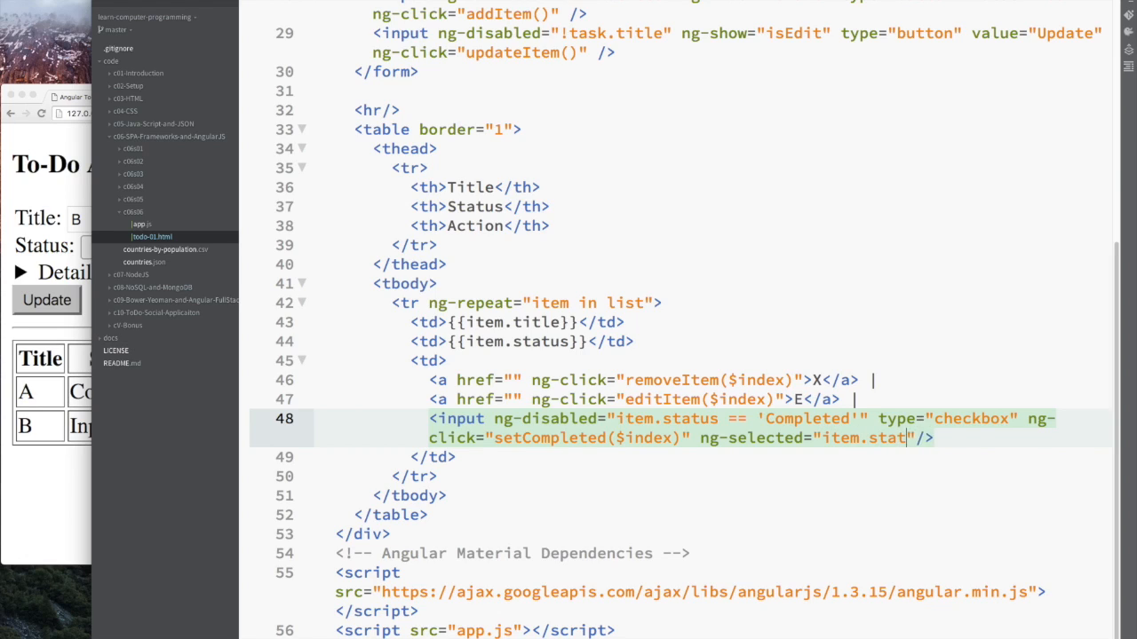
text(== 'Completed')
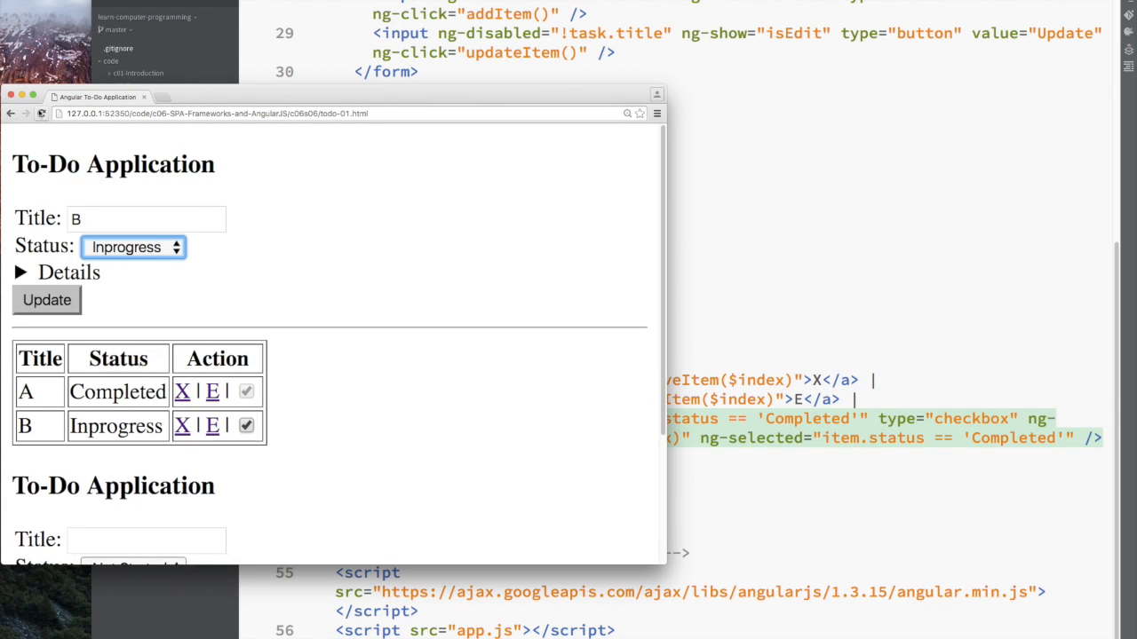
click(182, 426)
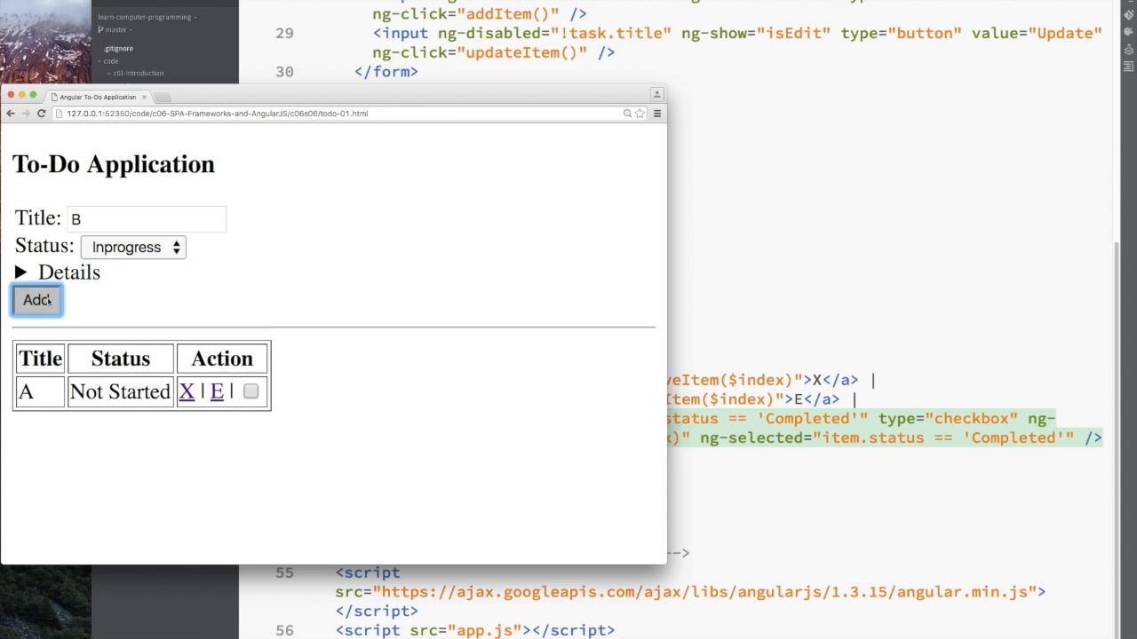
- Test with task B, then replace ng-selected with ng-checked in the attribute
click(36, 299)
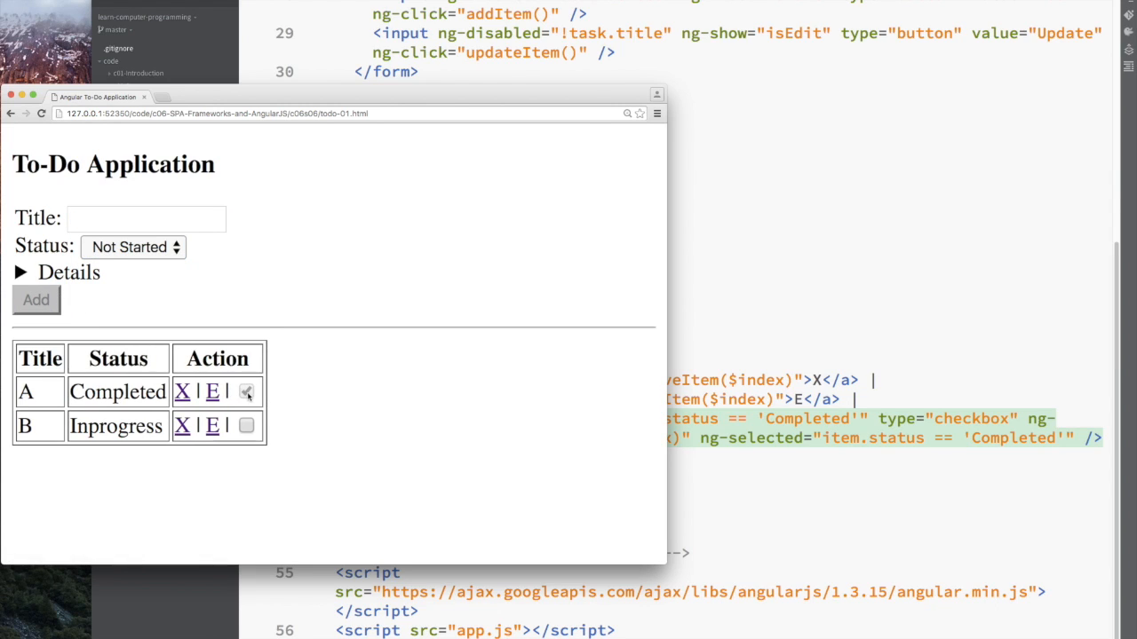
click(245, 426)
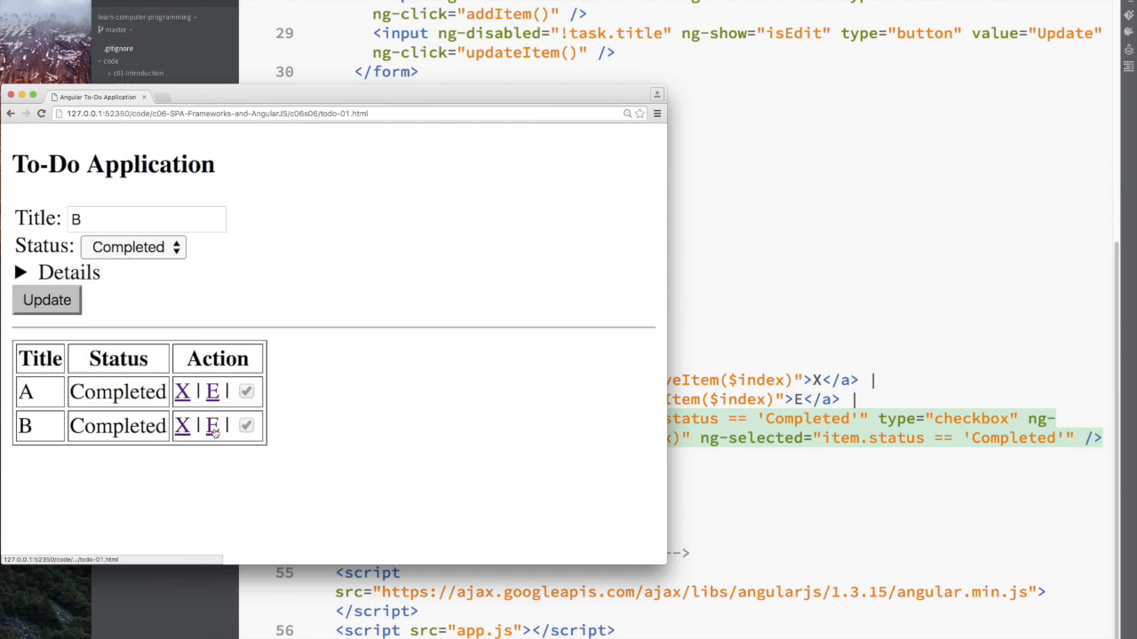
click(133, 247)
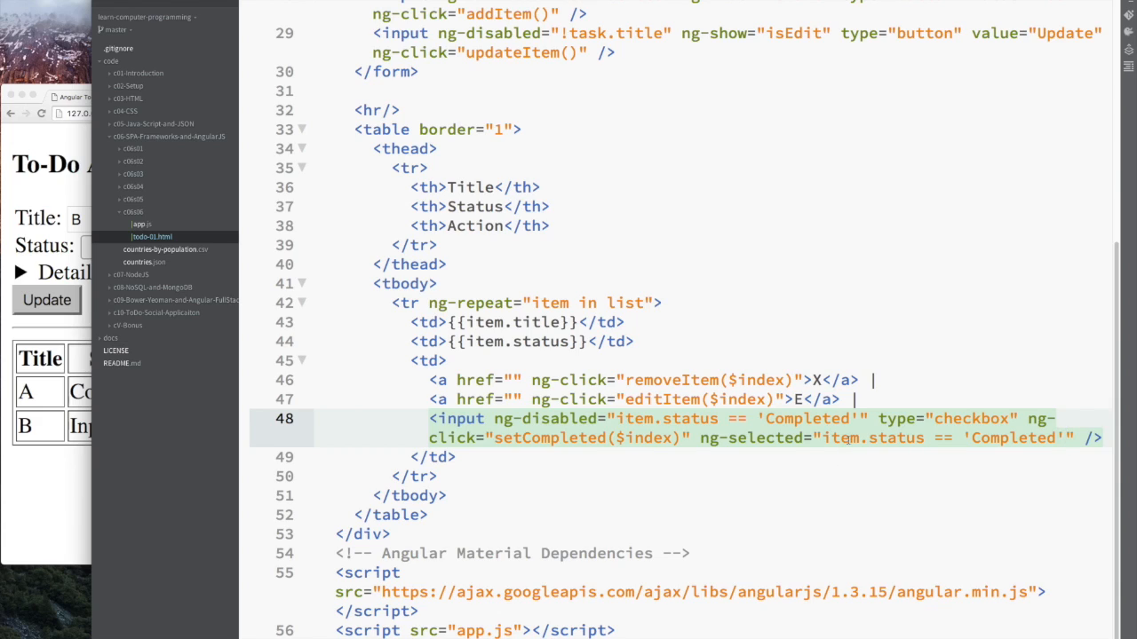
double_click(767, 437)
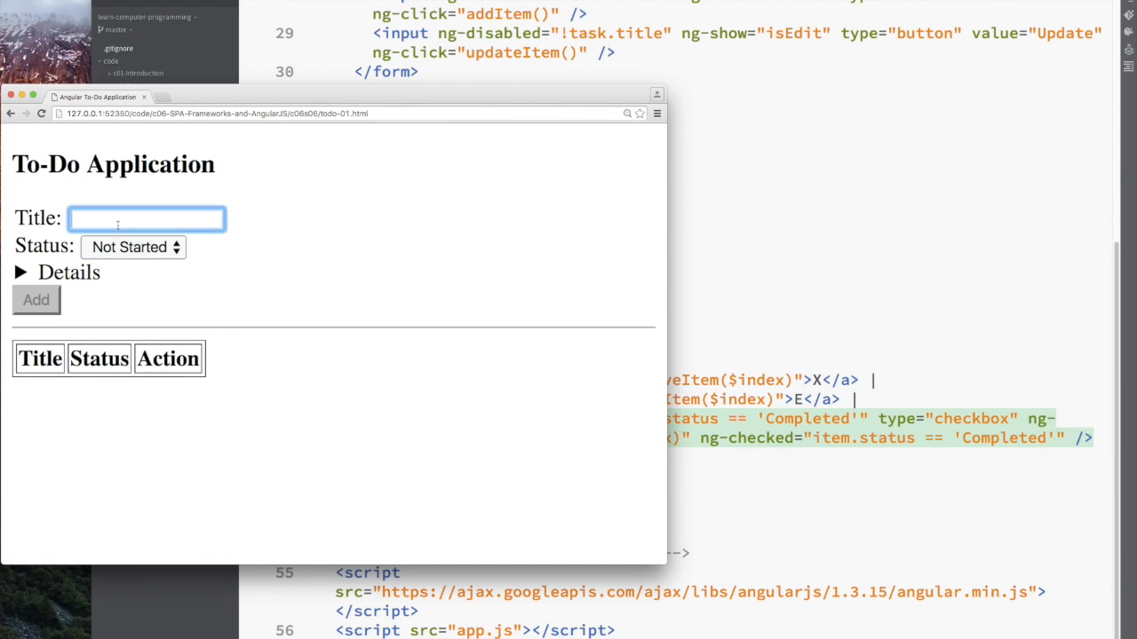
- Add task A, mark it completed, then revert it to Inprogress to confirm the box unticks
click(35, 298)
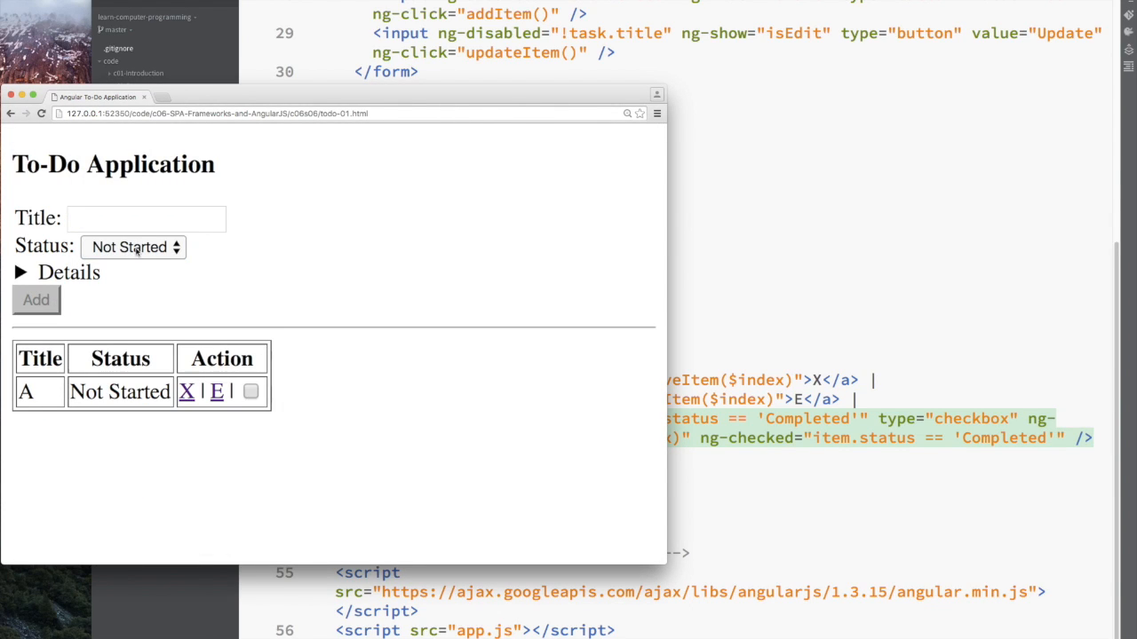
click(36, 298)
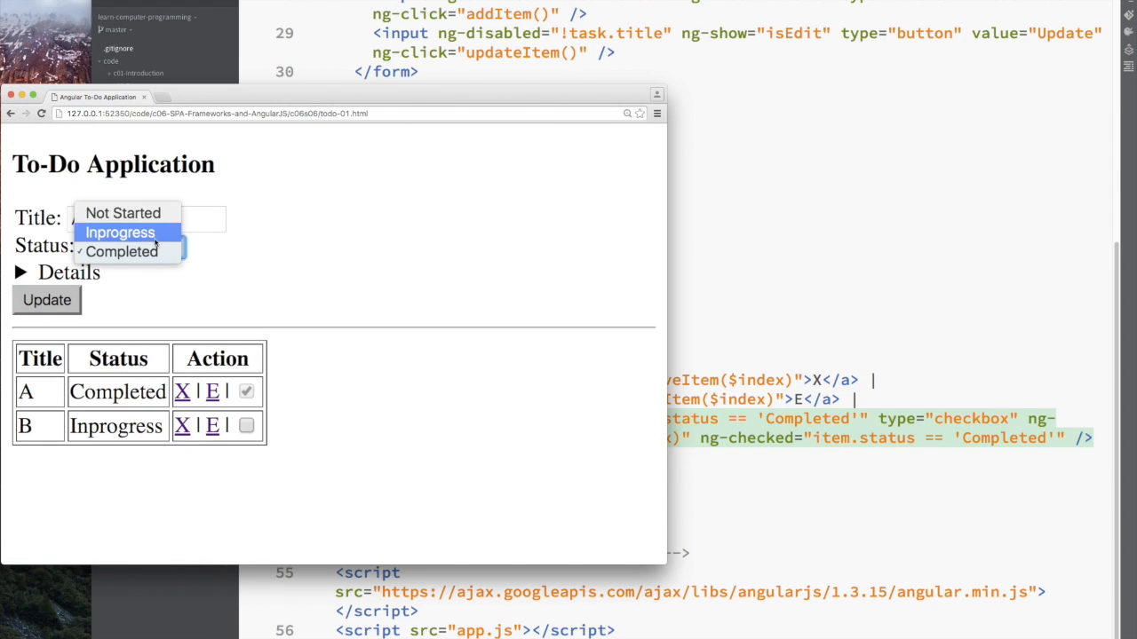
click(119, 231)
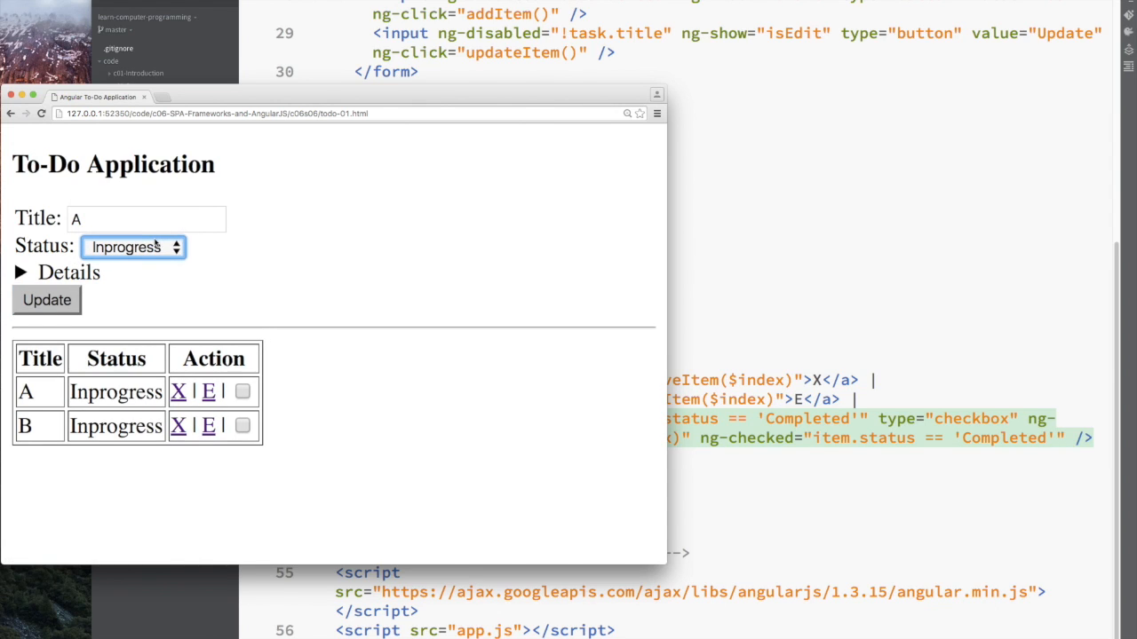
click(133, 247)
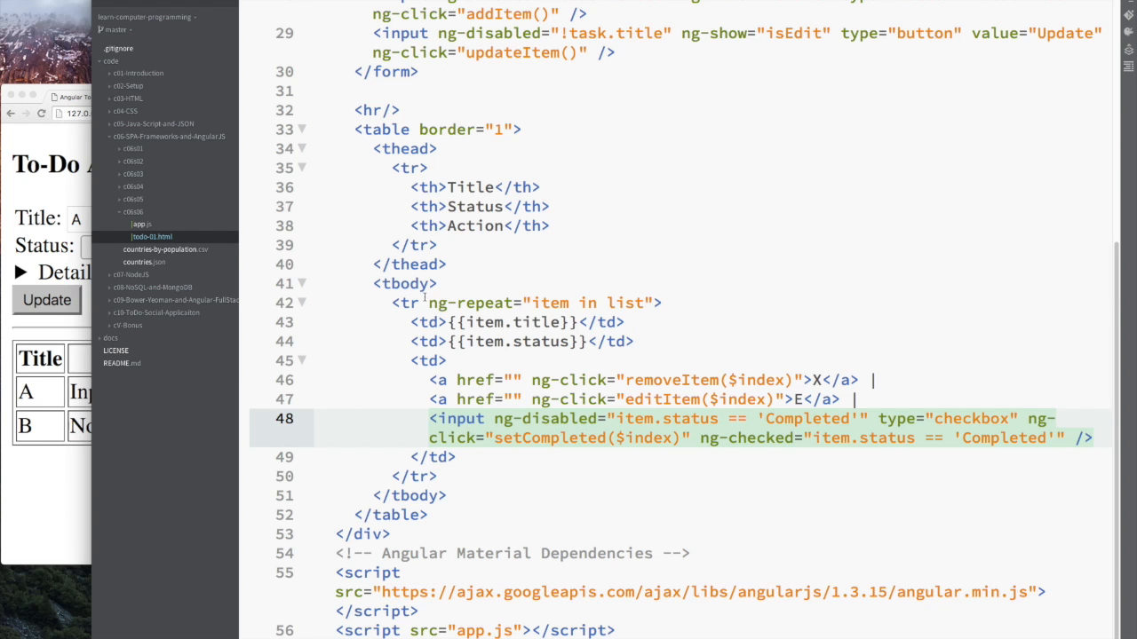
- Switch to the second to-do example's script and add tasks A and B in the app
scroll(down, 3)
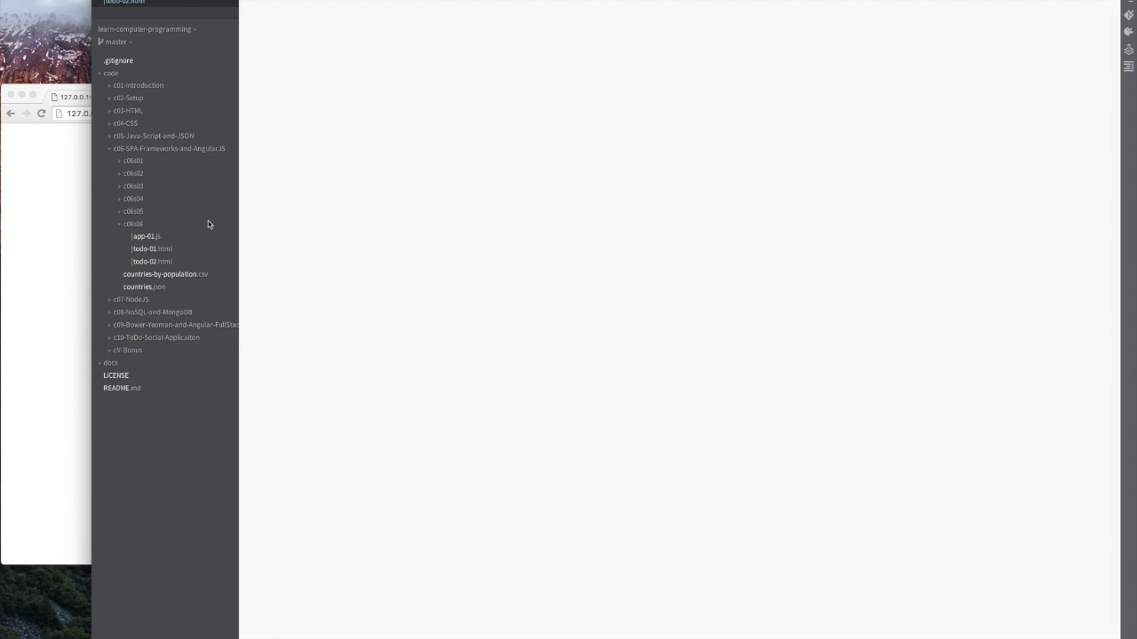
click(146, 235)
text(app-02.js)
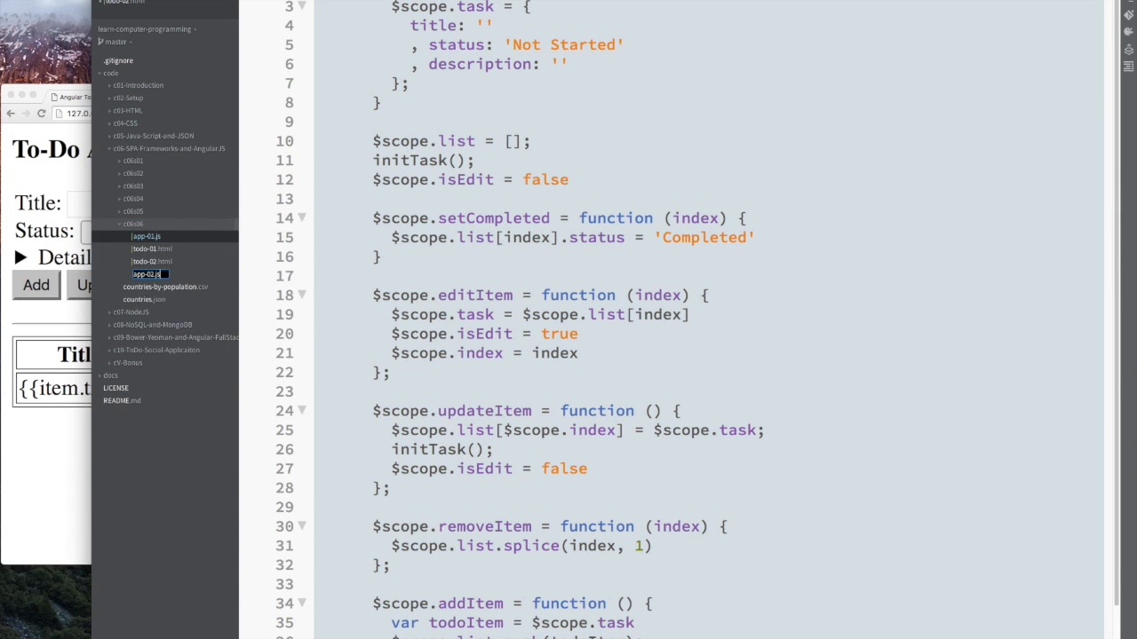
click(153, 284)
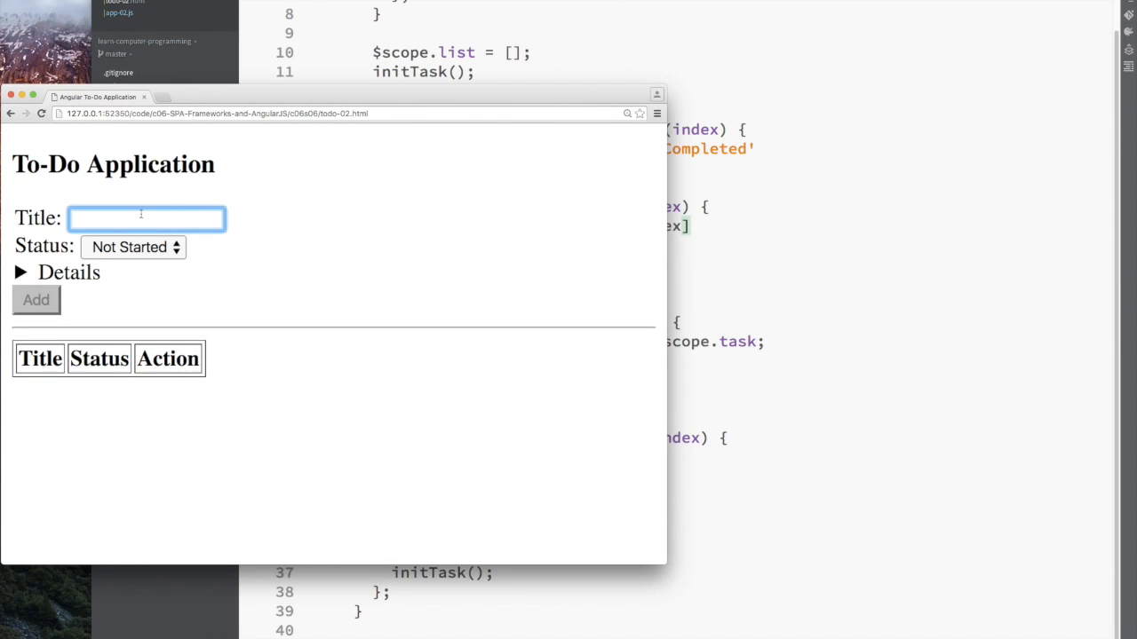
text(A)
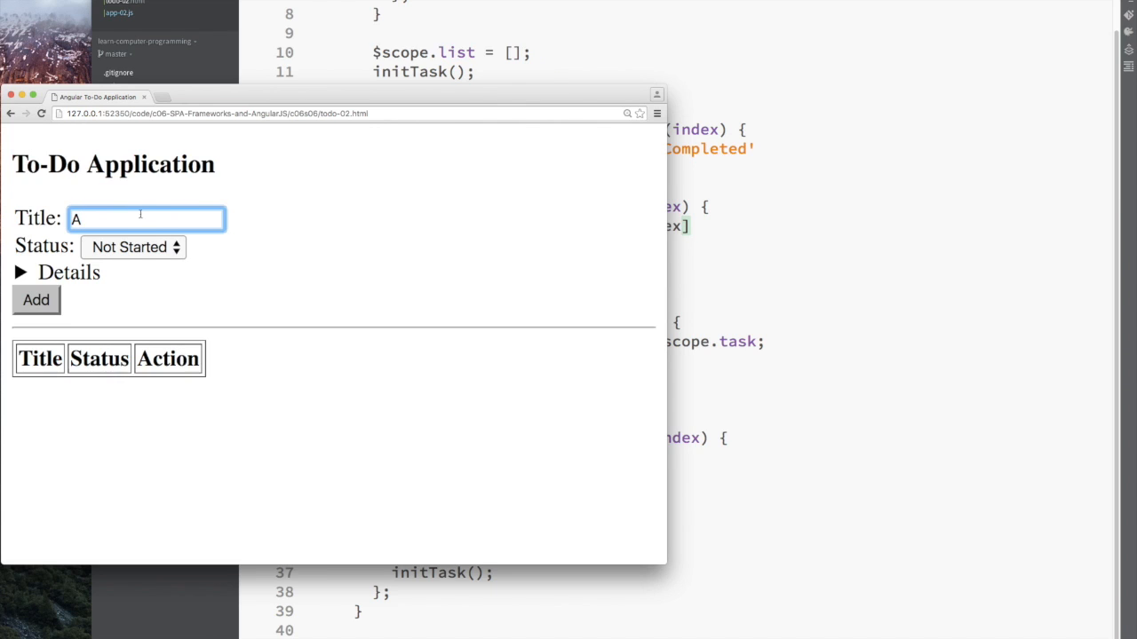
click(35, 299)
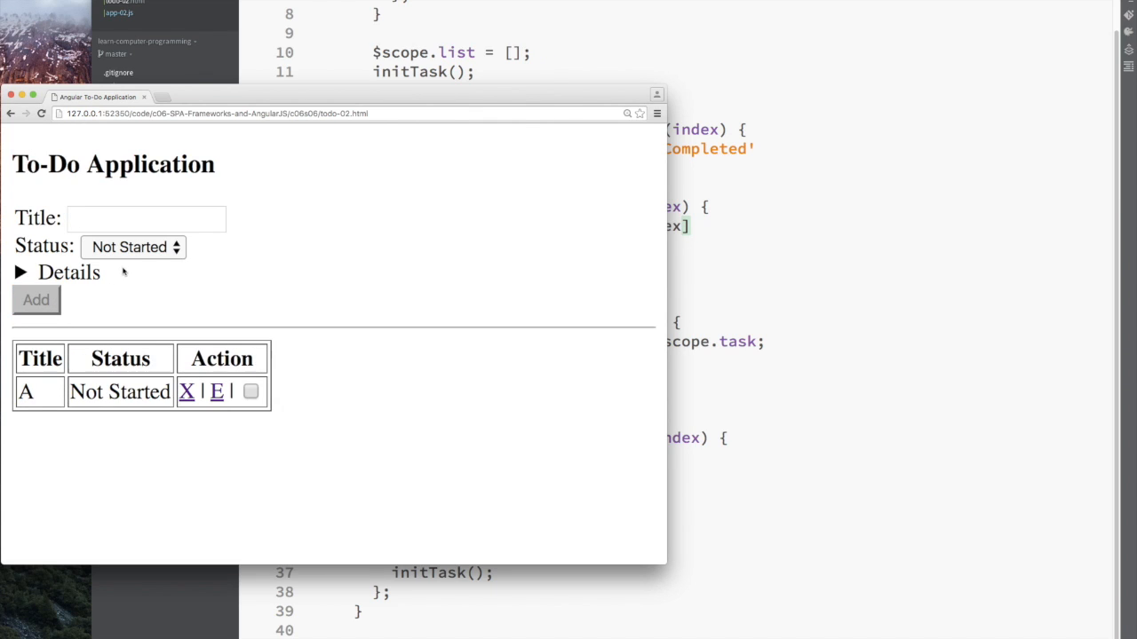
text(B)
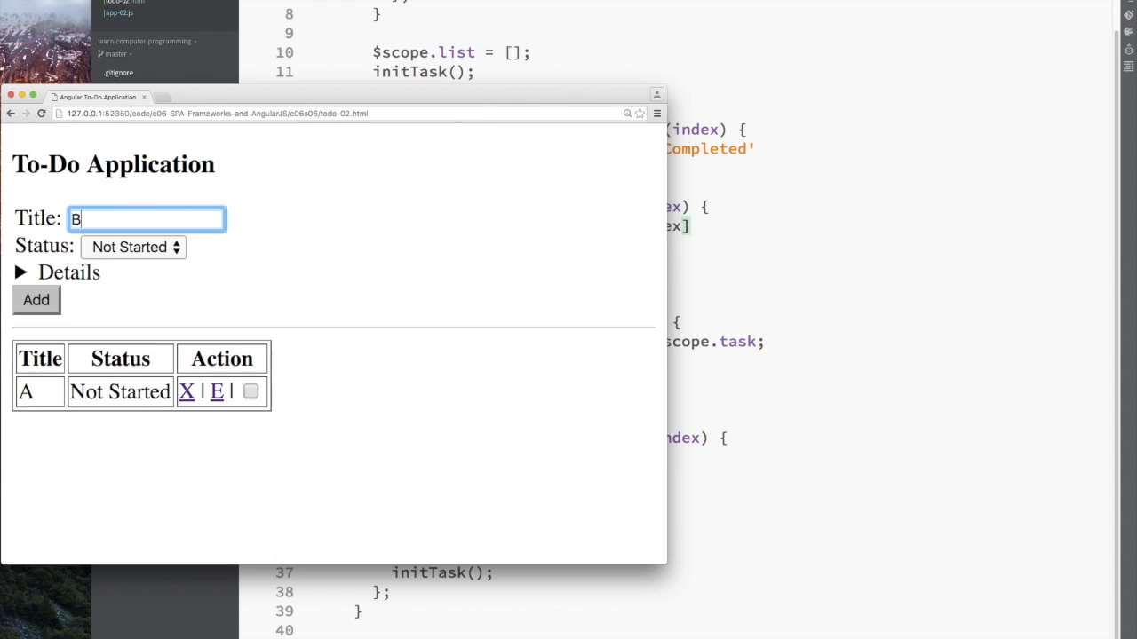
click(131, 247)
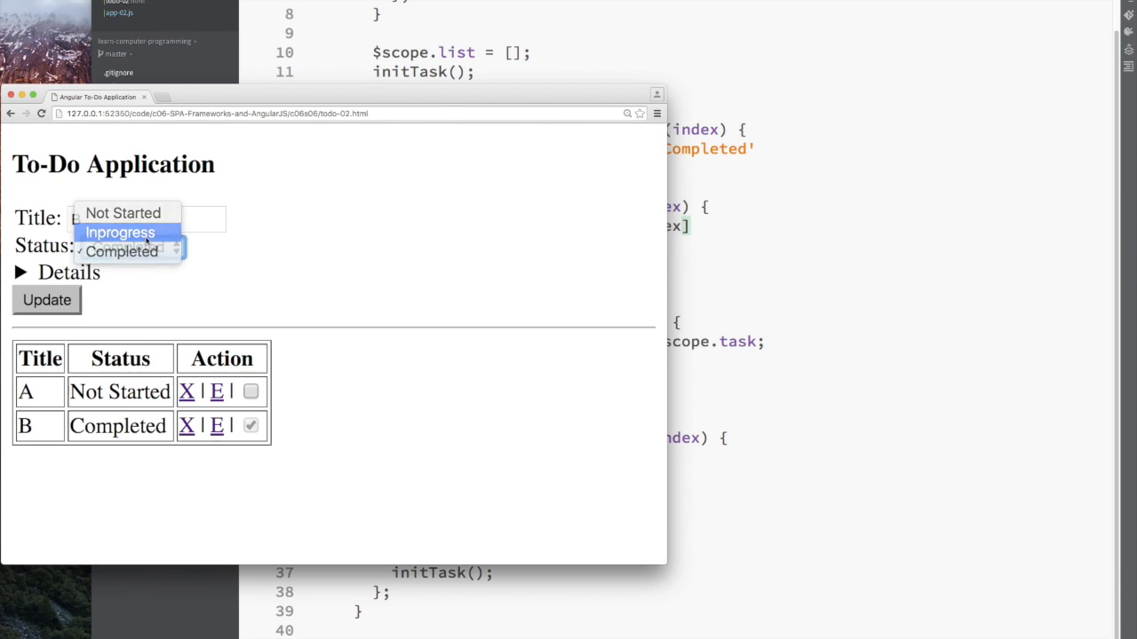
- Edit task B to Inprogress, rename it Boo, and save the update
click(119, 230)
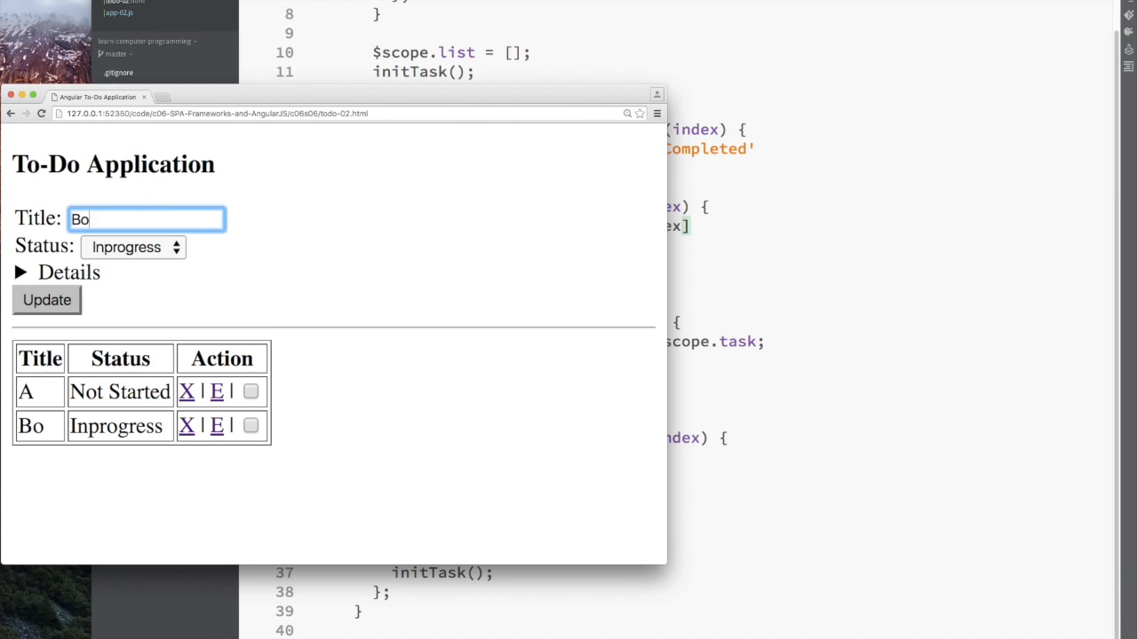
text(o)
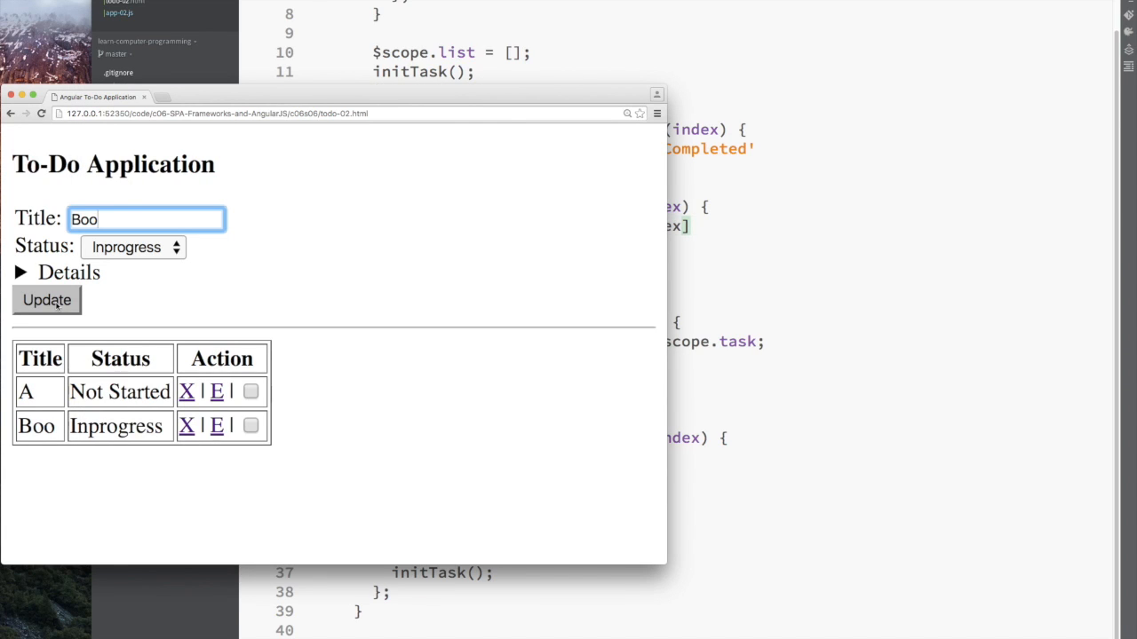
click(46, 300)
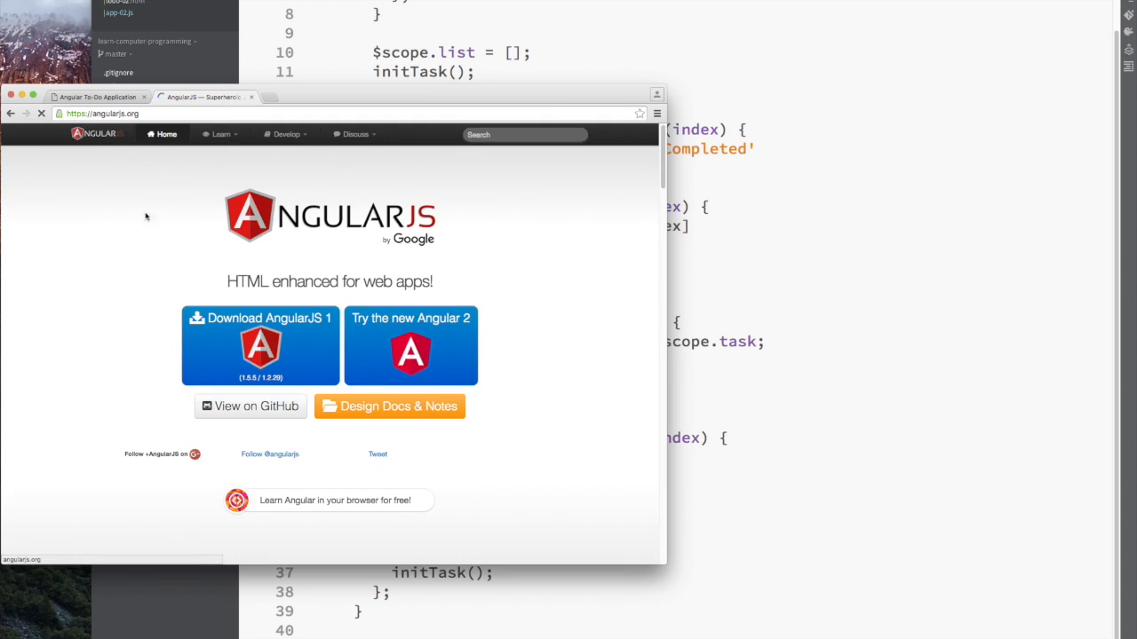
- Open the angular.copy page in the AngularJS API Reference and scroll to its example
click(284, 135)
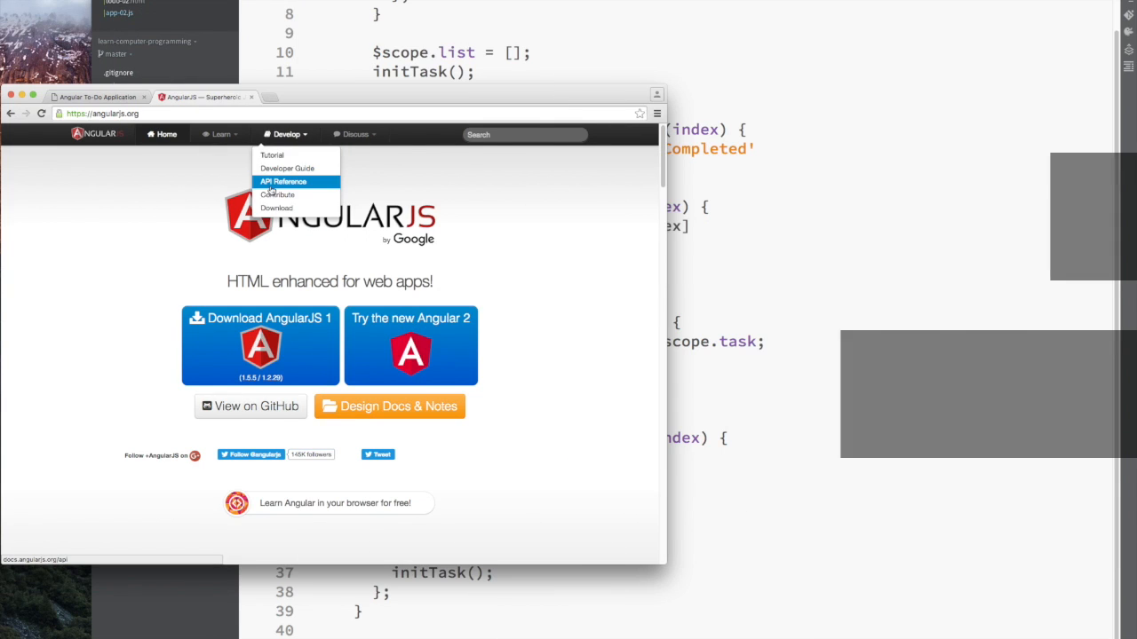
click(284, 181)
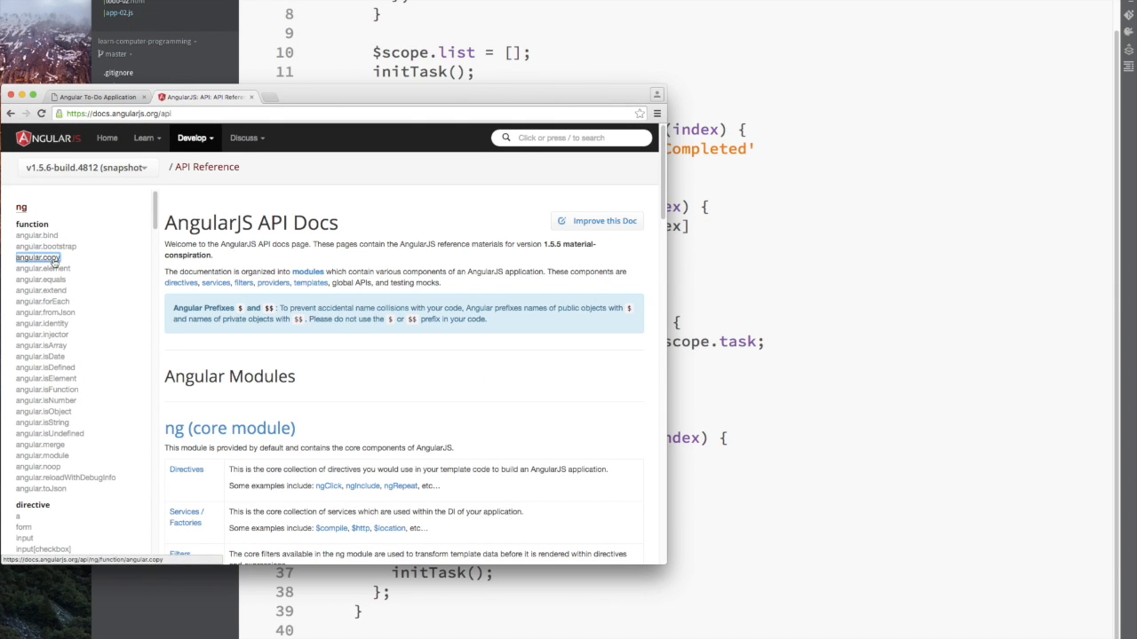
click(39, 257)
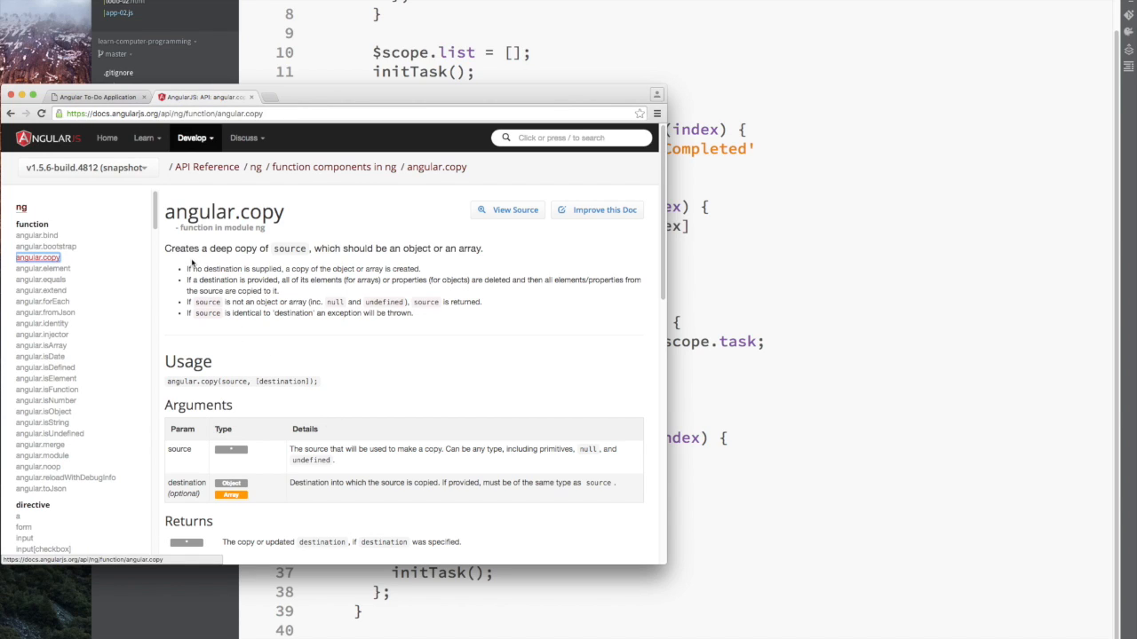
mouse_move(482, 260)
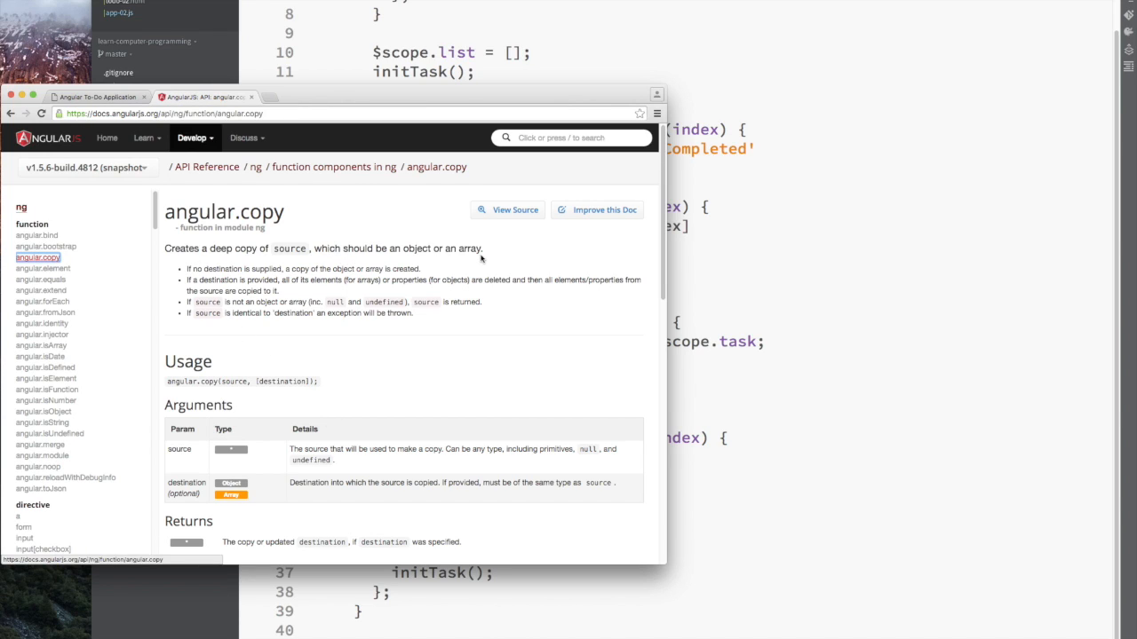
scroll(down, 3)
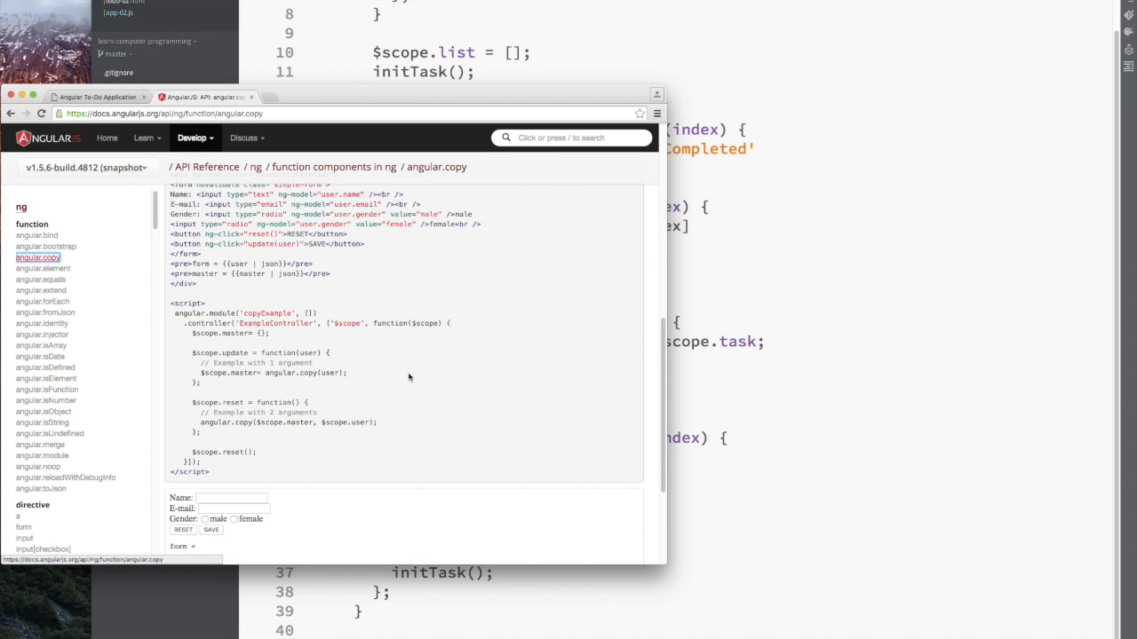
mouse_move(276, 364)
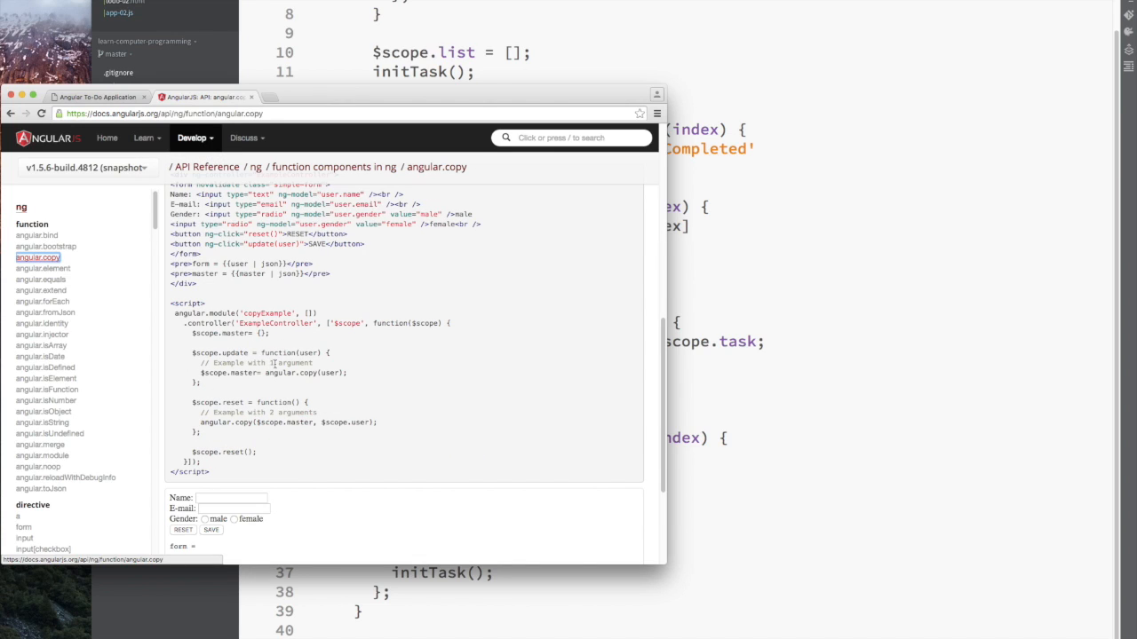
mouse_move(721, 274)
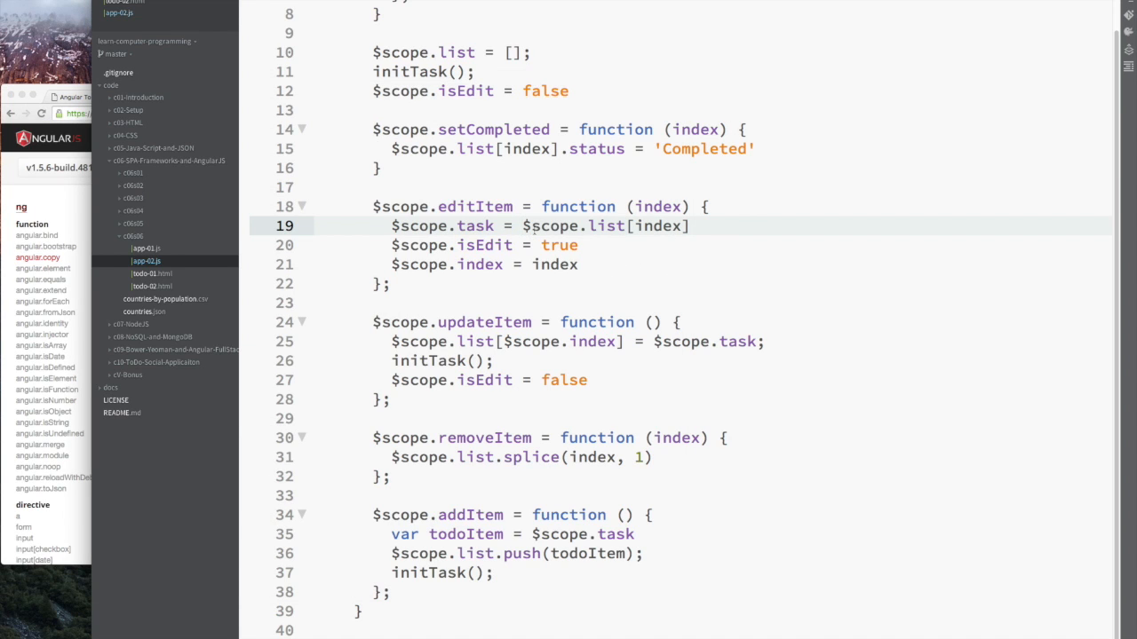
- Wrap $scope.list[index] in angular.copy() inside editItem in app-02.js
text(angular.copy()
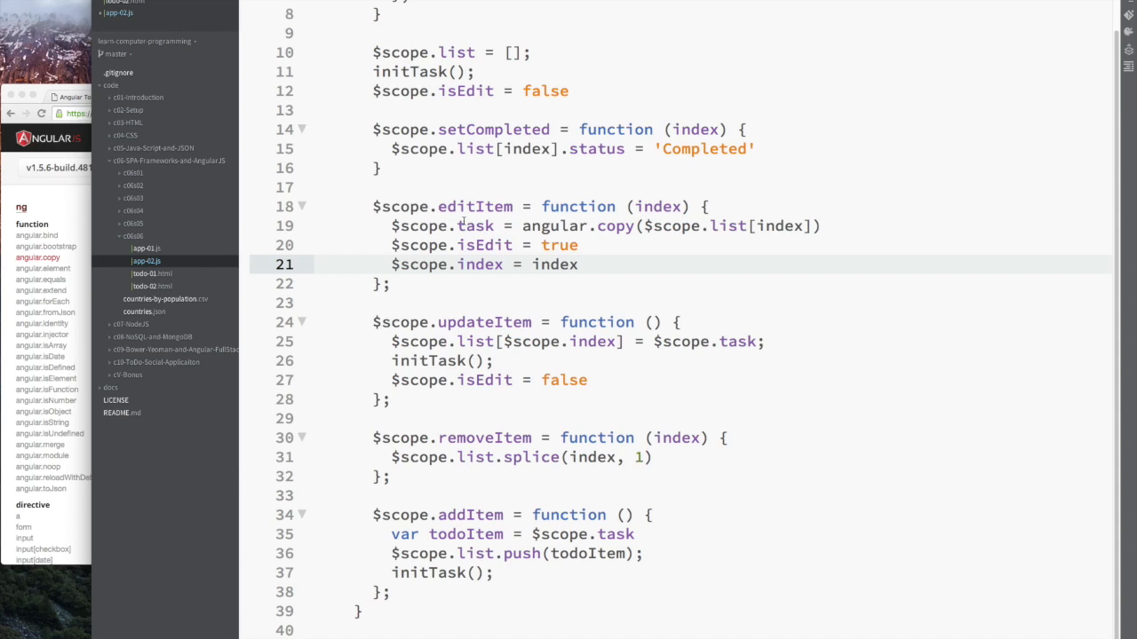
mouse_move(528, 366)
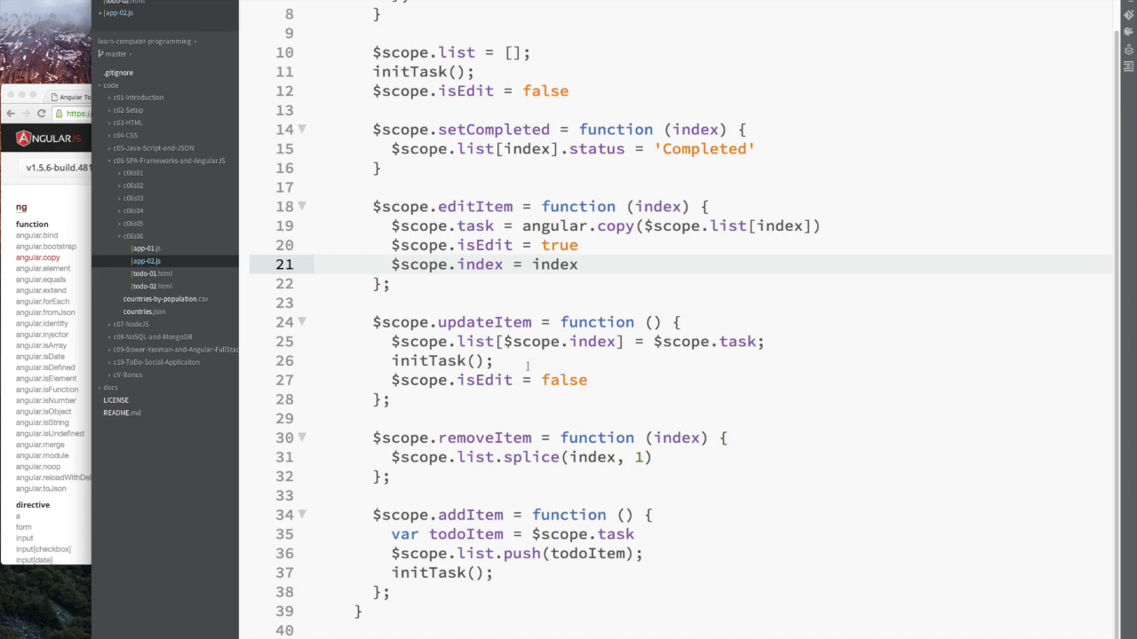
mouse_move(511, 362)
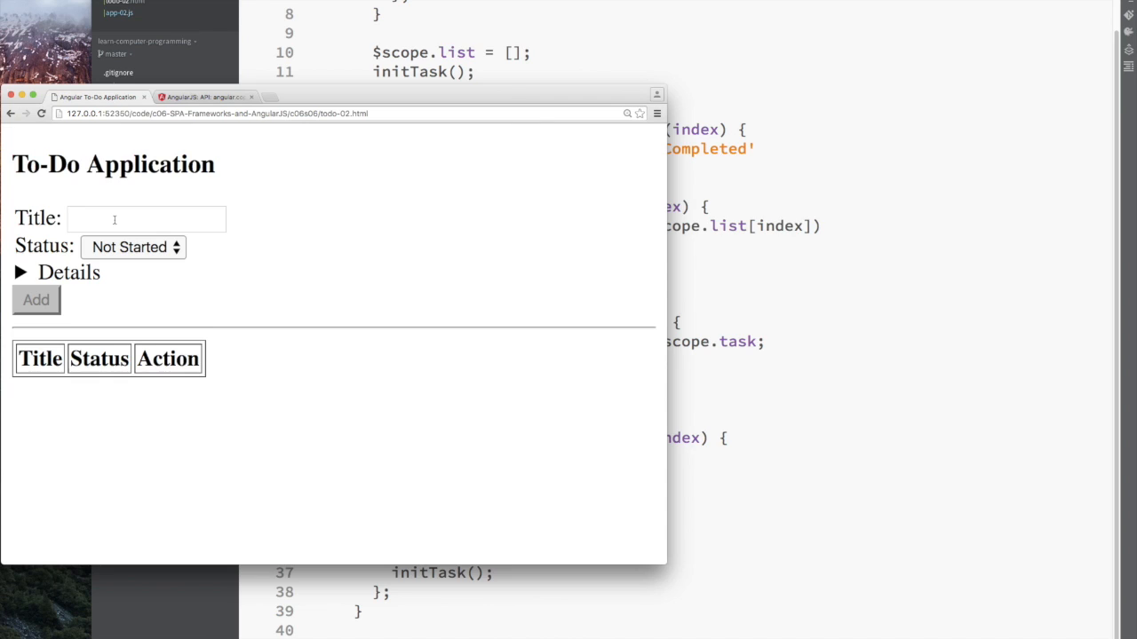
- Add task A, rename it Akkjklkk with status Inprogress, and save the update
text(A)
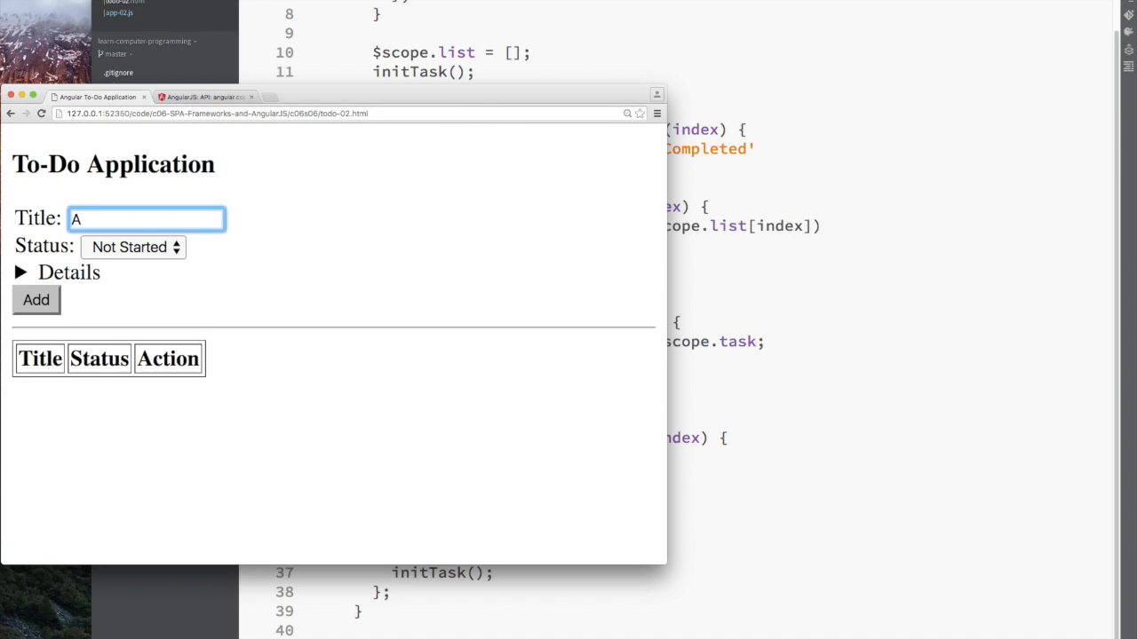
click(36, 298)
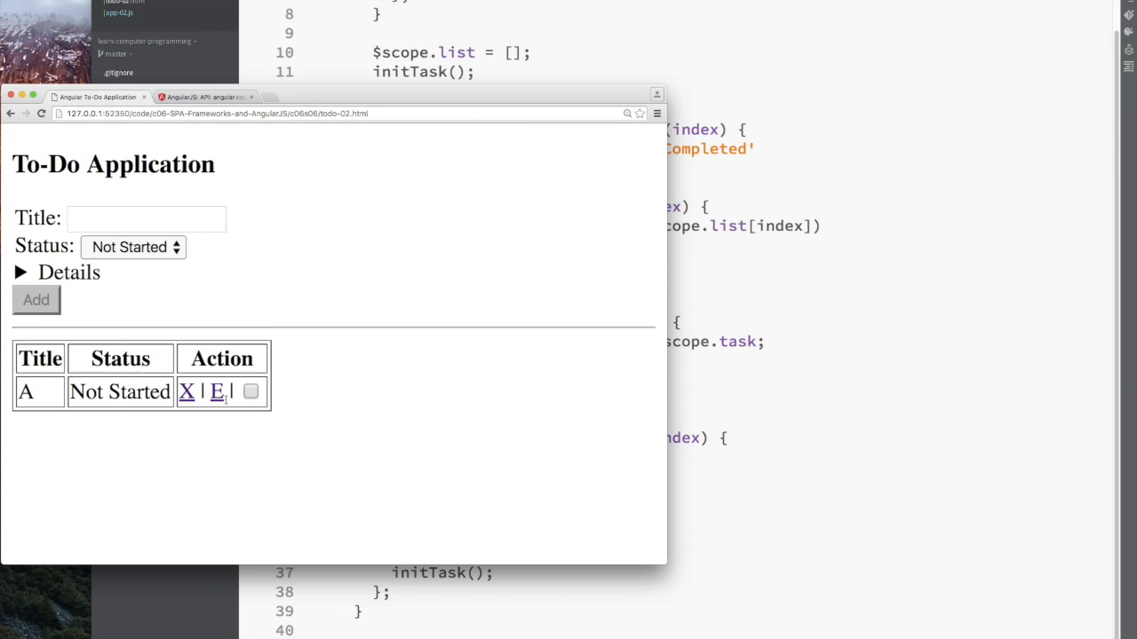
text(Akkjklkk)
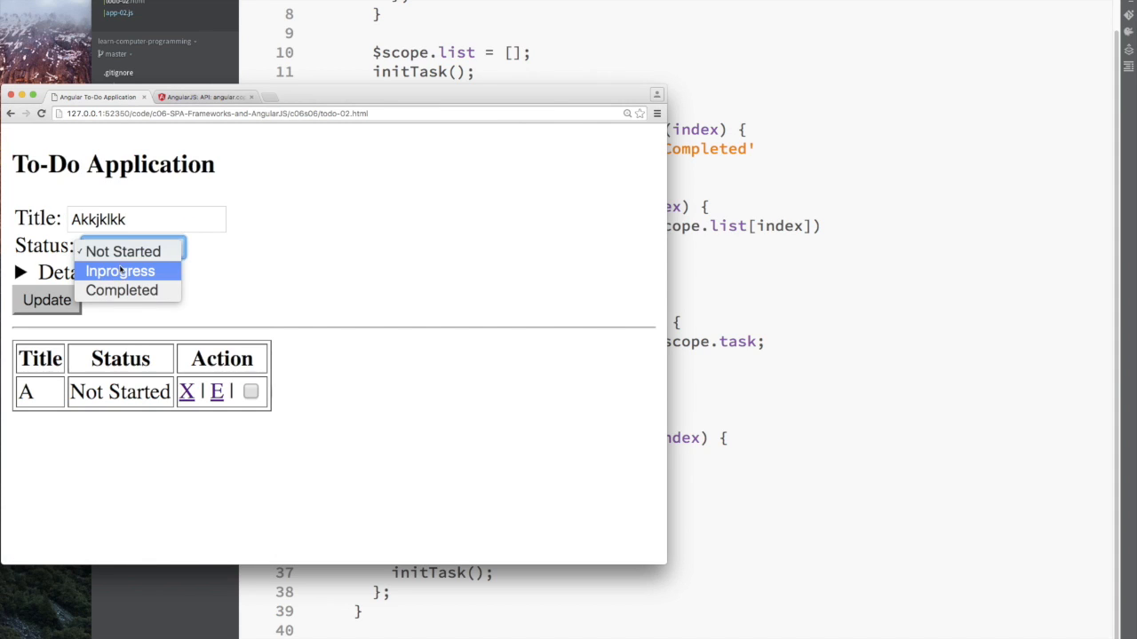
click(119, 270)
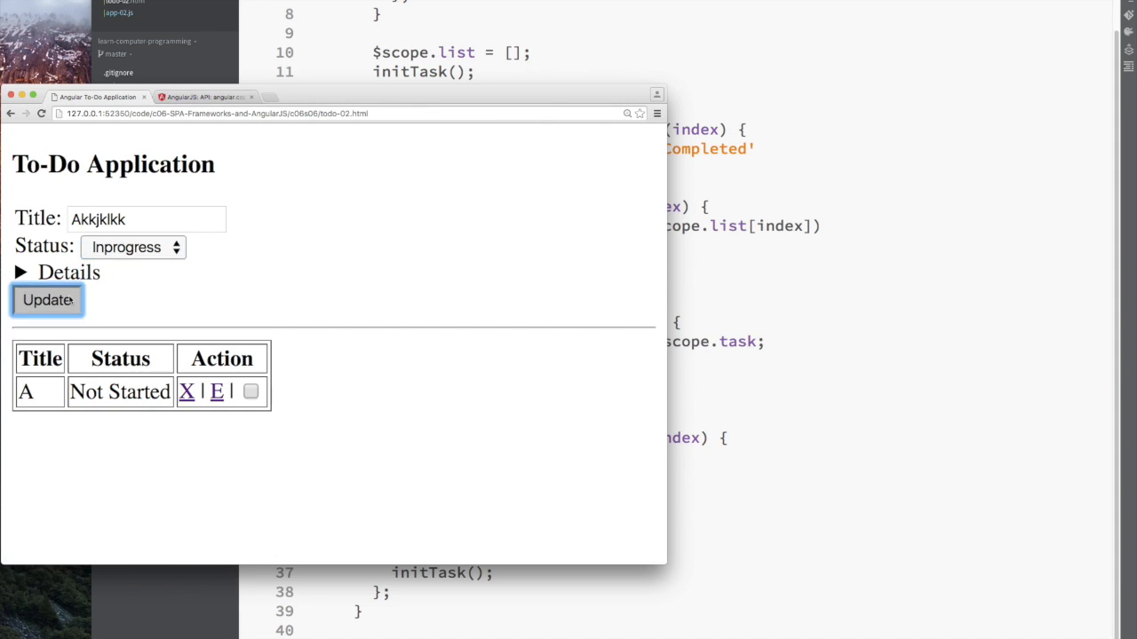
click(46, 301)
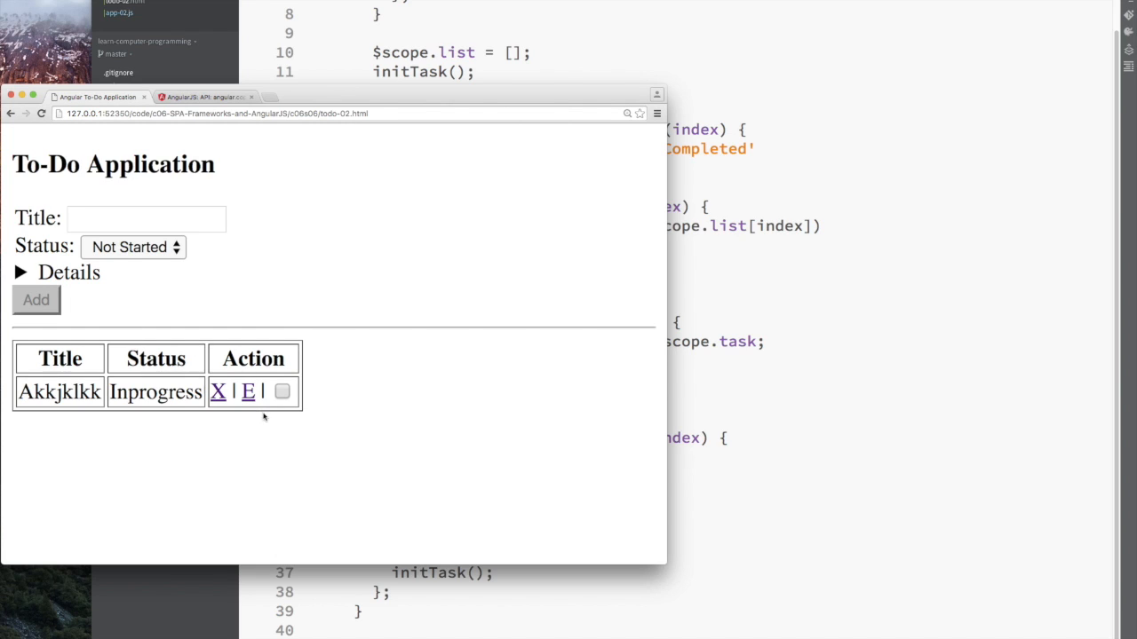
- Edit the task again, choose Completed and retype the title without saving; the row stays unchanged
click(249, 393)
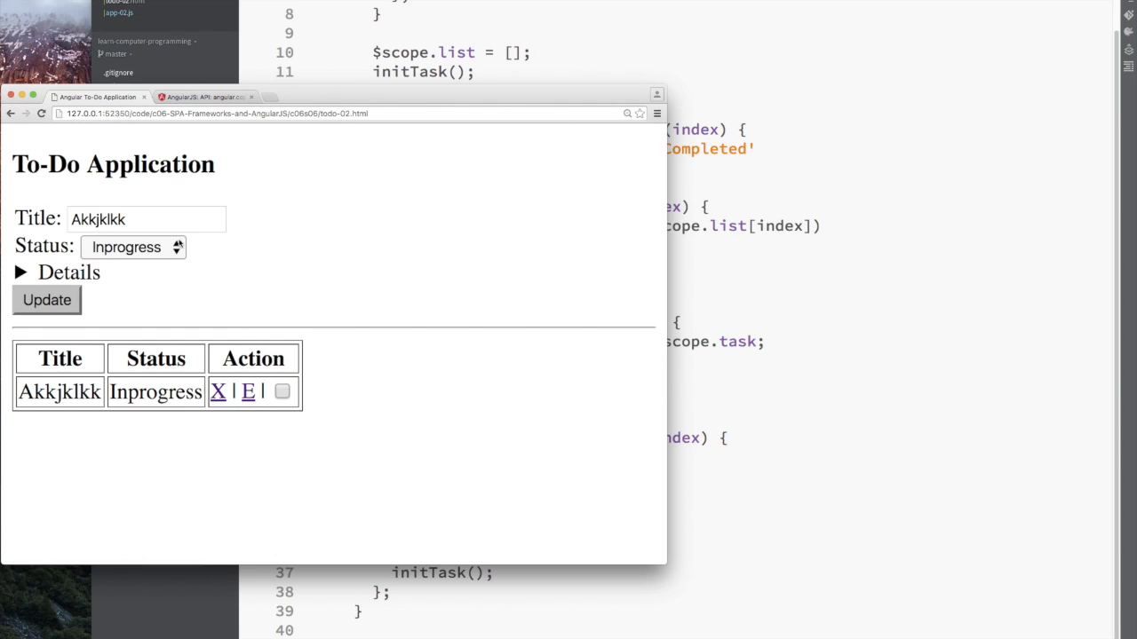
click(133, 247)
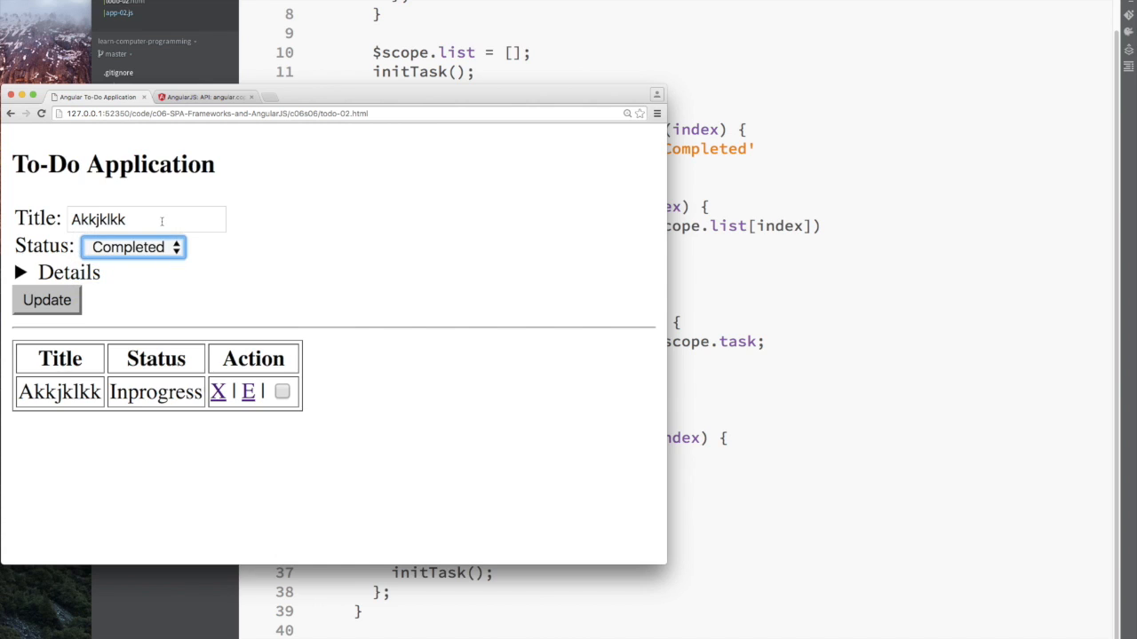
text(A)
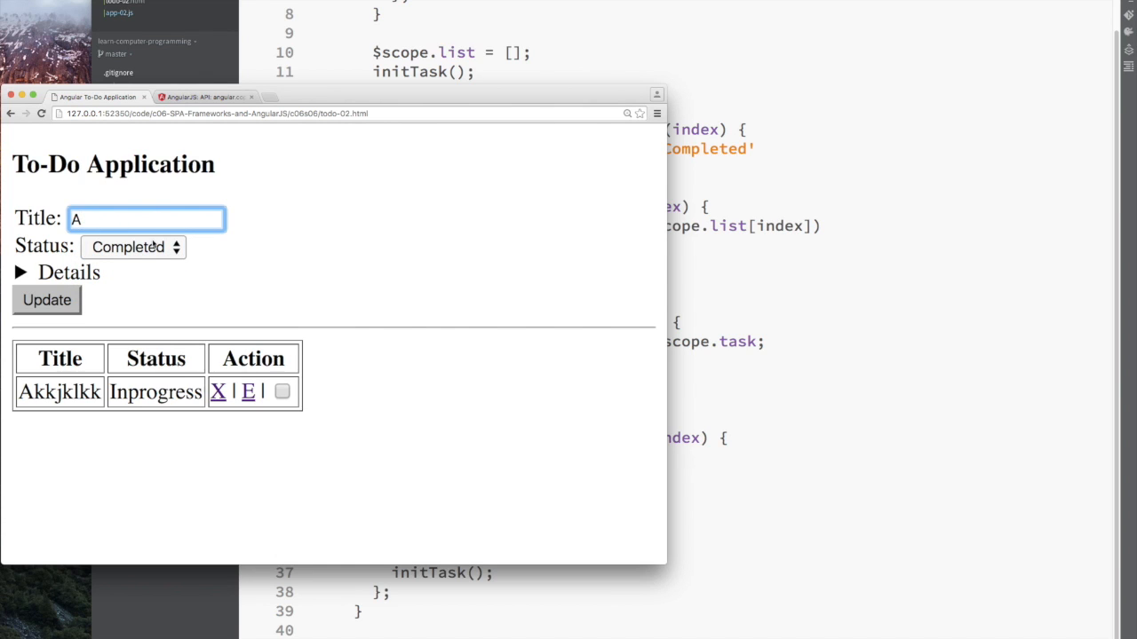
text(aaa)
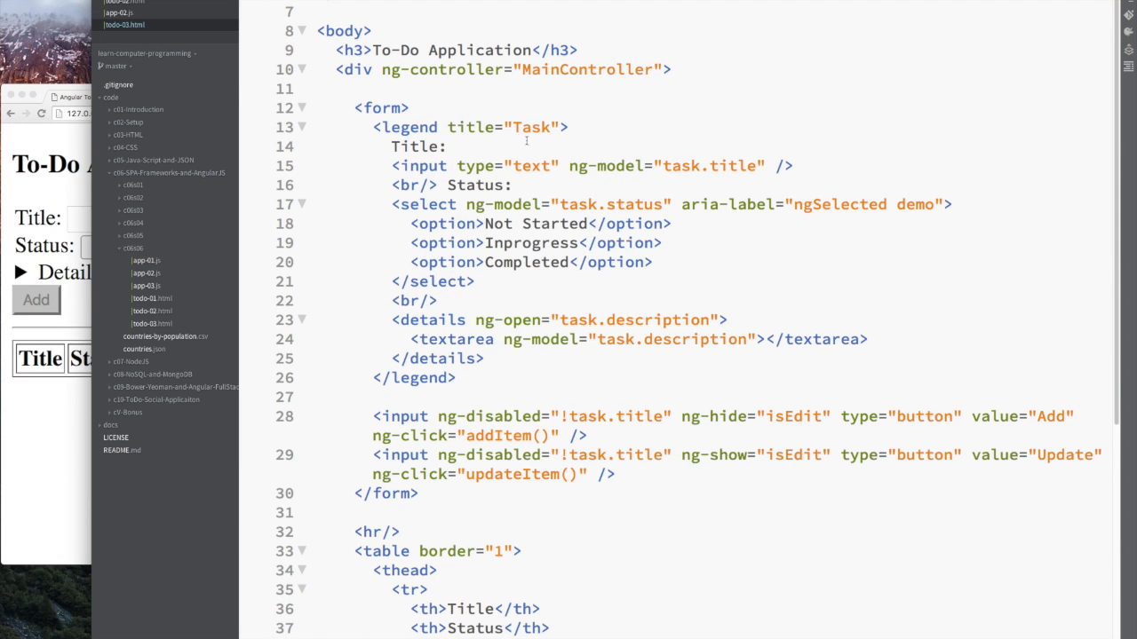
- Insert a 'Task Completed: {{}}' line inside the MainController div
click(356, 89)
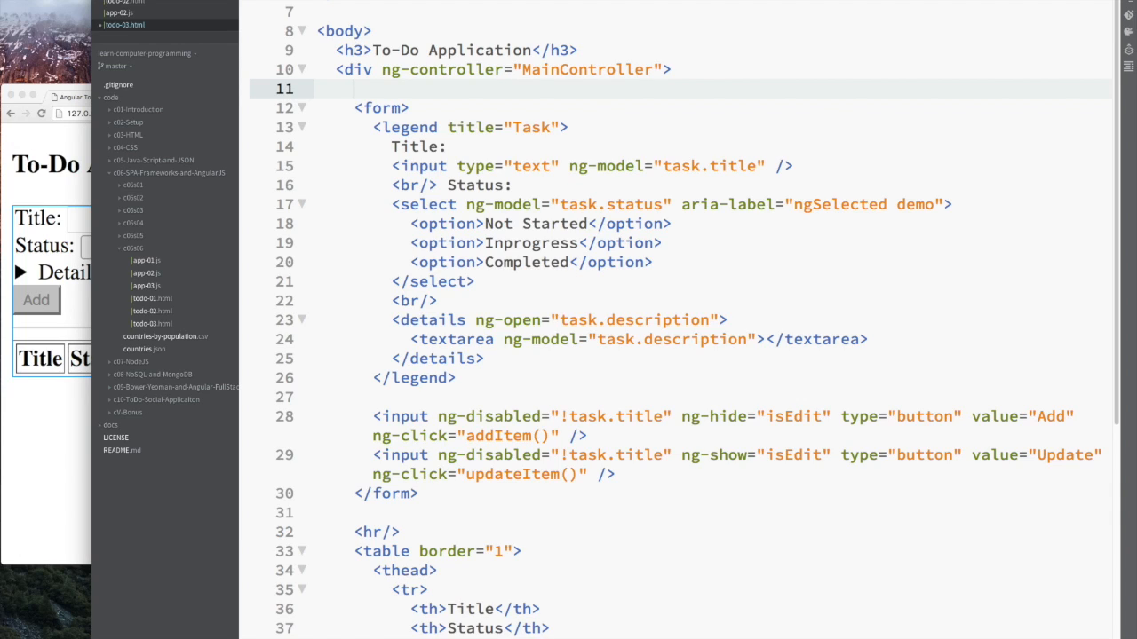
text(Task Completed)
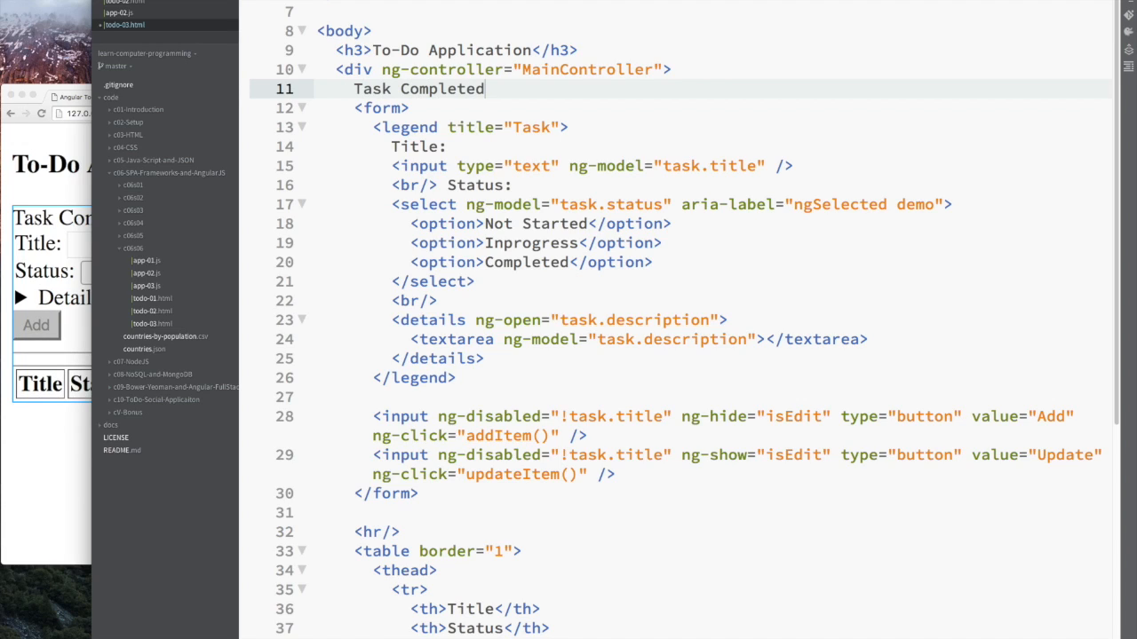
text(: {{}})
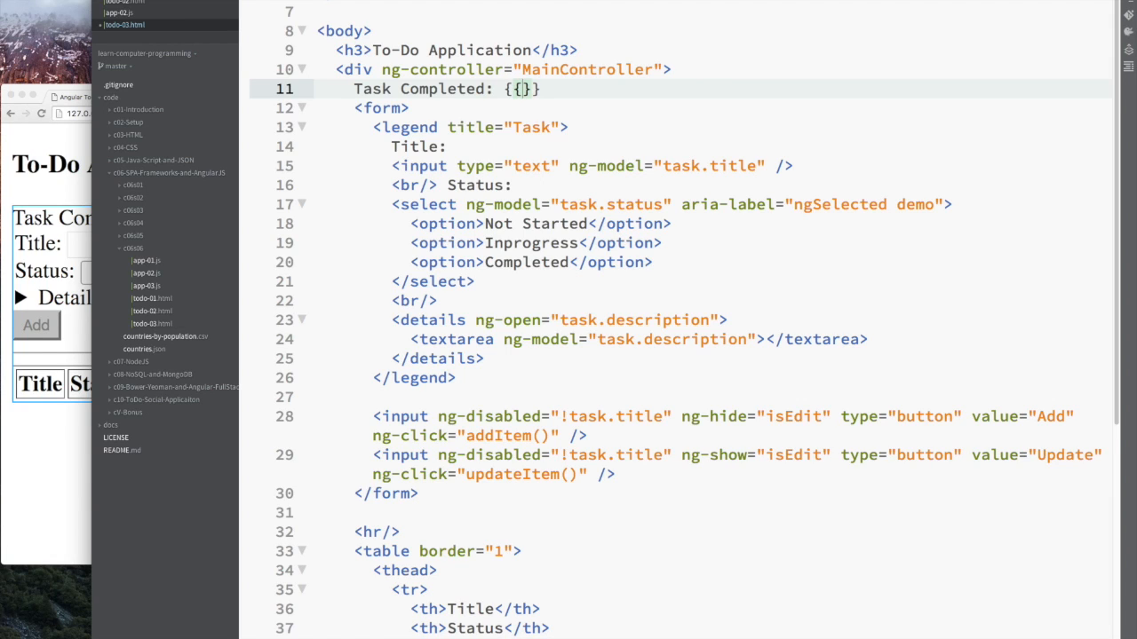
scroll(down, 3)
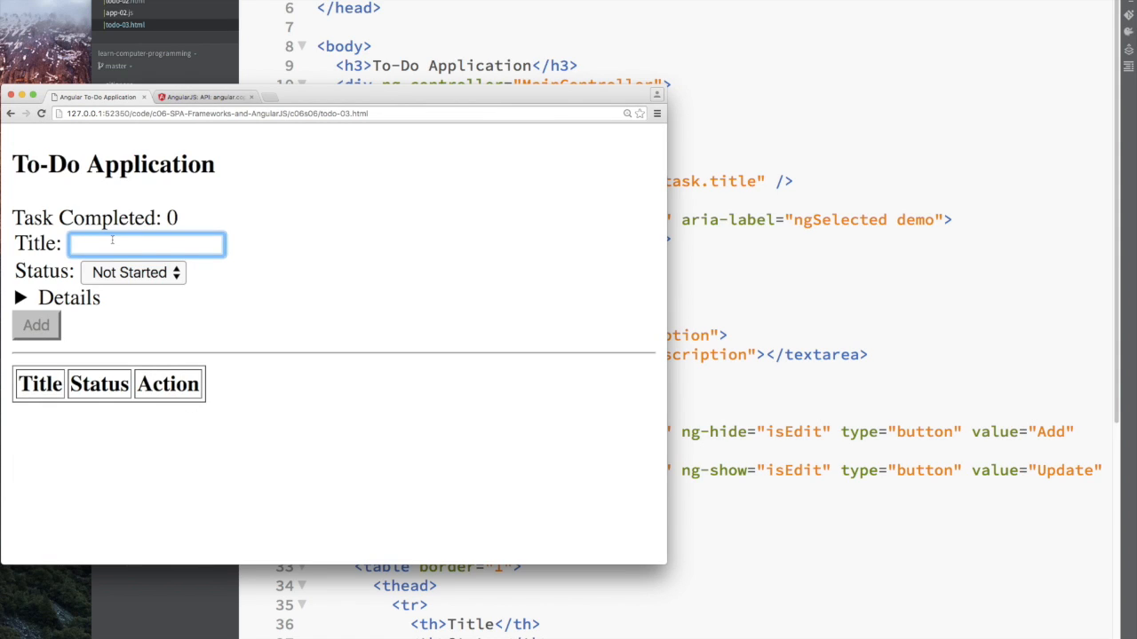
- Add task A and mark it completed so Task Completed shows 1, then enter B as a title
click(36, 323)
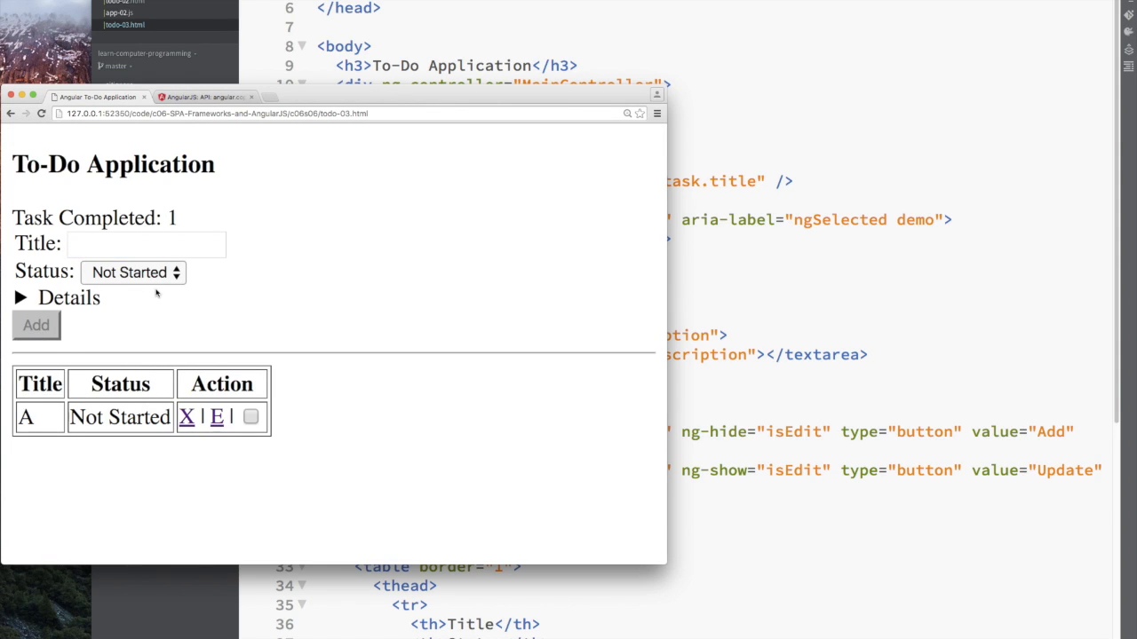
text(B)
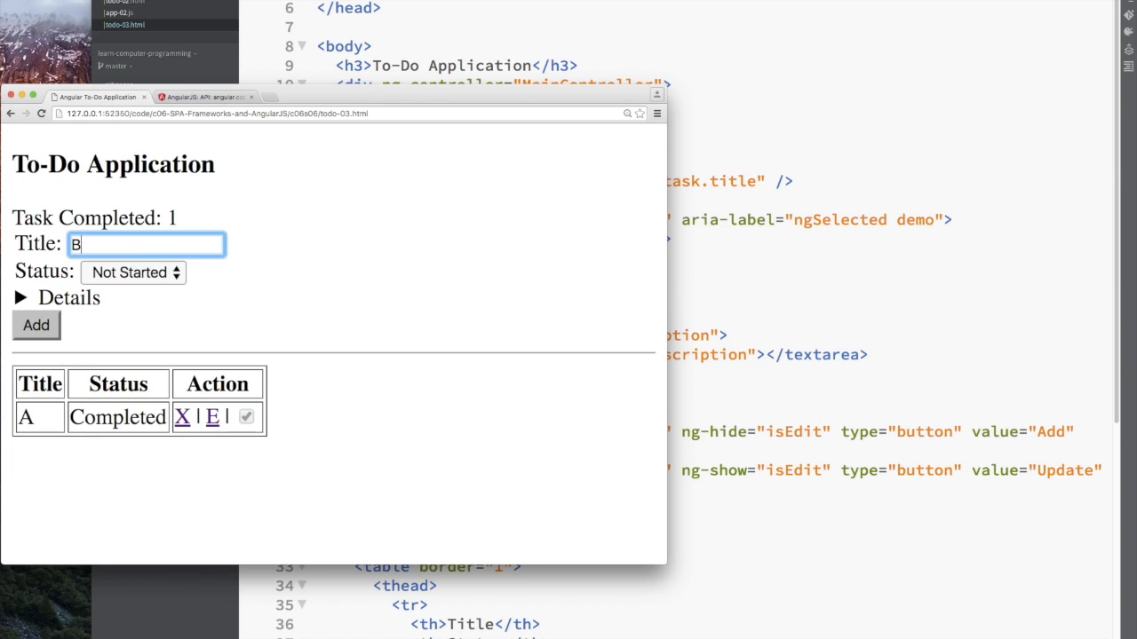
click(36, 325)
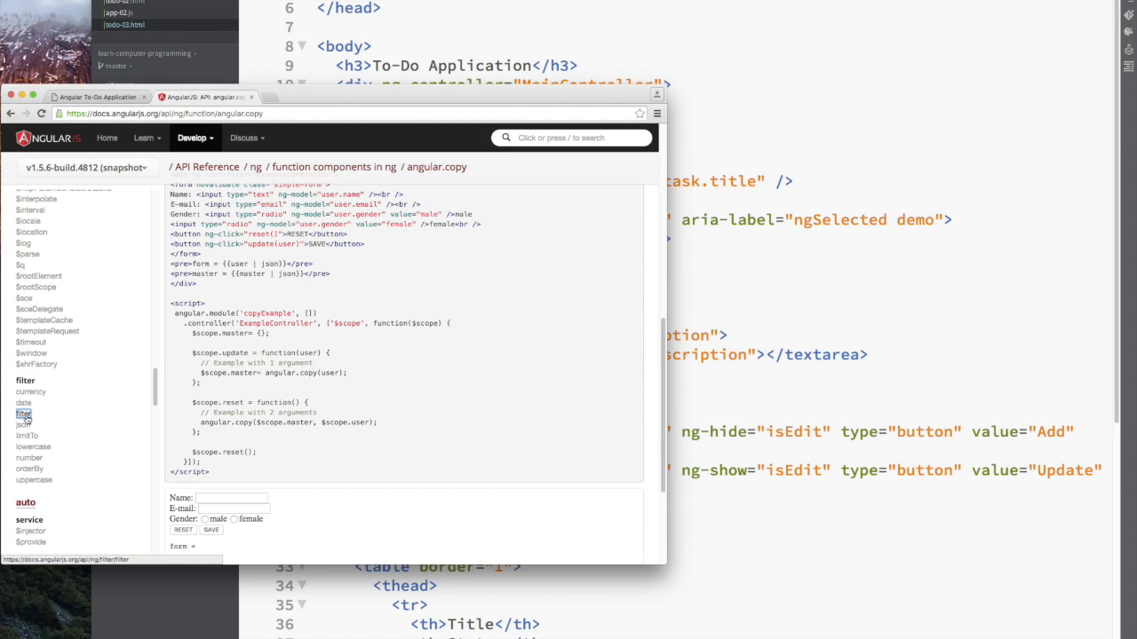
- Read the filter reference page's Arguments table covering expression and comparator
click(23, 414)
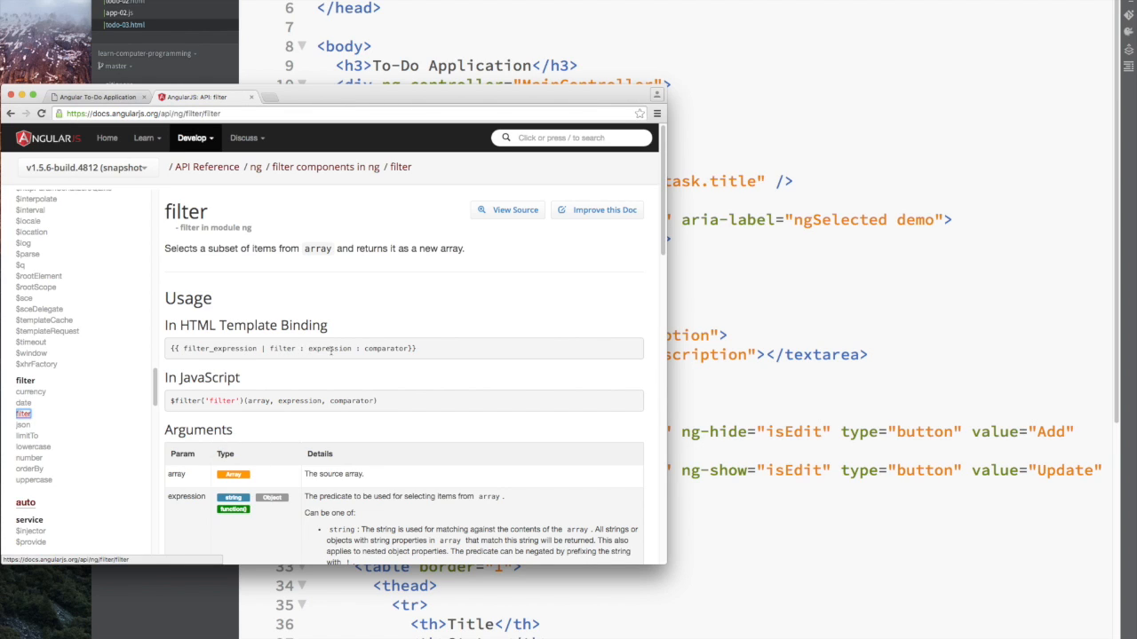
scroll(down, 3)
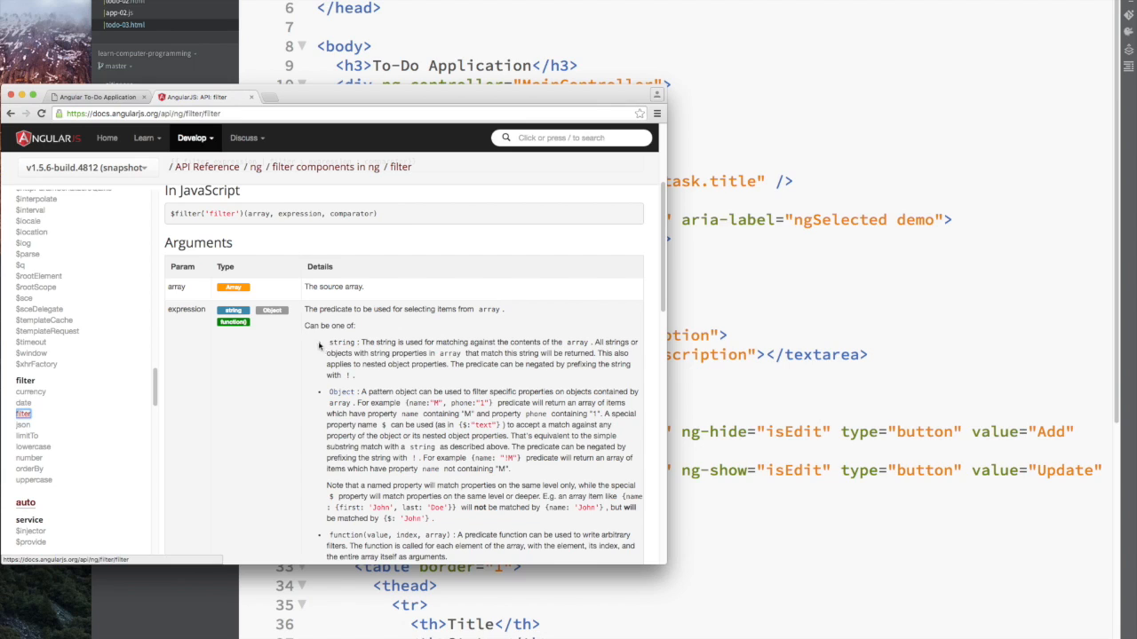
mouse_move(353, 391)
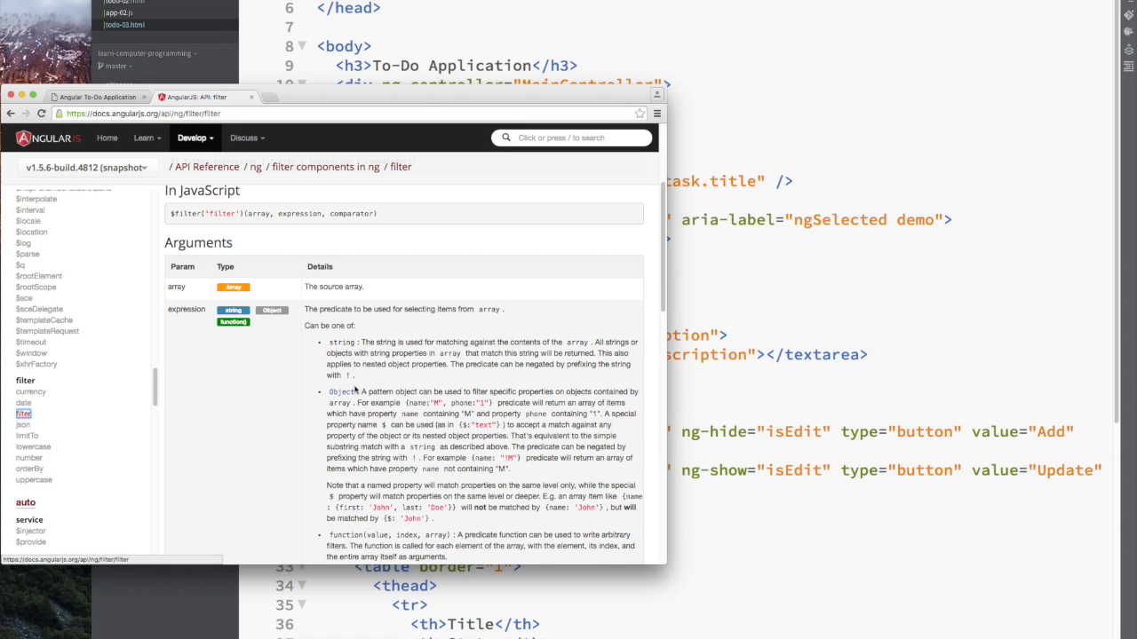
scroll(down, 3)
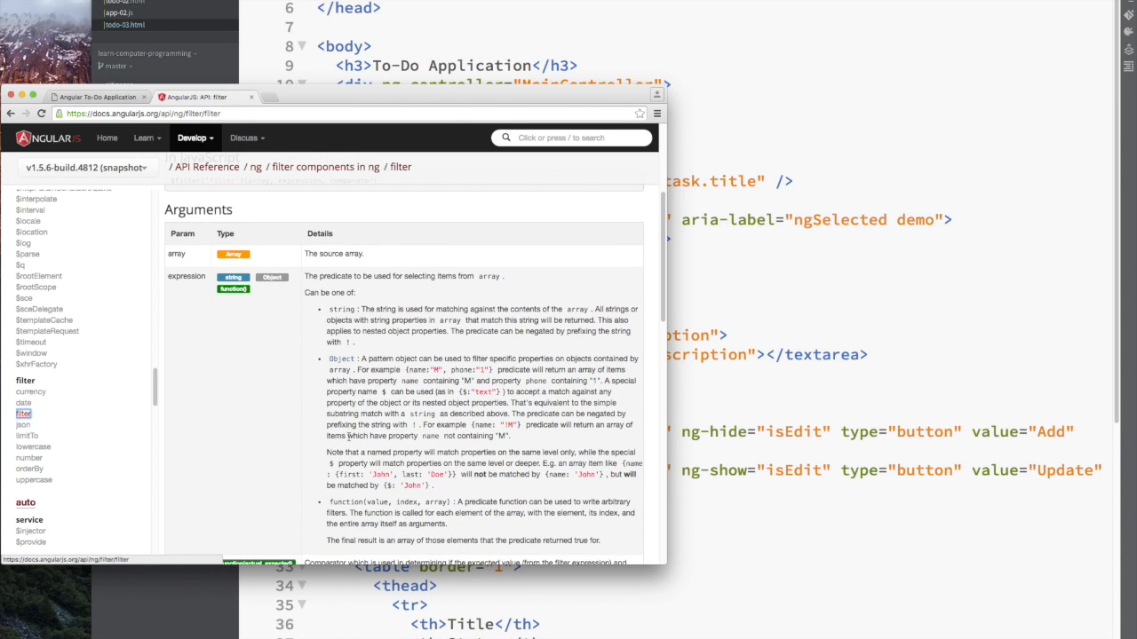
scroll(down, 3)
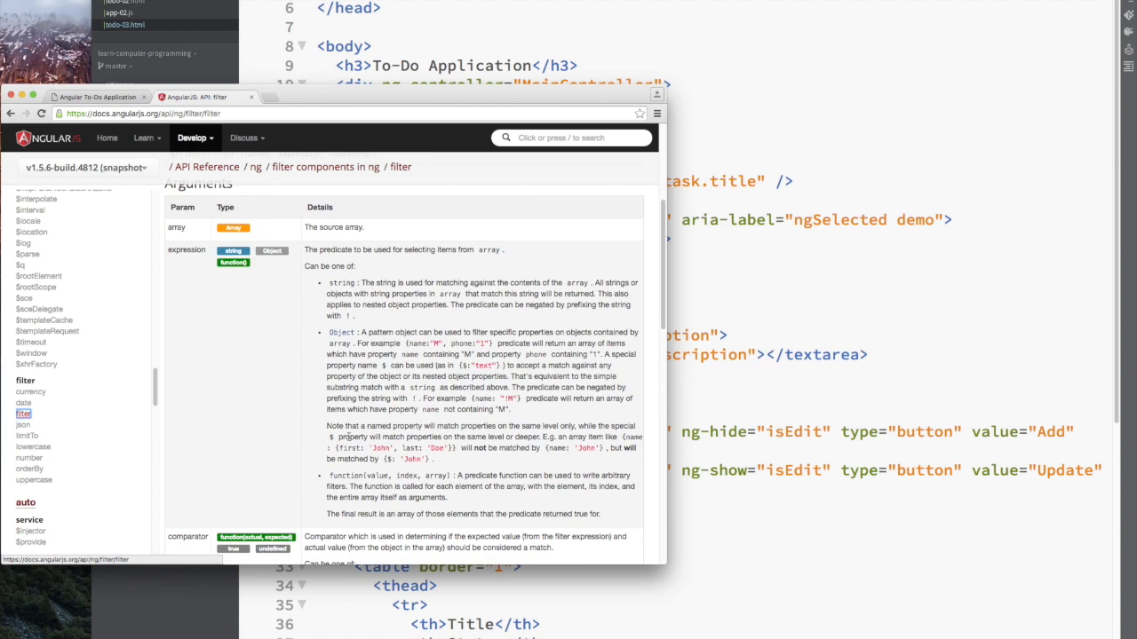
scroll(down, 3)
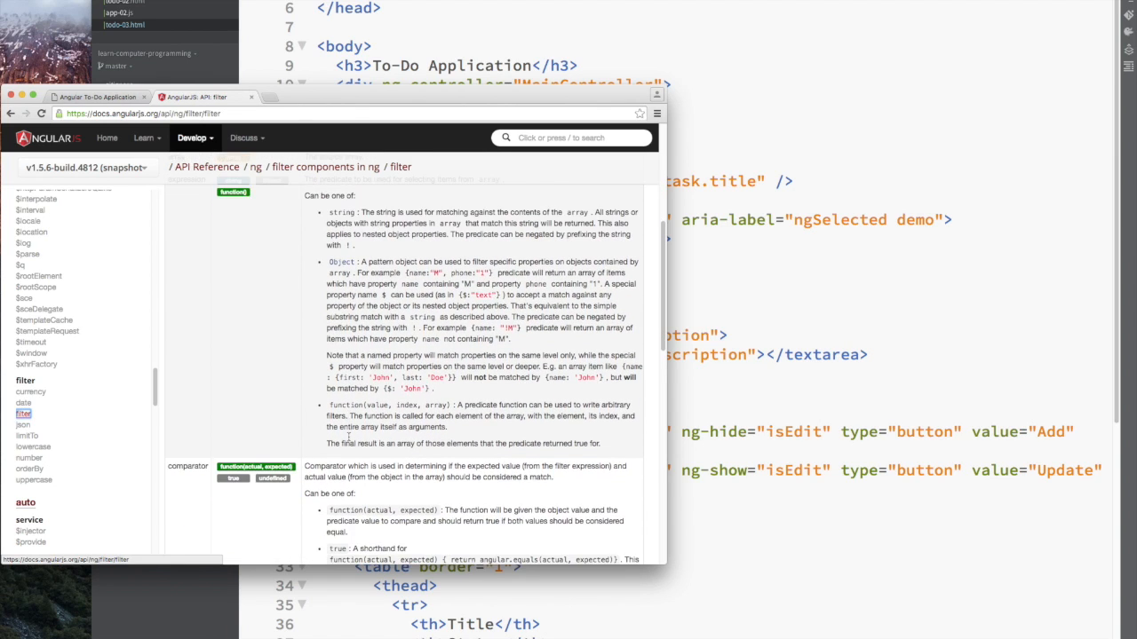
scroll(down, 3)
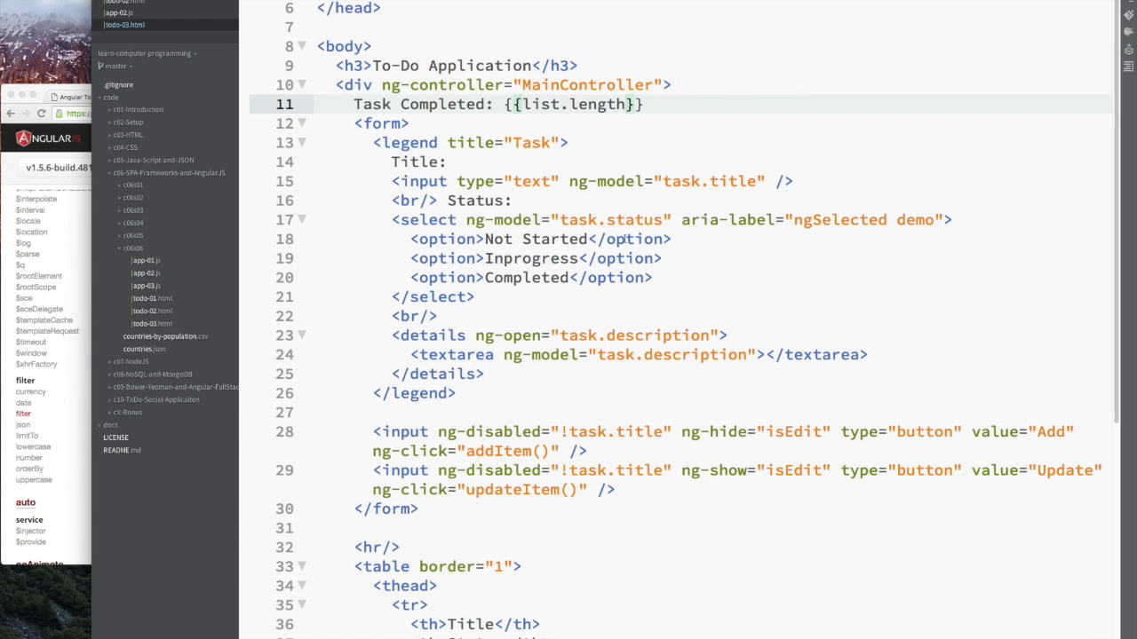
- Change line 11's counter to {{(list | filter : 'Completed').length}}
text(| filter :)
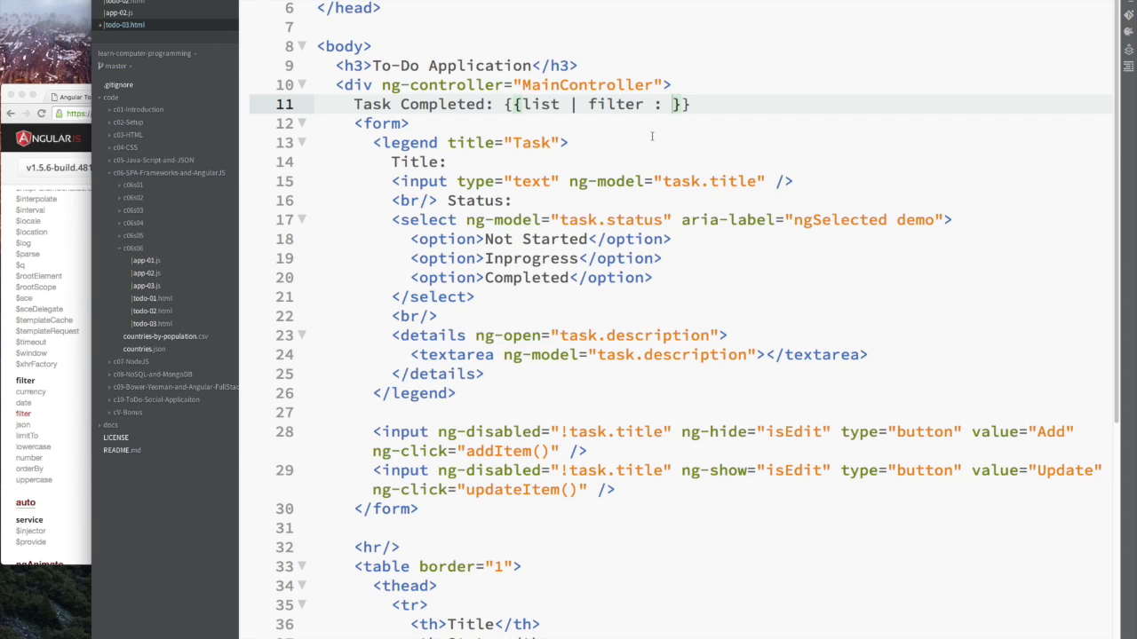
text(()
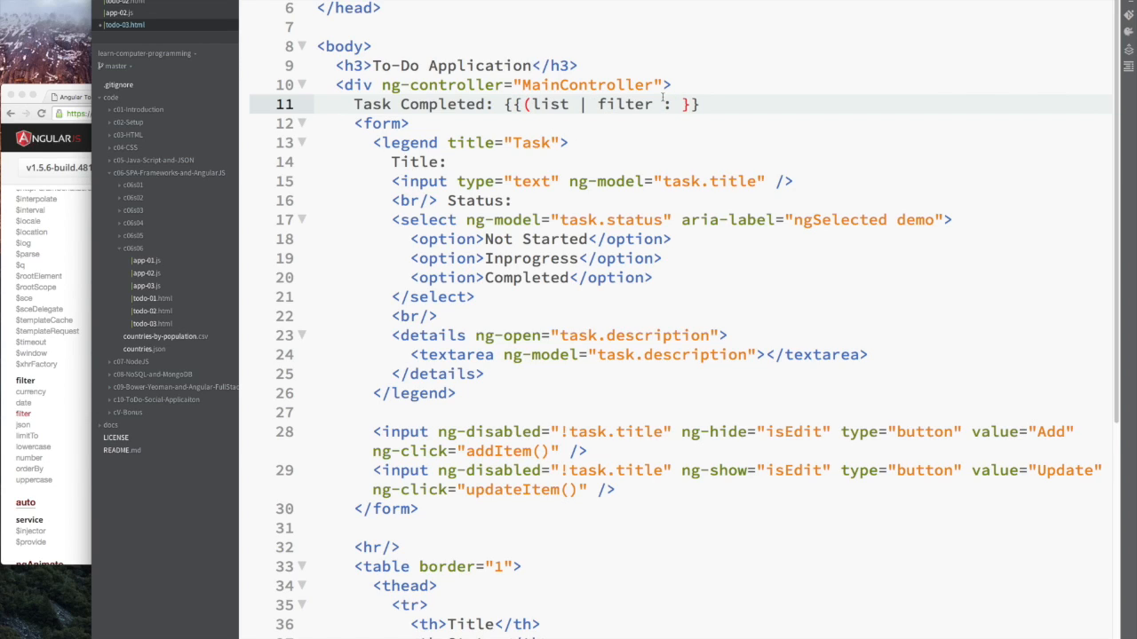
text())
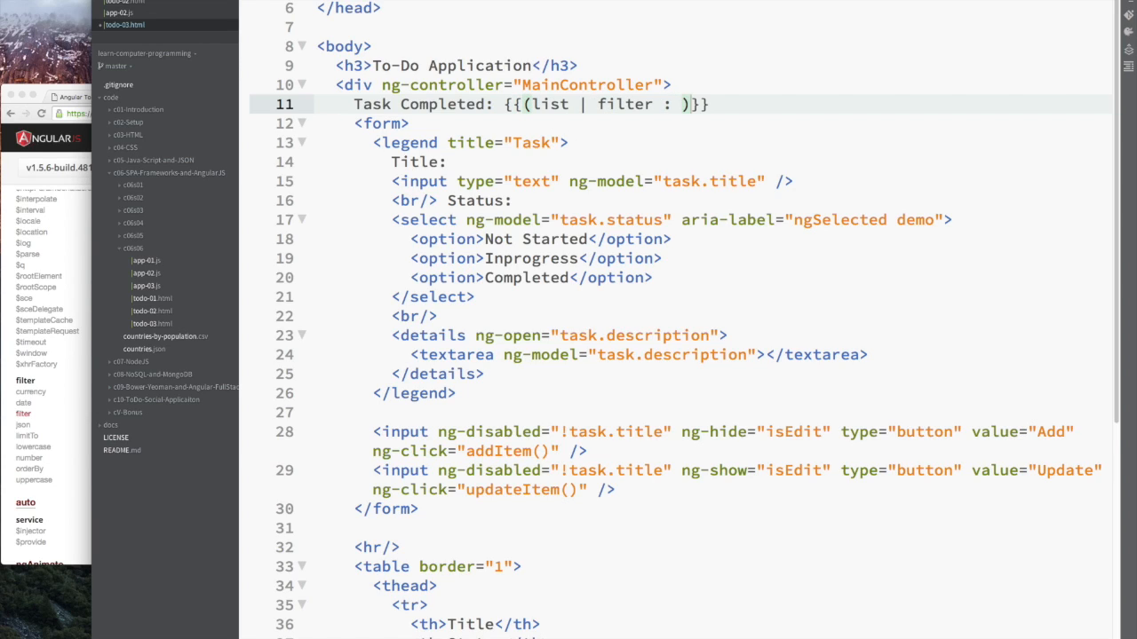
text(.length)
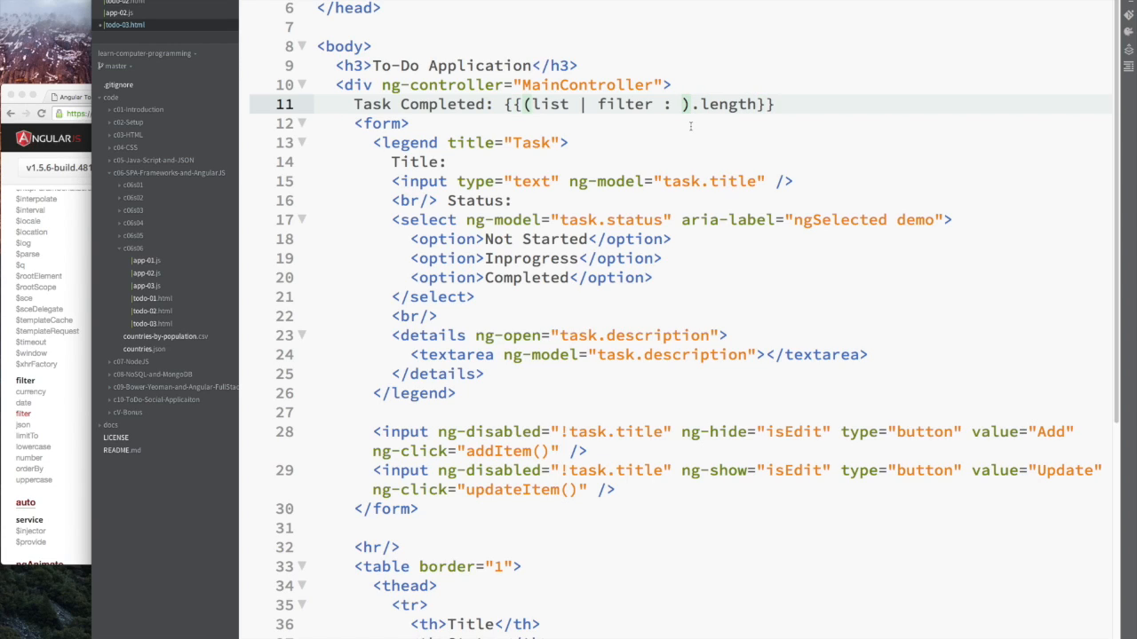
text('Completed)
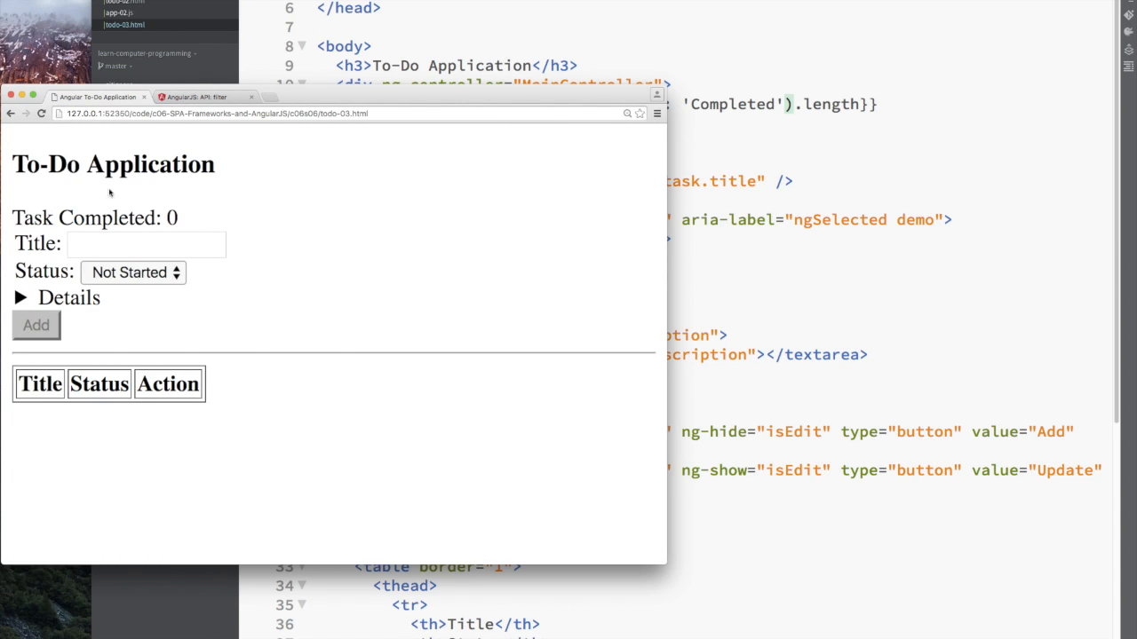
- Add tasks A, B and C, mark each Completed and update so the counter reads 3
text(A)
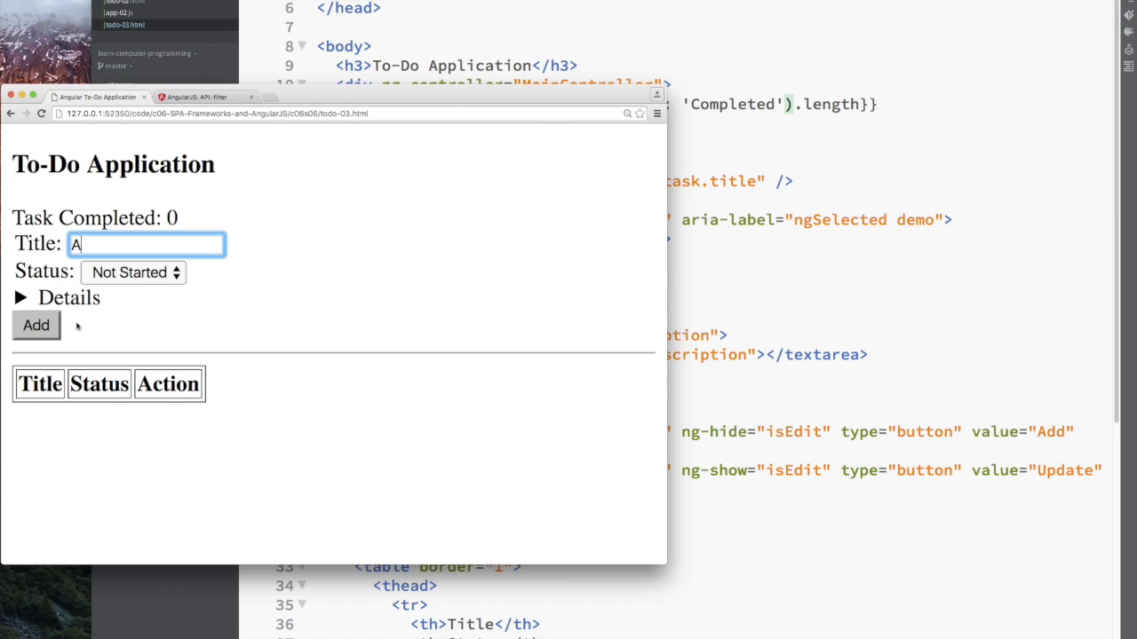
click(35, 324)
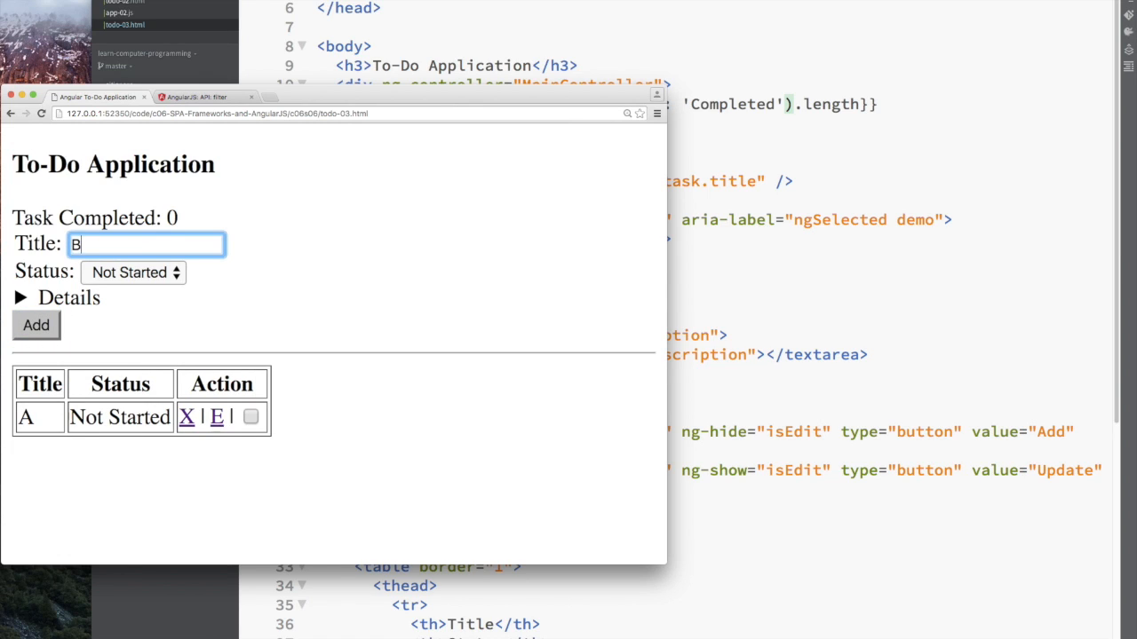
click(35, 325)
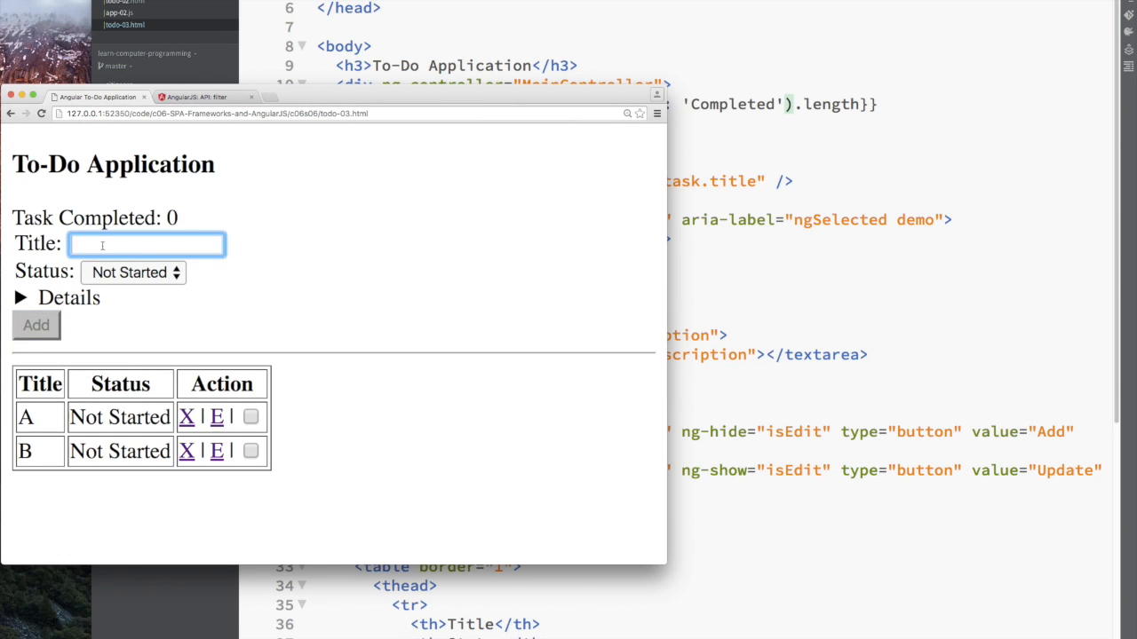
click(35, 325)
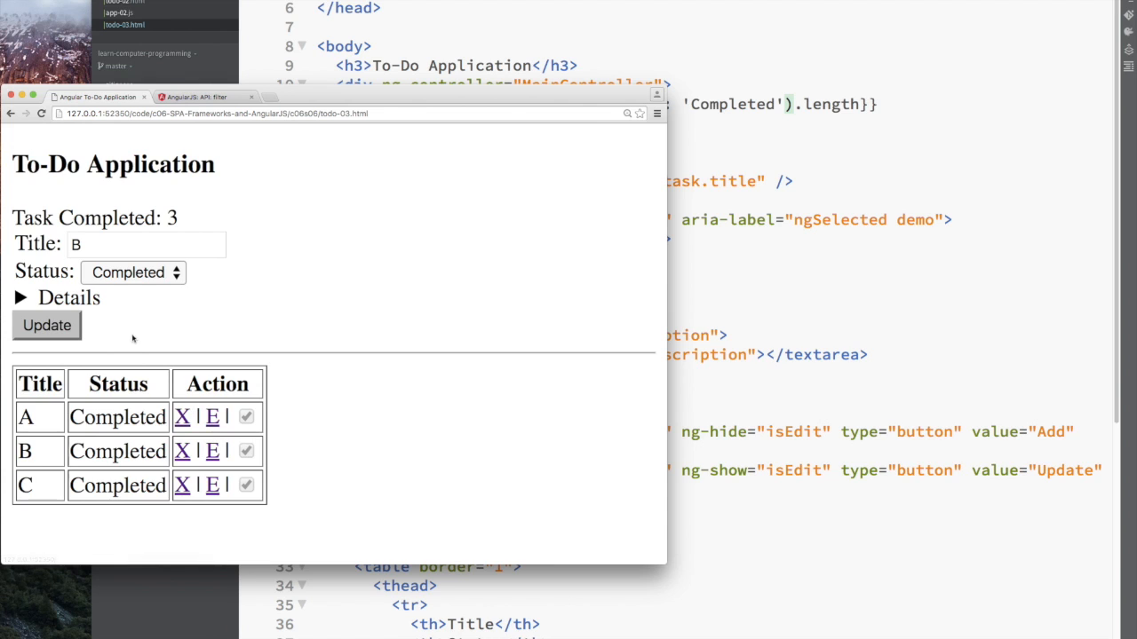
click(134, 273)
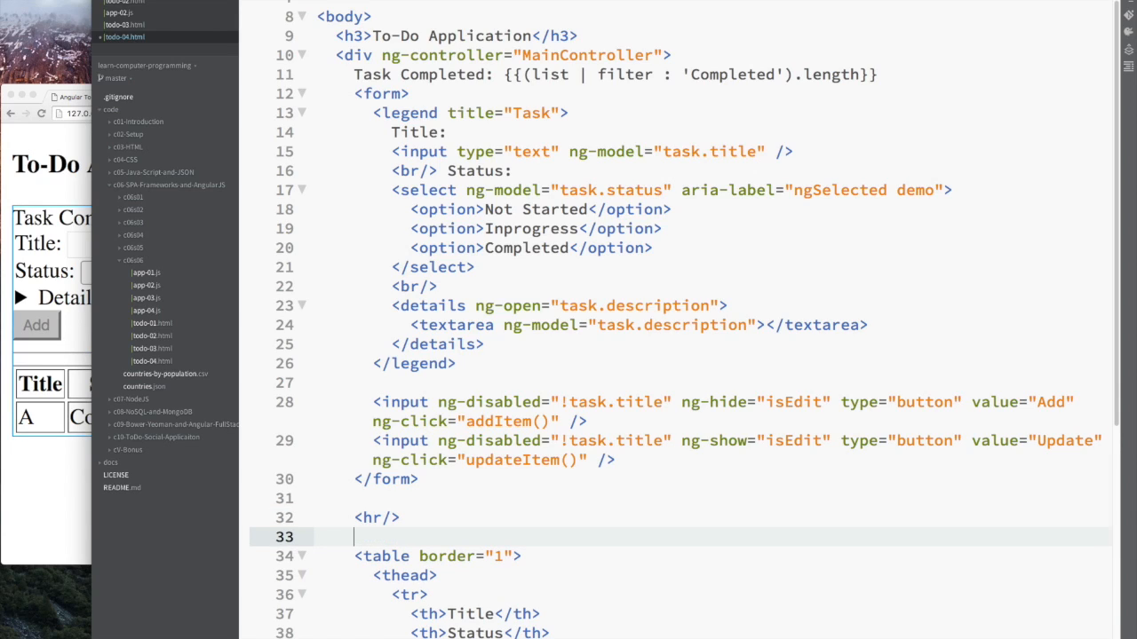
- Insert an input element after the <hr/> on line 33 and rework it from a Search button into a text input
text(<input type="button" value="Search")
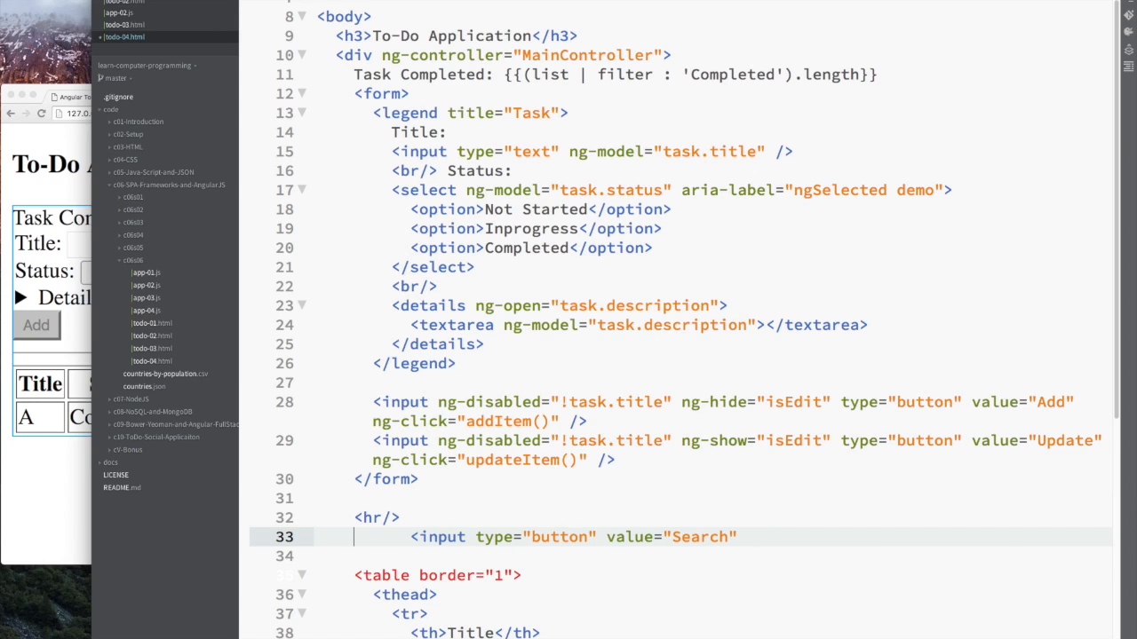
text(Search:)
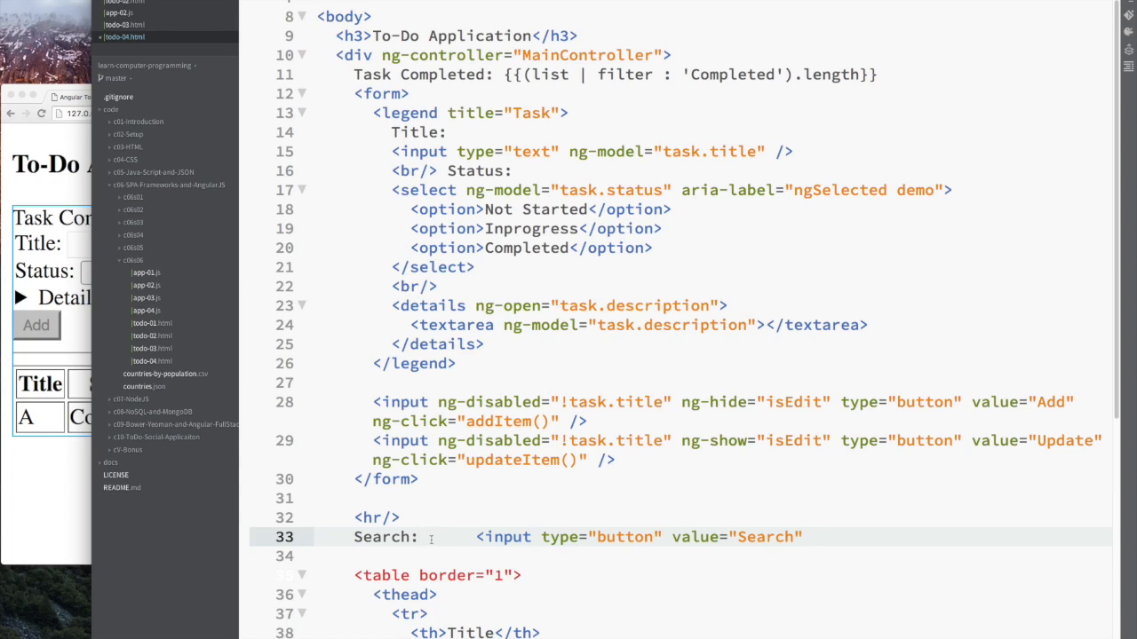
double_click(384, 537)
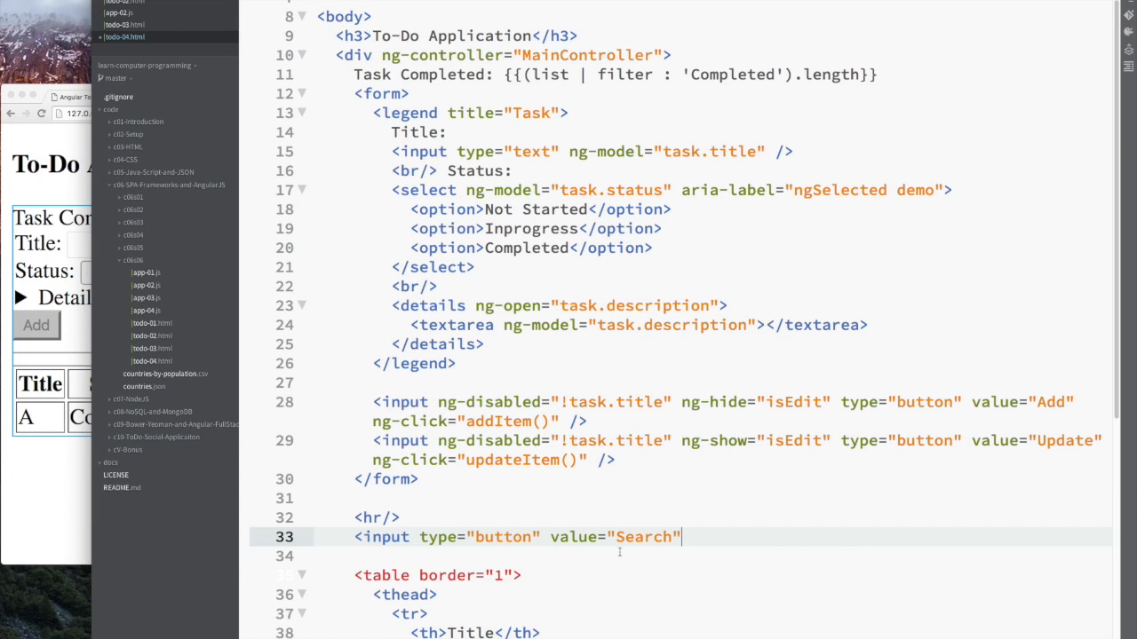
double_click(504, 537)
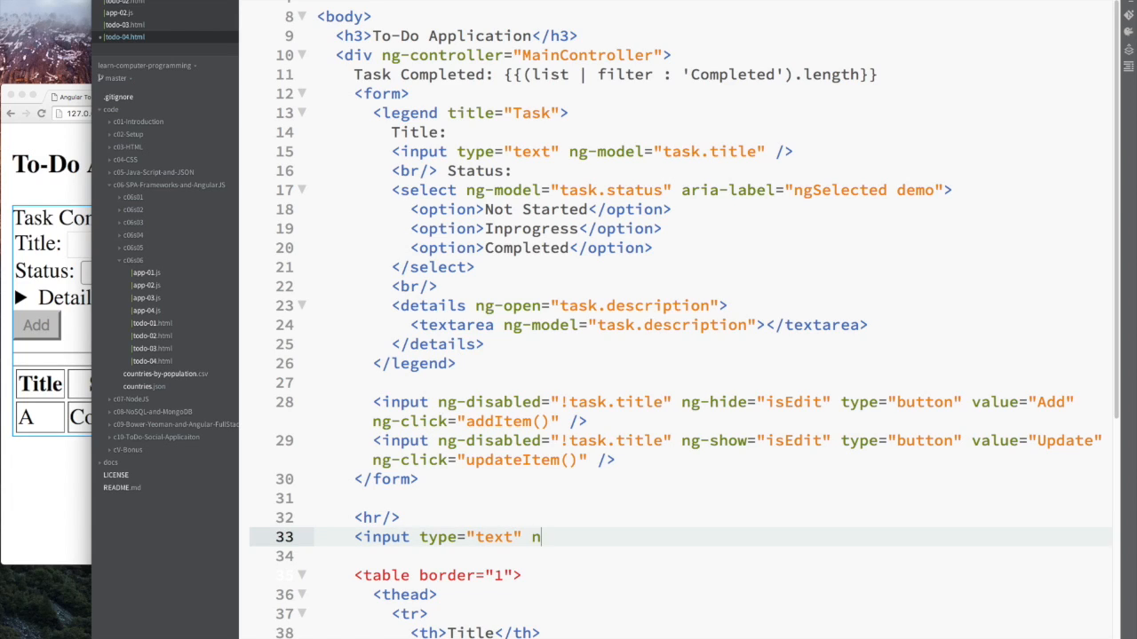
- Bind the text input with ng-model='qstring' and close it as a self-closing tag
text(g-model)
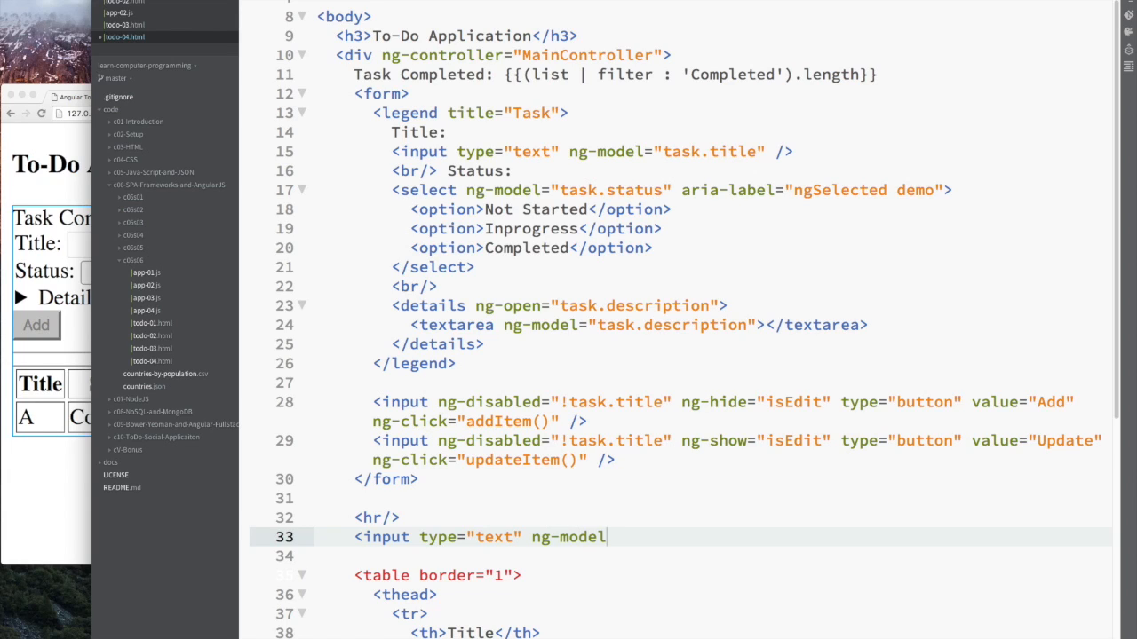
text(='')
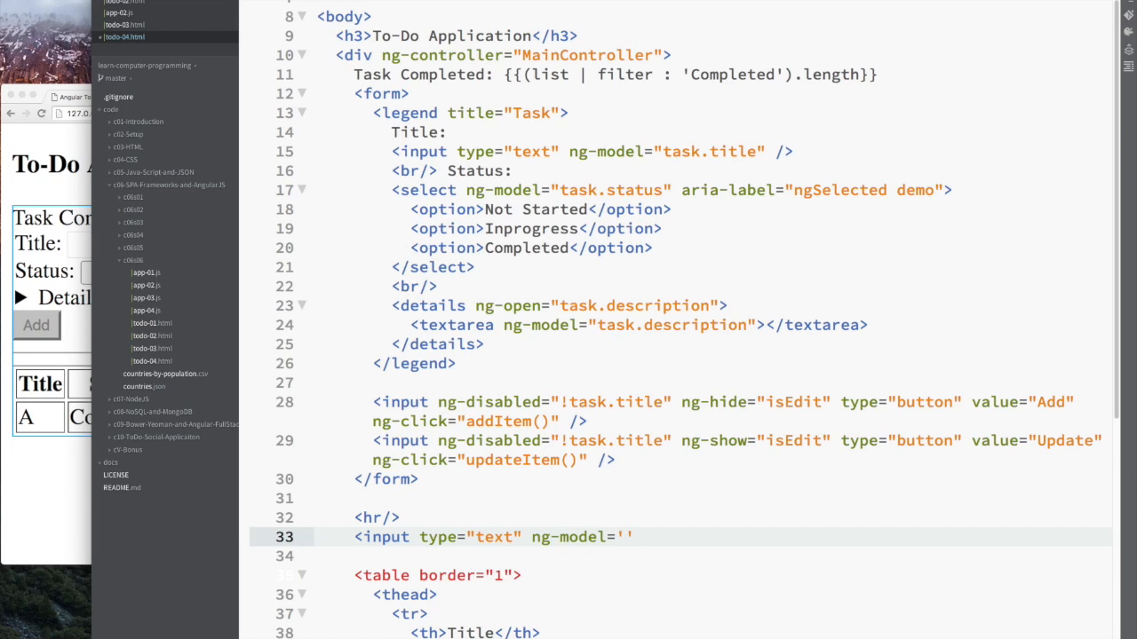
text(q)
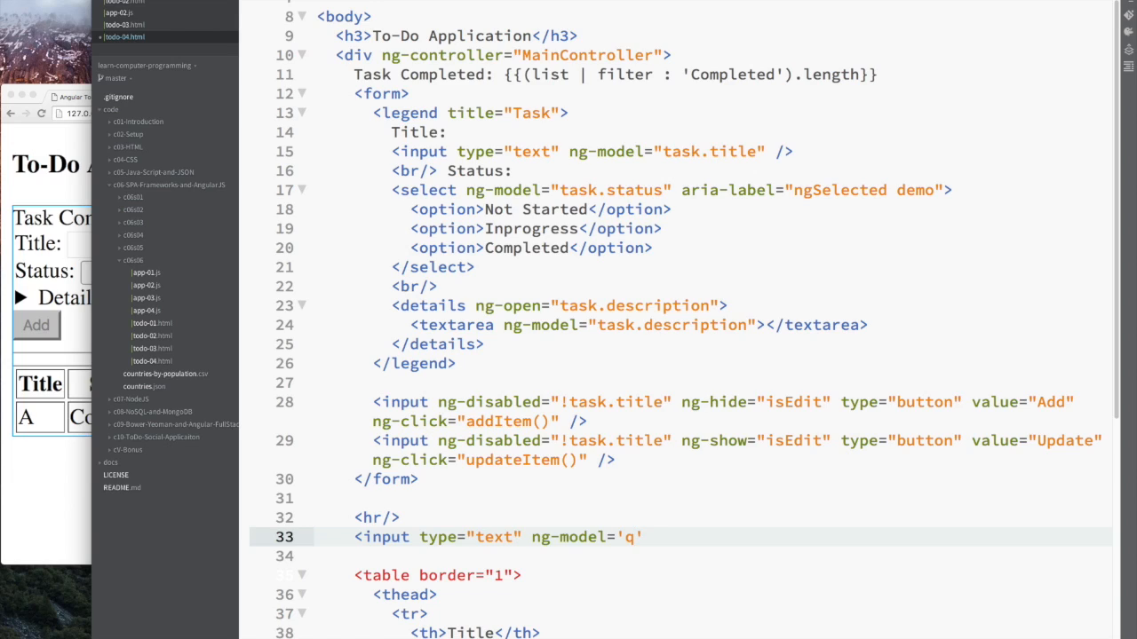
text(string)
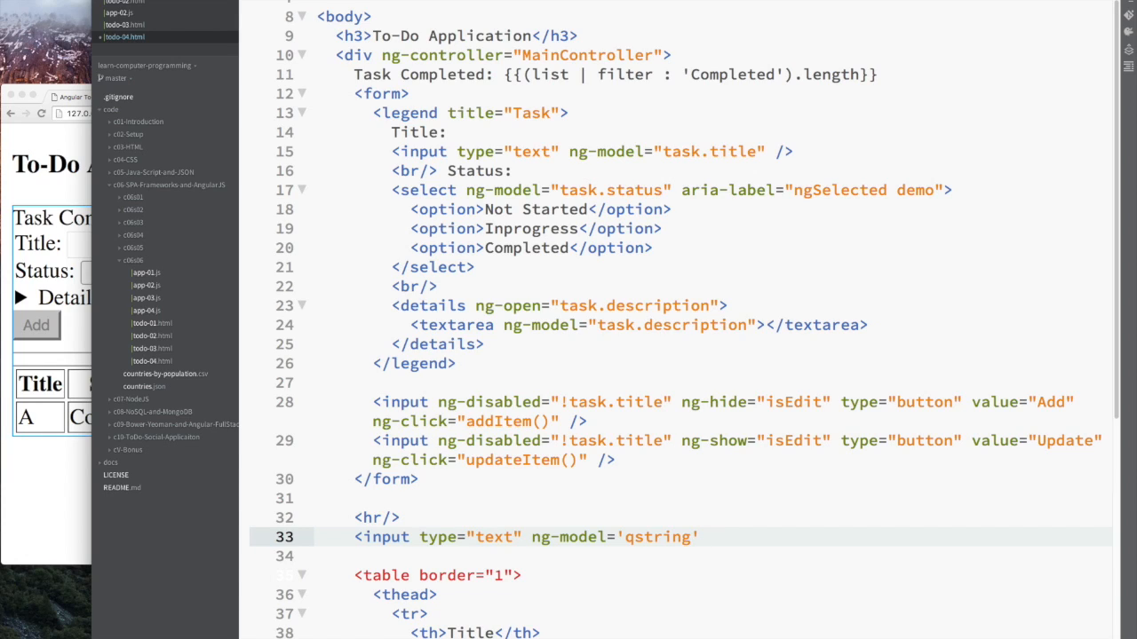
text(></)
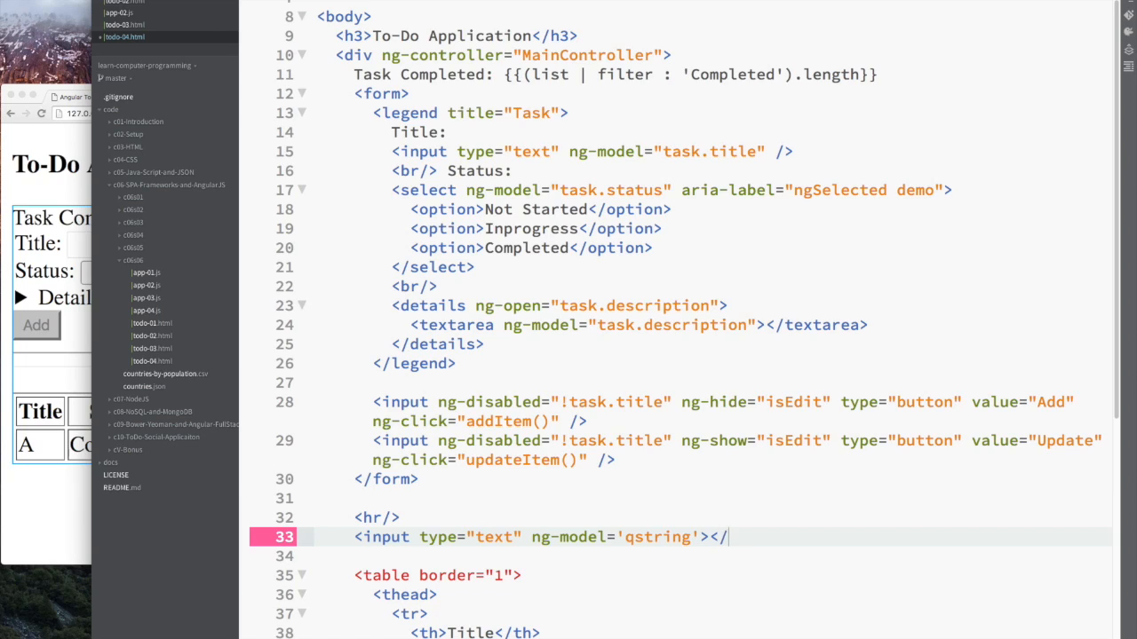
key(Backspace)
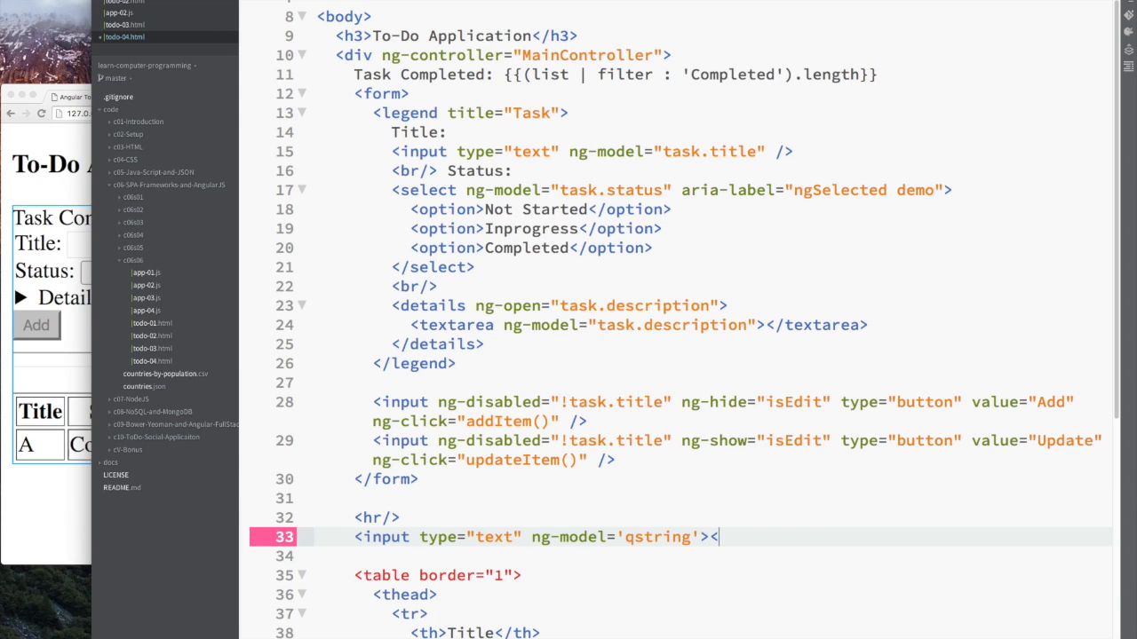
text(/)
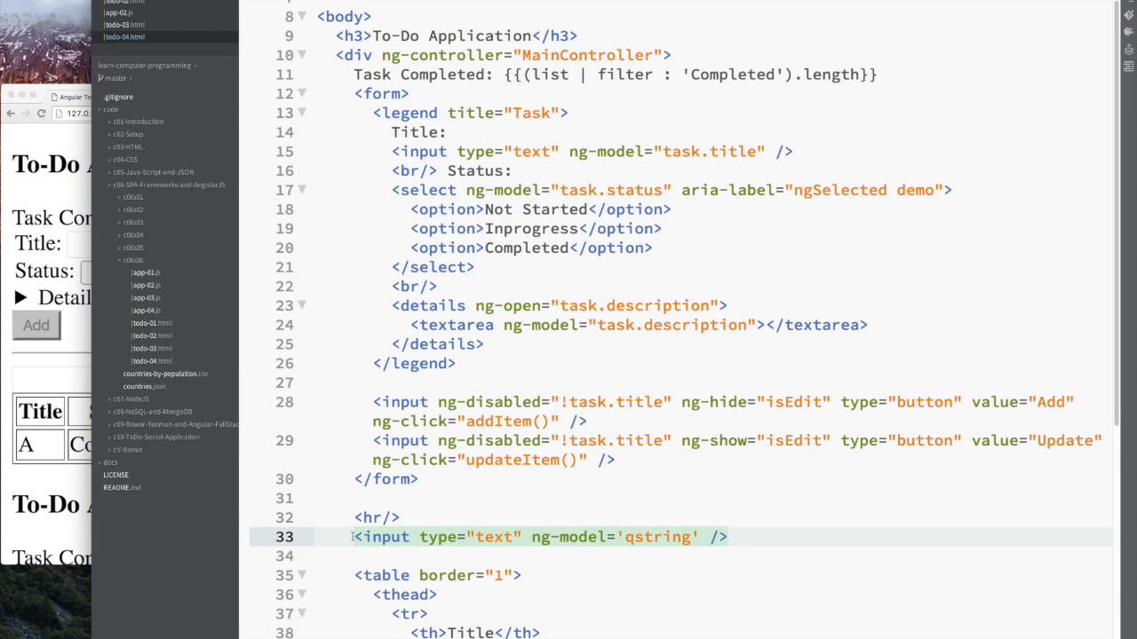
- Label the input with Search: and check the reloaded page shows it below the form
text(Search:)
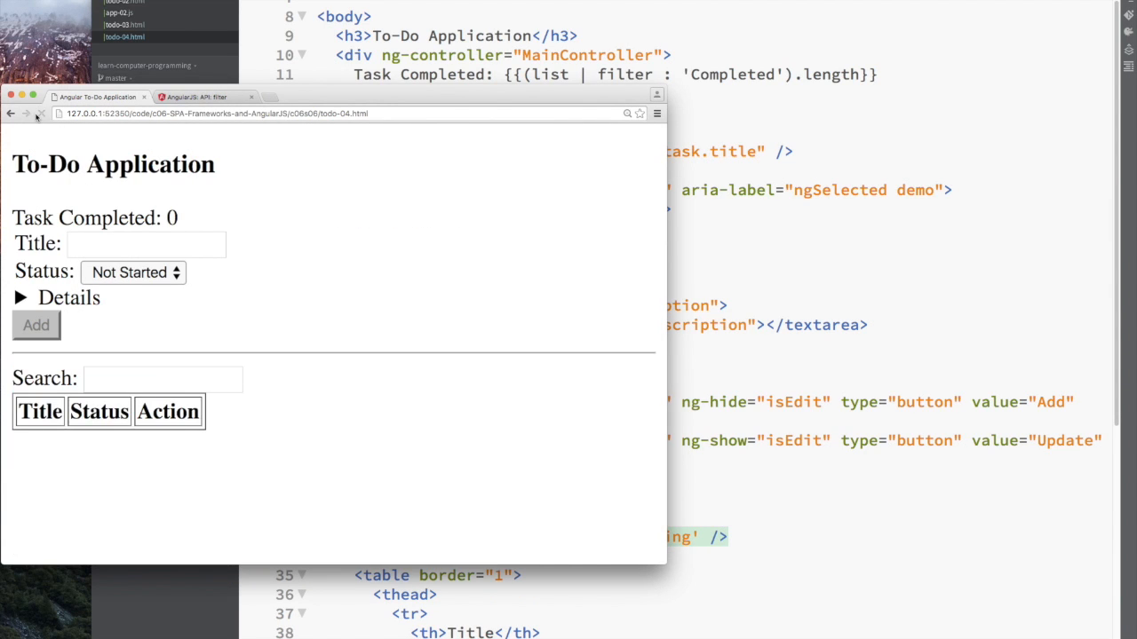
click(163, 380)
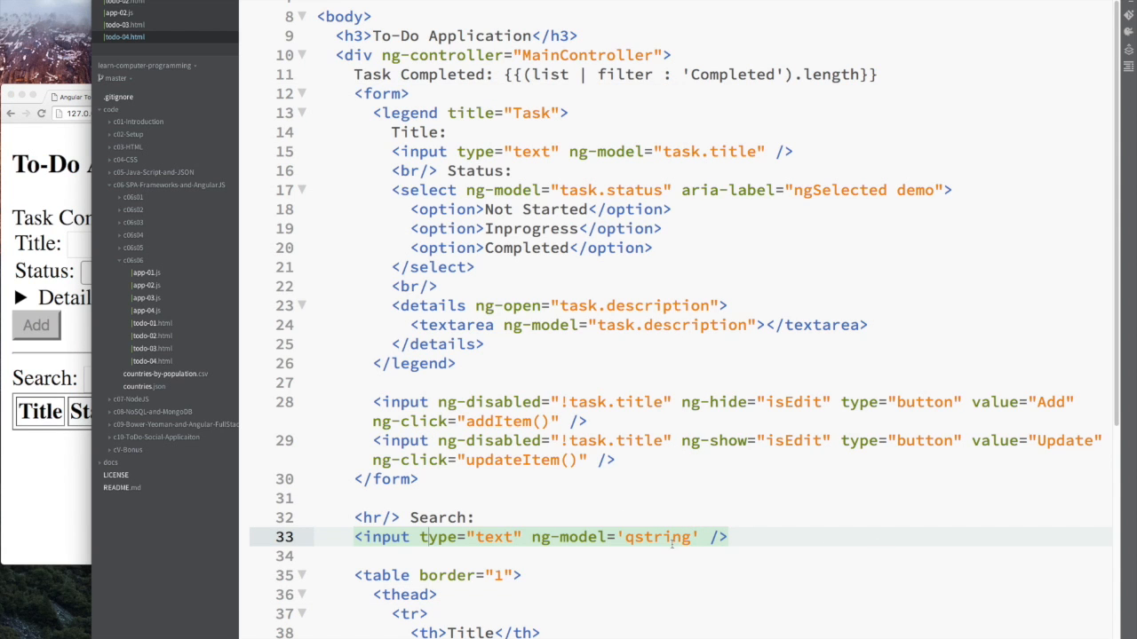
- Append | filter : qstring to the task rows' ng-repeat on line 44
scroll(down, 3)
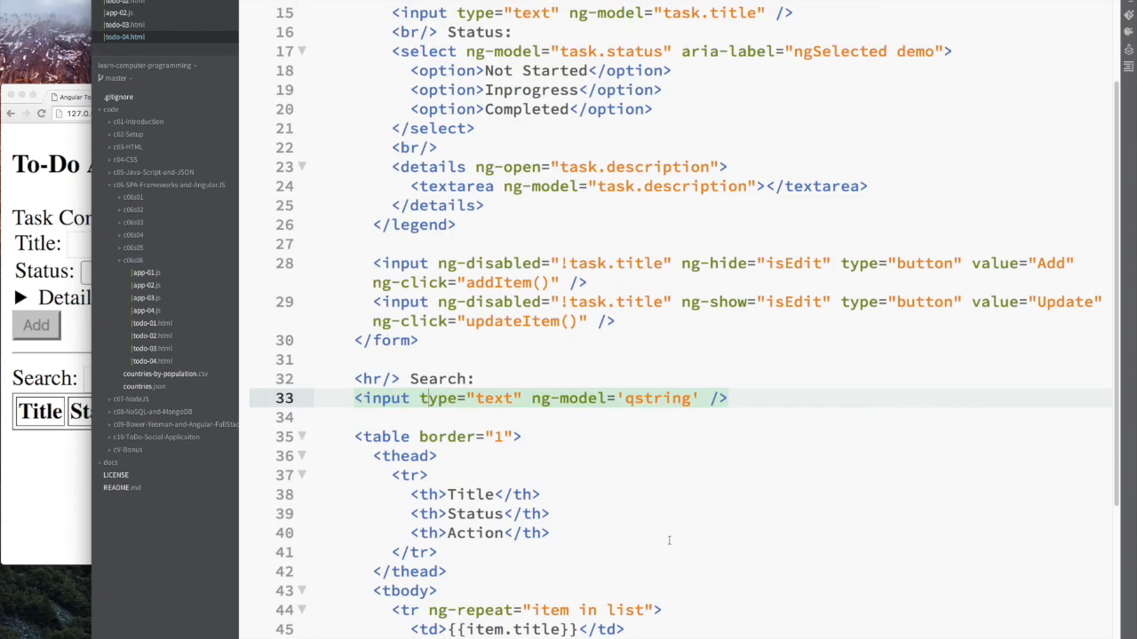
scroll(down, 3)
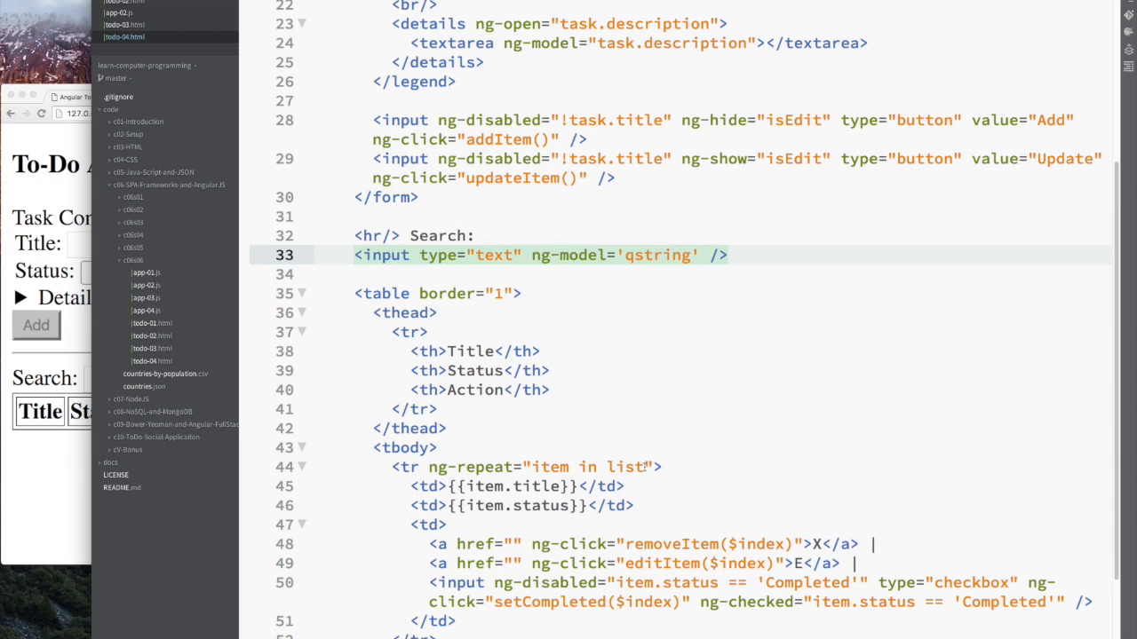
text(| f)
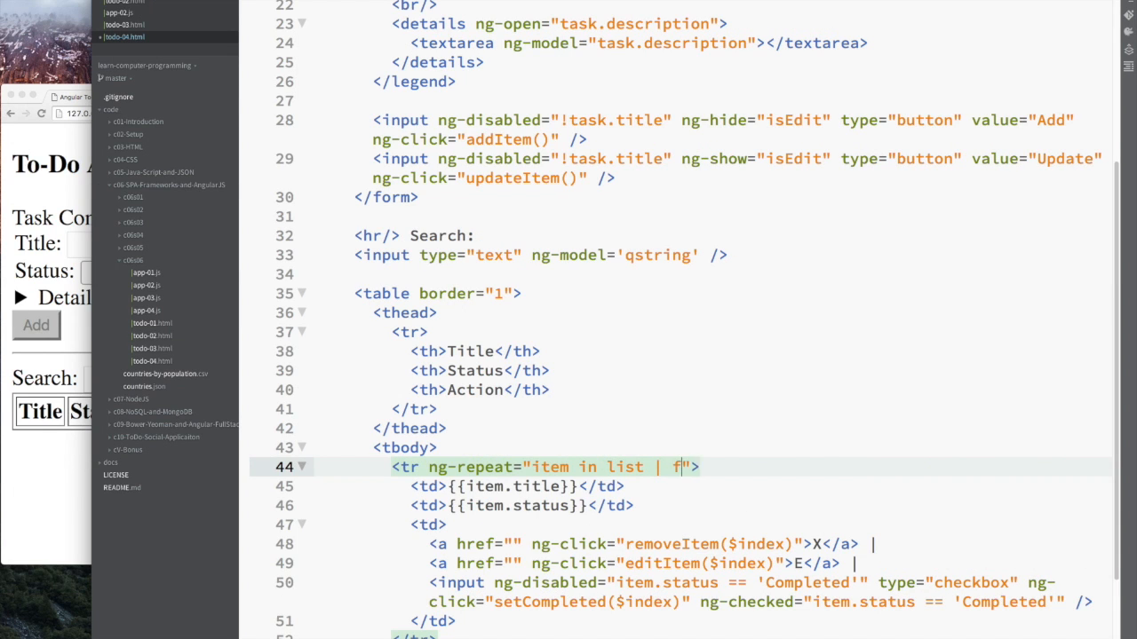
text(ilter : qstring">)
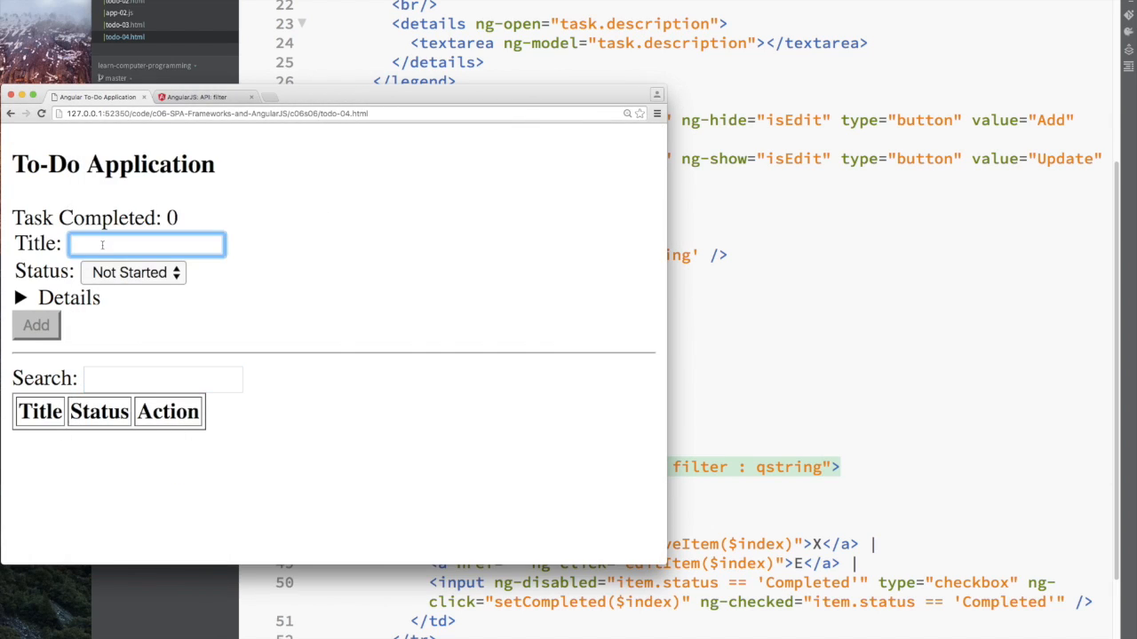
- Add Sugar, Orange Juice and Soda tasks to the to-do list
click(36, 323)
text(Sugar)
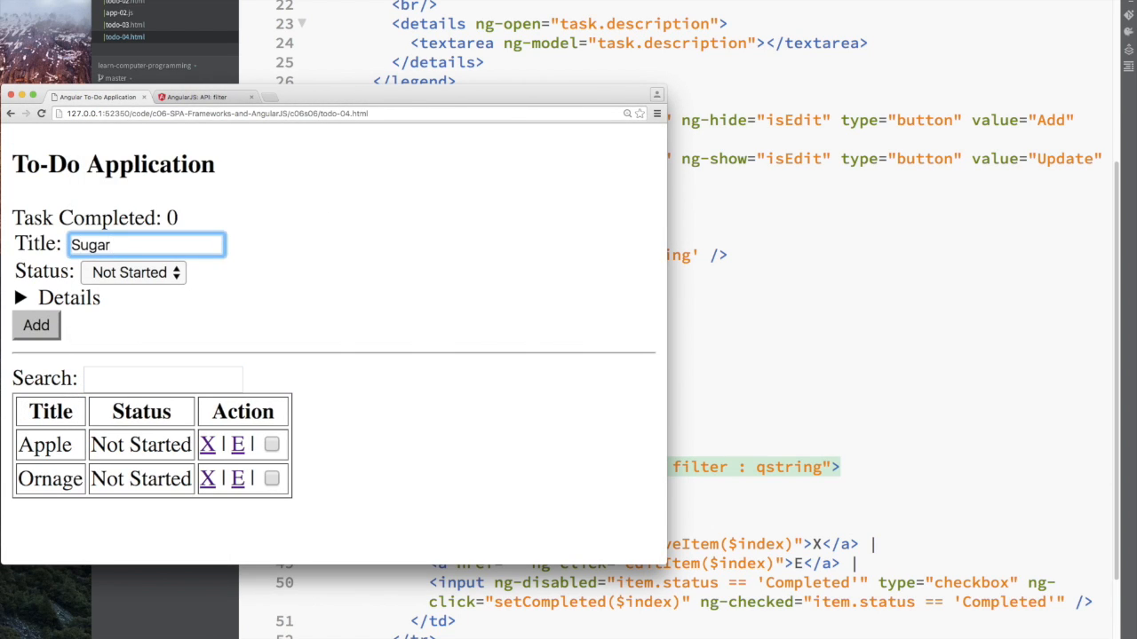
click(36, 325)
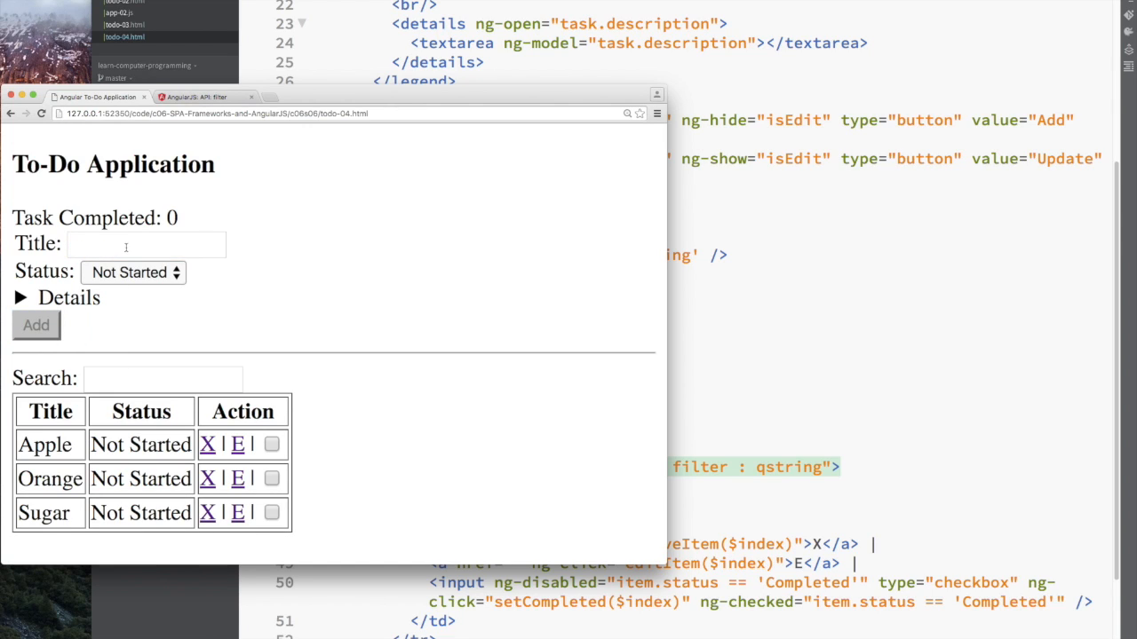
click(145, 245)
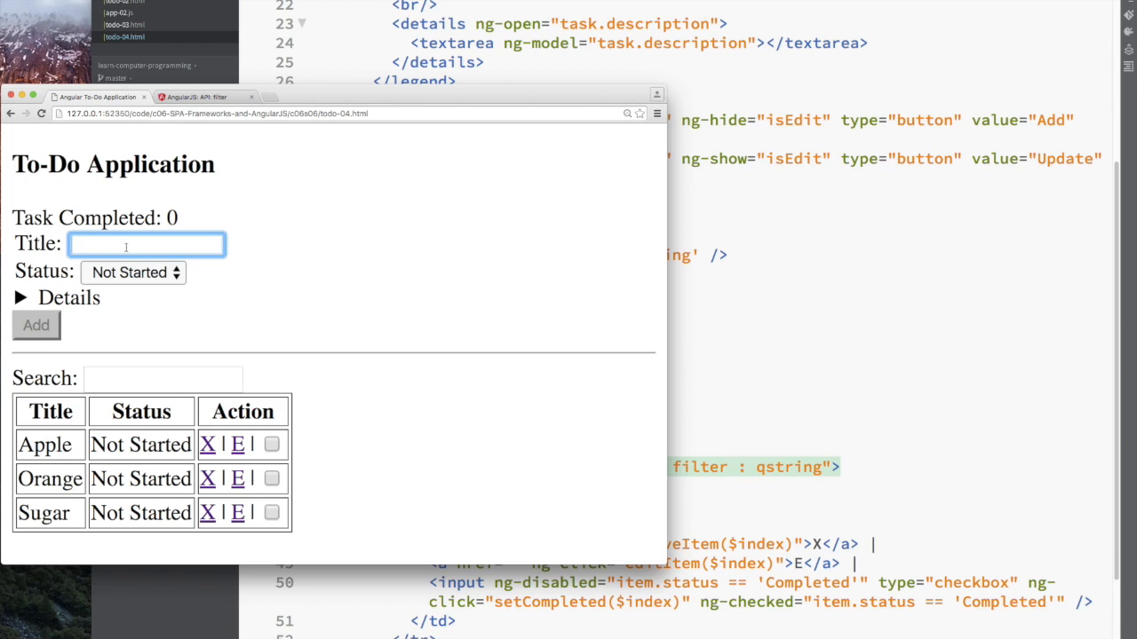
text(Sod)
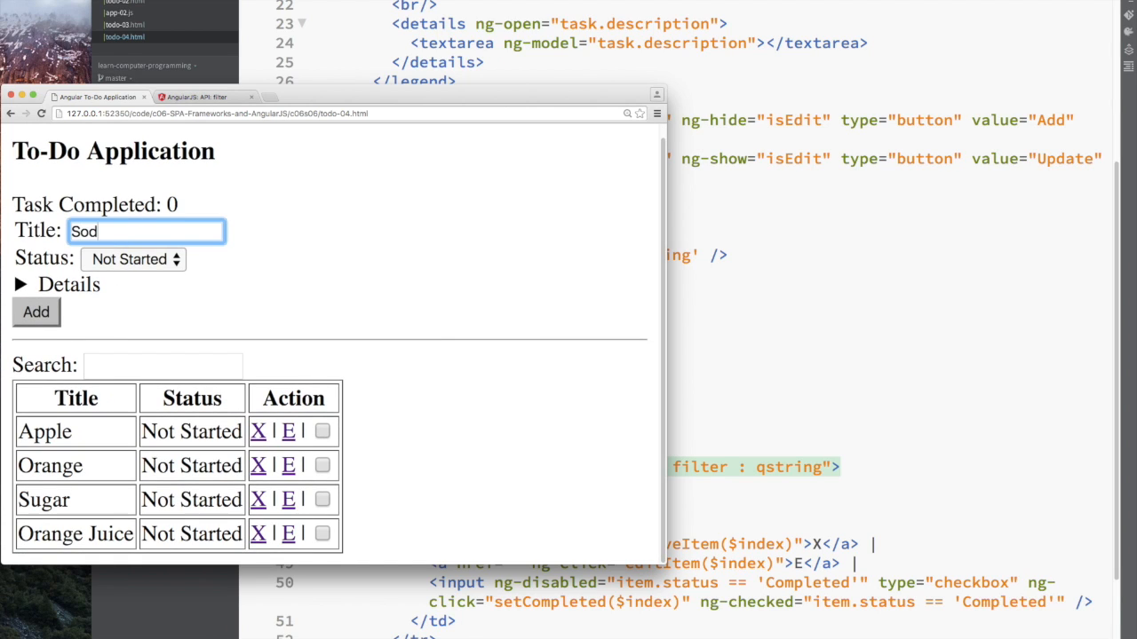
click(35, 312)
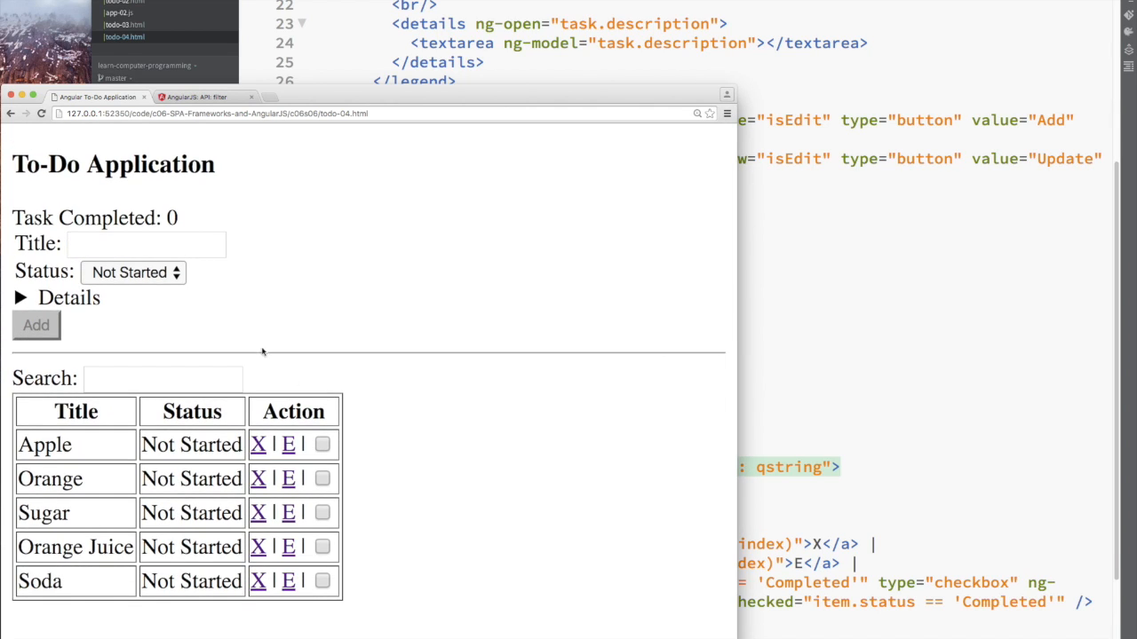
- Search for 'or', 's', 'a' and 's' to confirm the table narrows to matching rows
text(or)
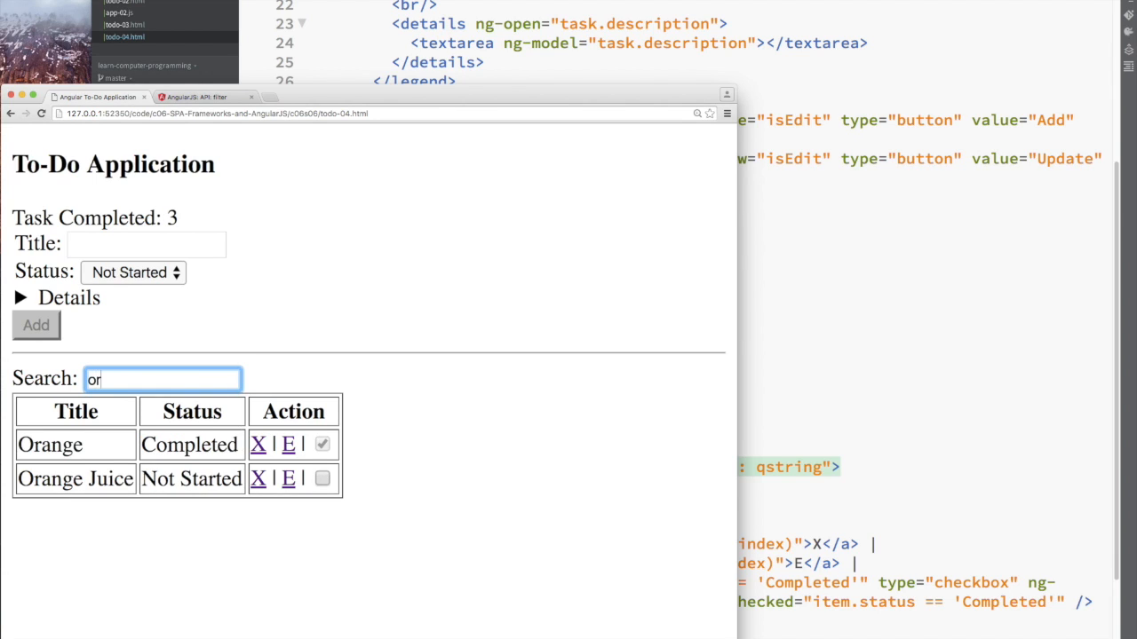
click(164, 380)
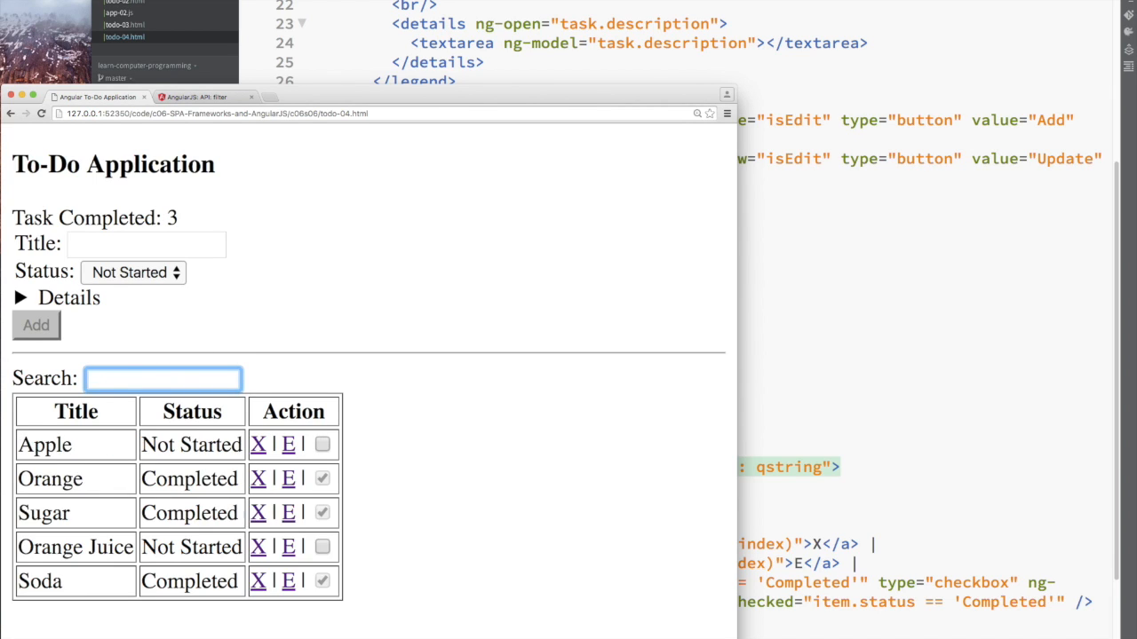
text(s)
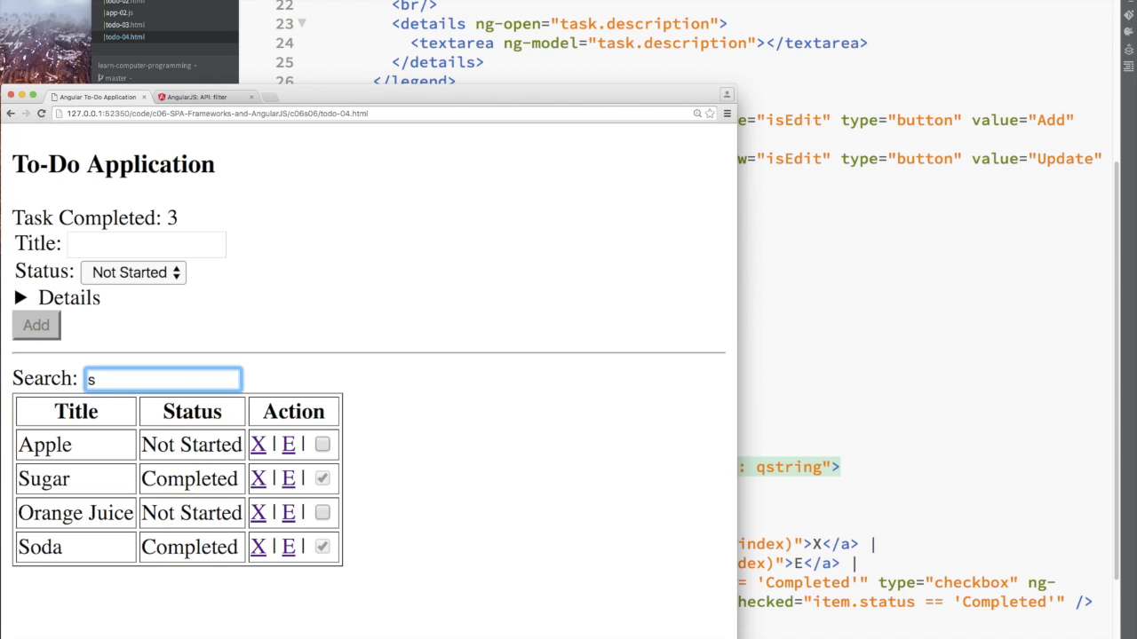
text(a)
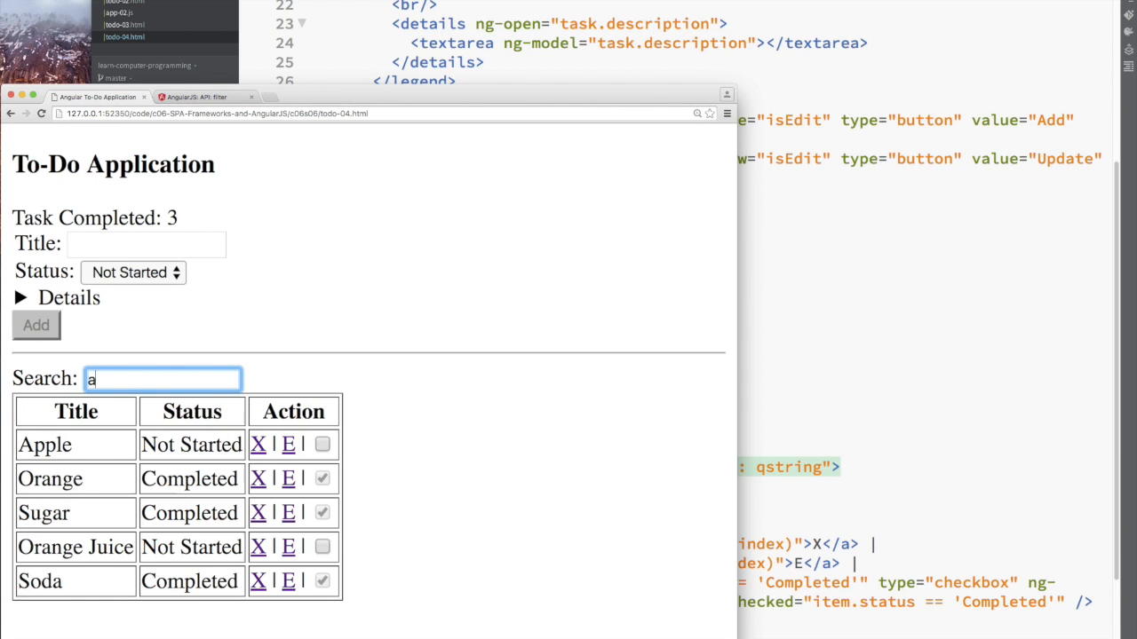
text(s)
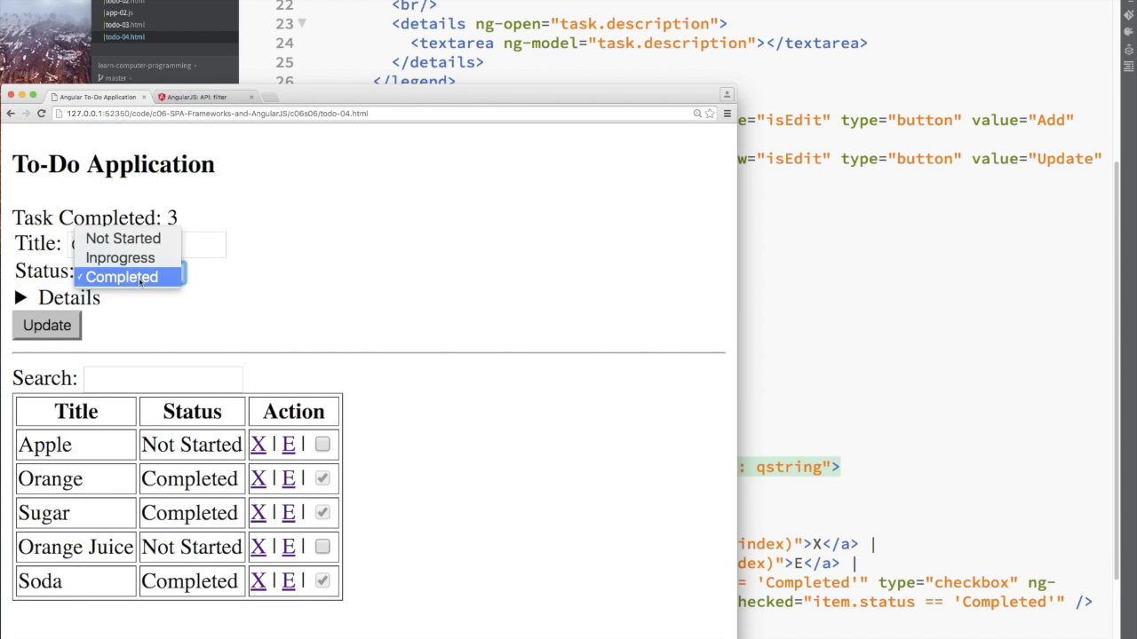
- Set Orange to Inprogress, then search 'com' to show only Apple, Sugar and Soda as Completed
click(121, 257)
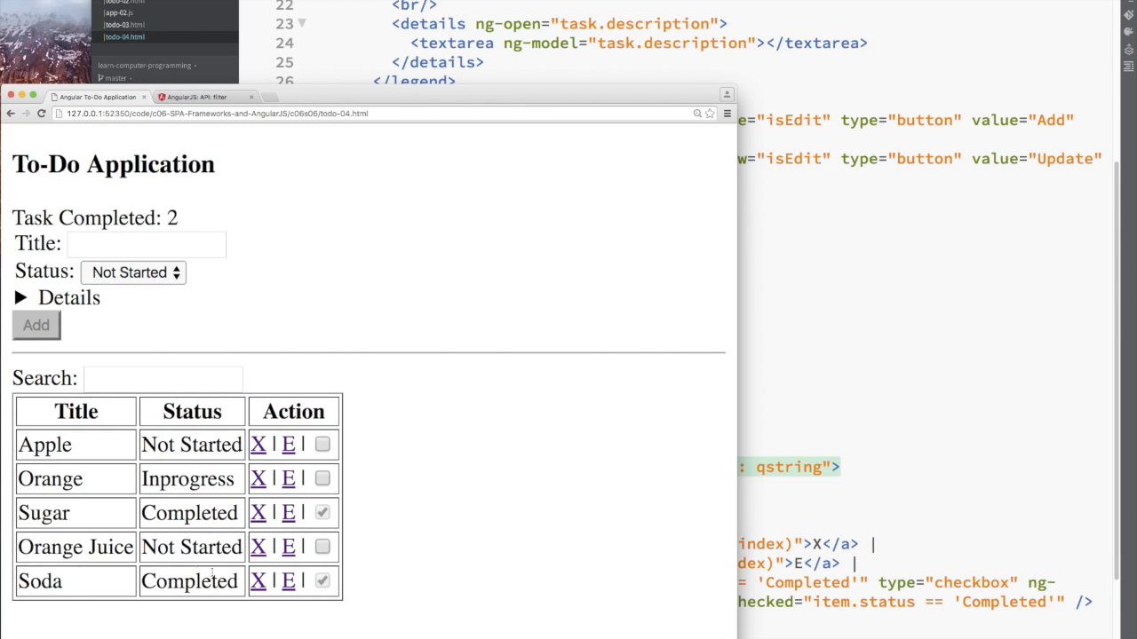
click(164, 380)
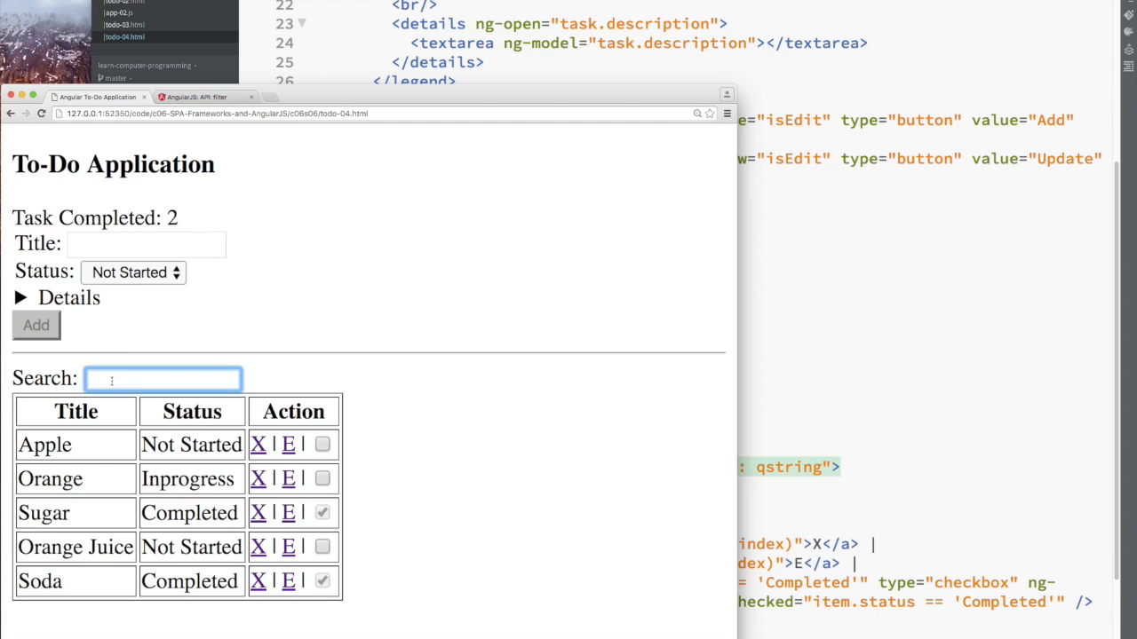
text(s)
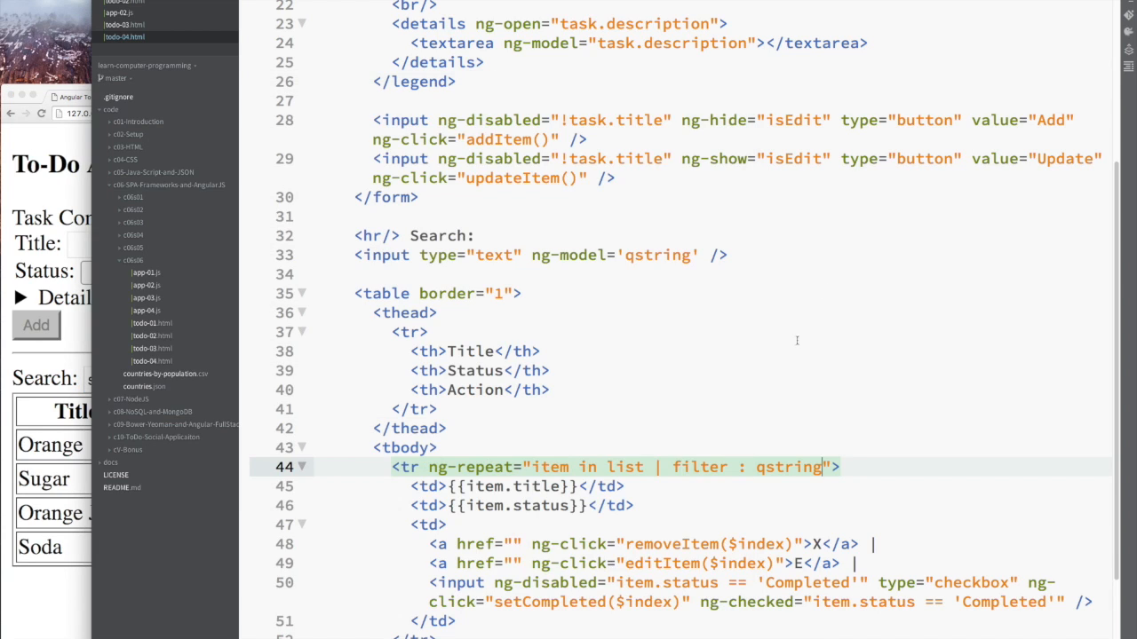
text(com)
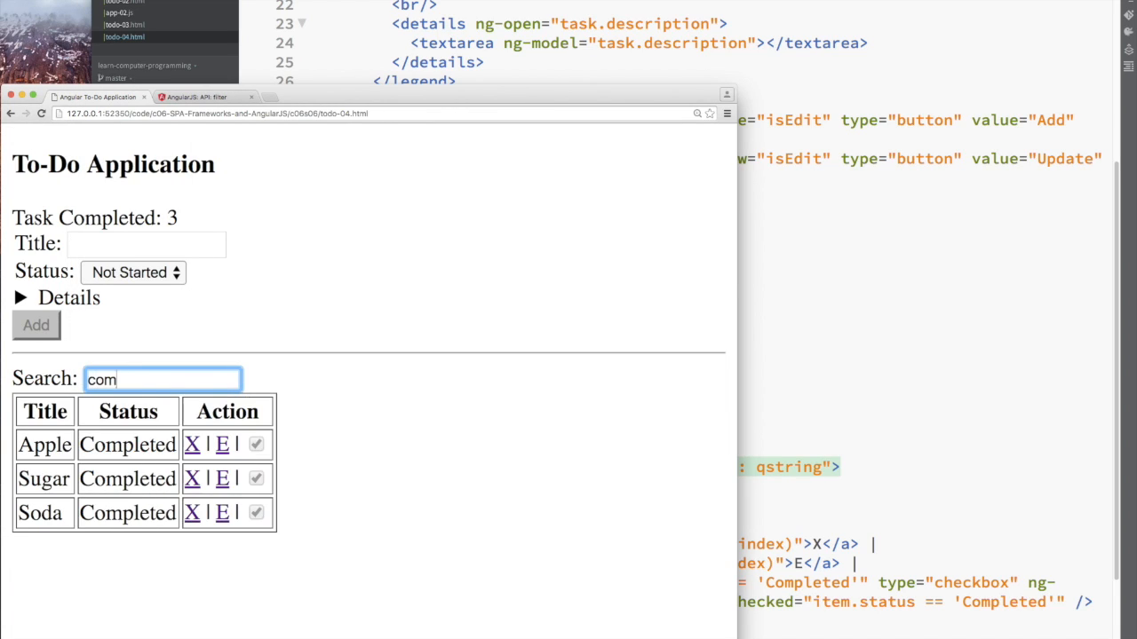